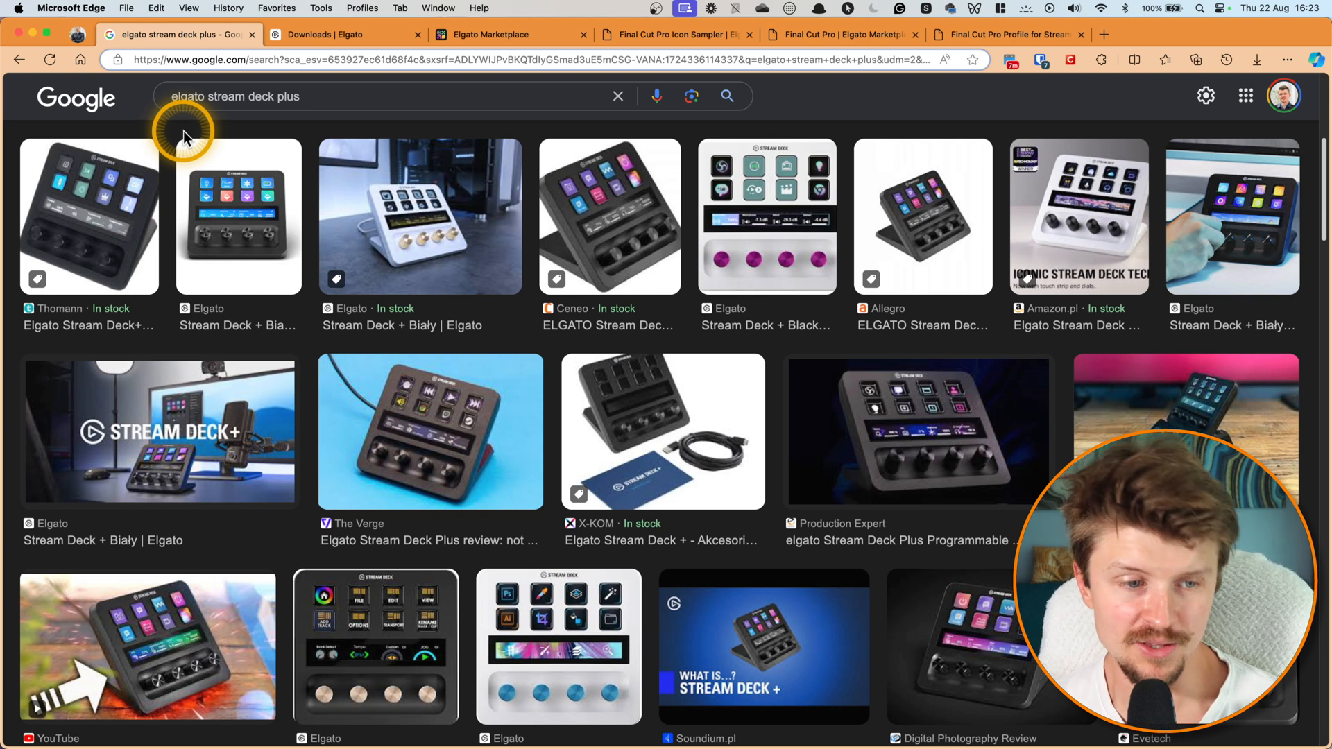
pyautogui.moveTo(630, 374)
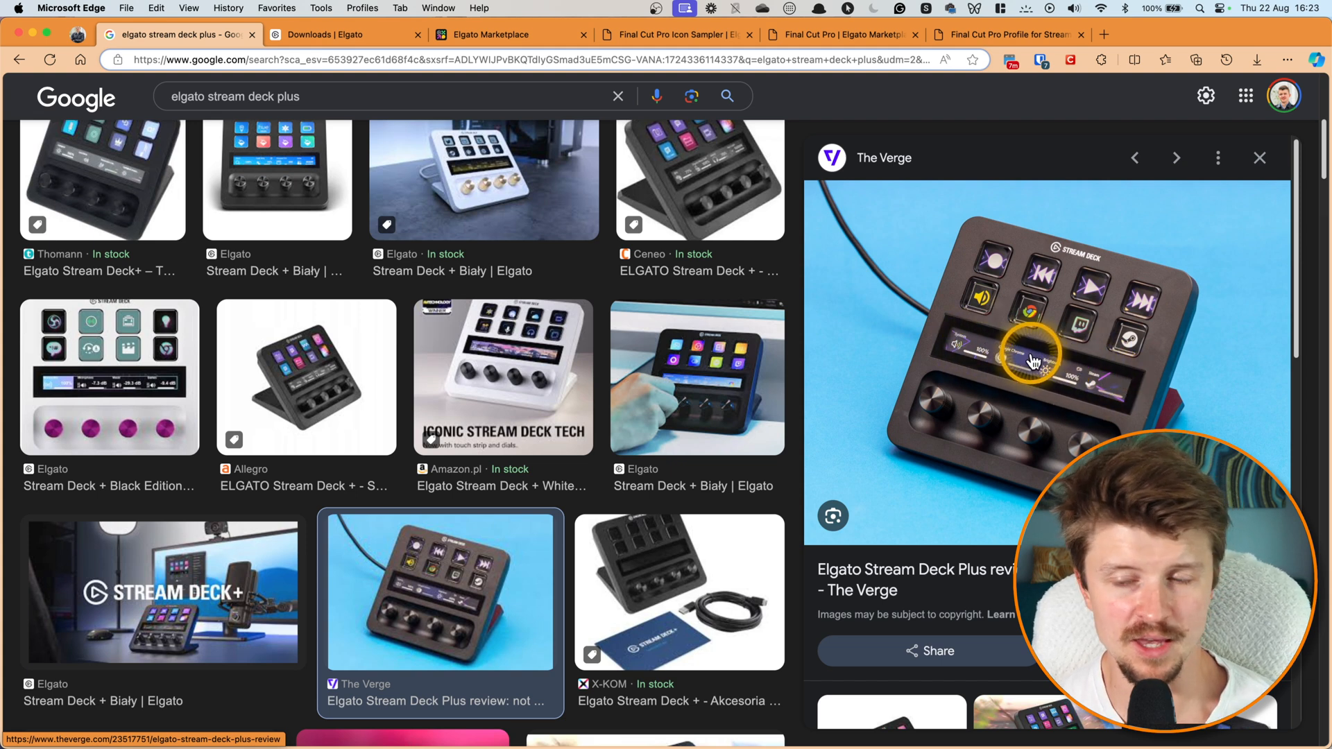
pyautogui.moveTo(925, 331)
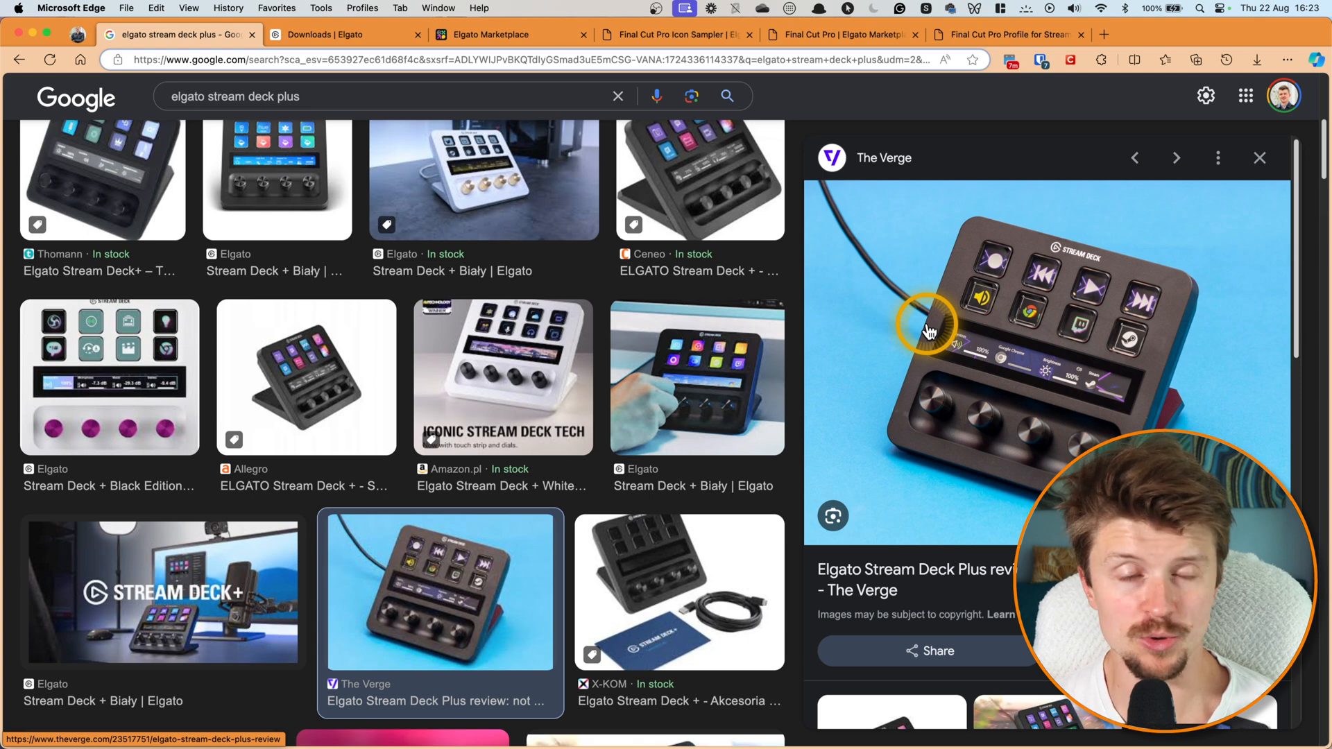
# - Switch from the Google Images results to the Elgato downloads page
pyautogui.click(323, 35)
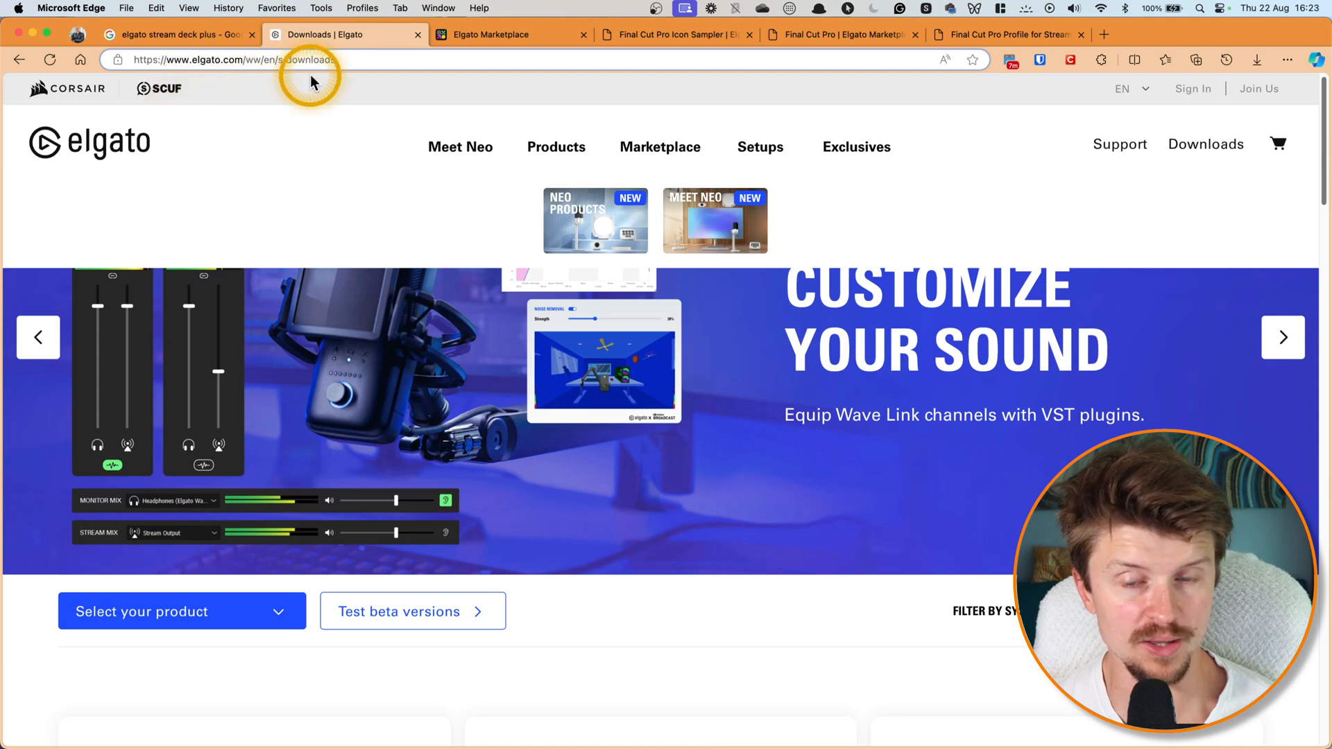
# - Scroll the Elgato downloads page down to the Stream Deck 6.7.1 card
pyautogui.scroll(-3)
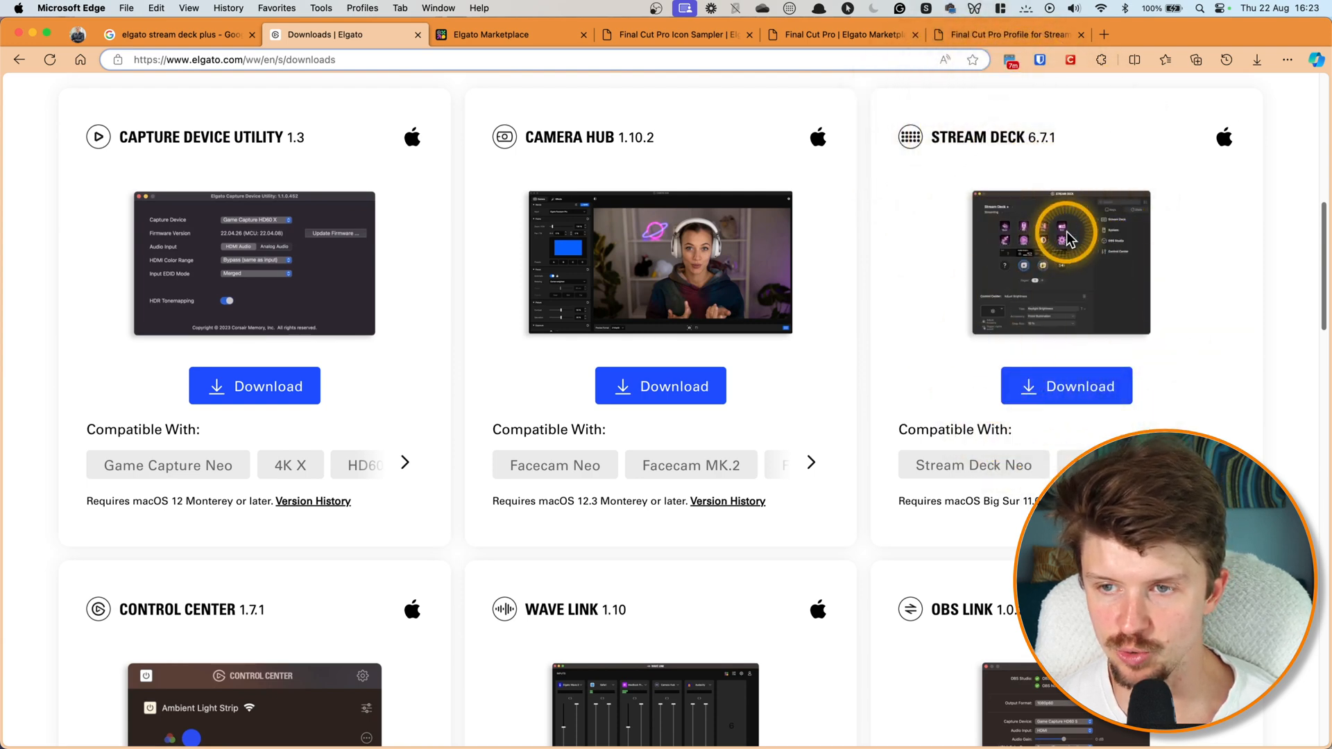
pyautogui.moveTo(1012, 330)
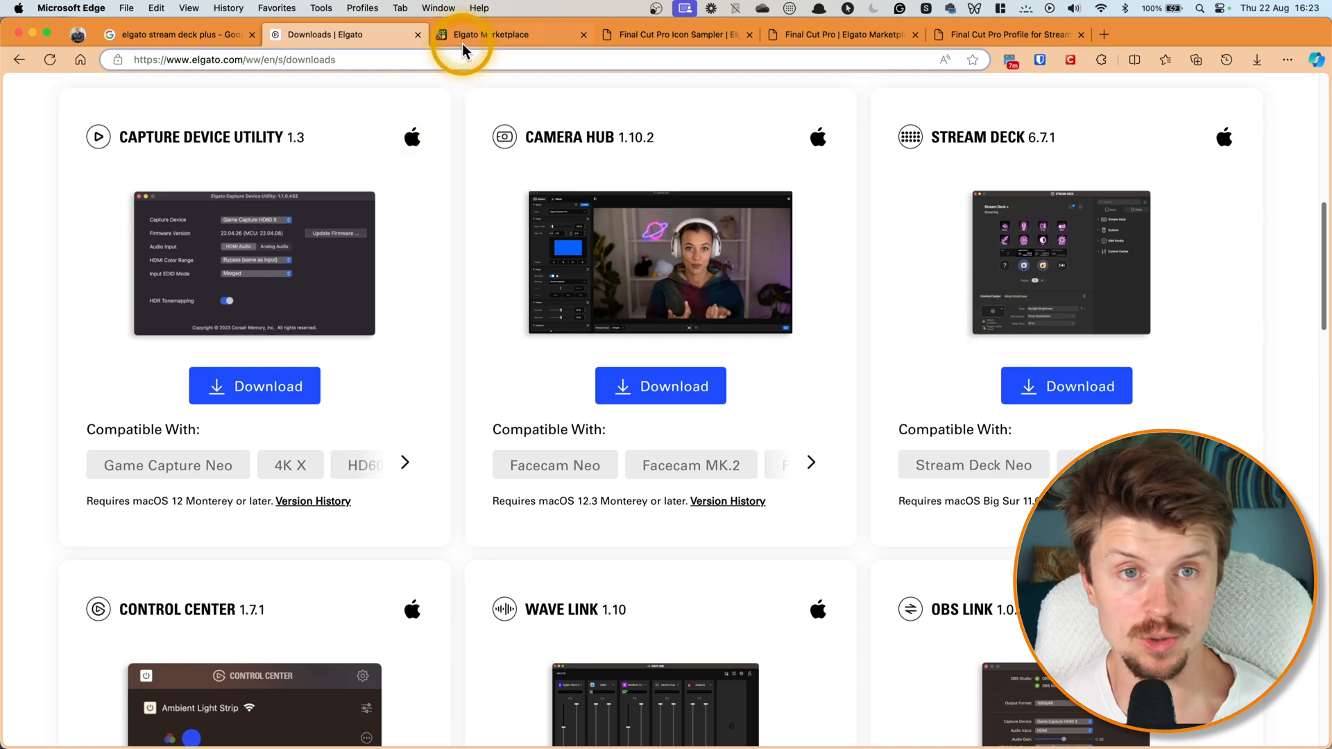
# - Switch to the Marketplace results and enlarge the 72 Free Icons gallery image of the Final Cut Pro Icon Sampler
pyautogui.click(507, 35)
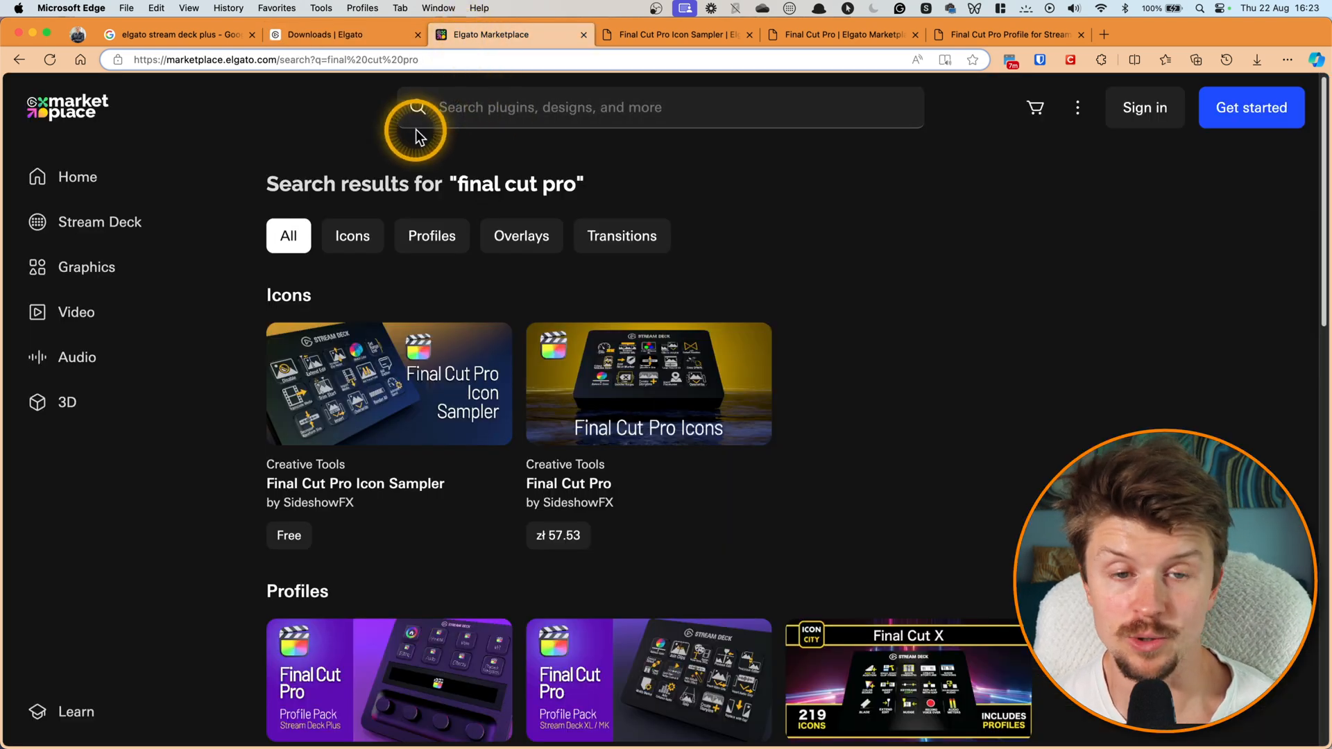
pyautogui.moveTo(535, 183)
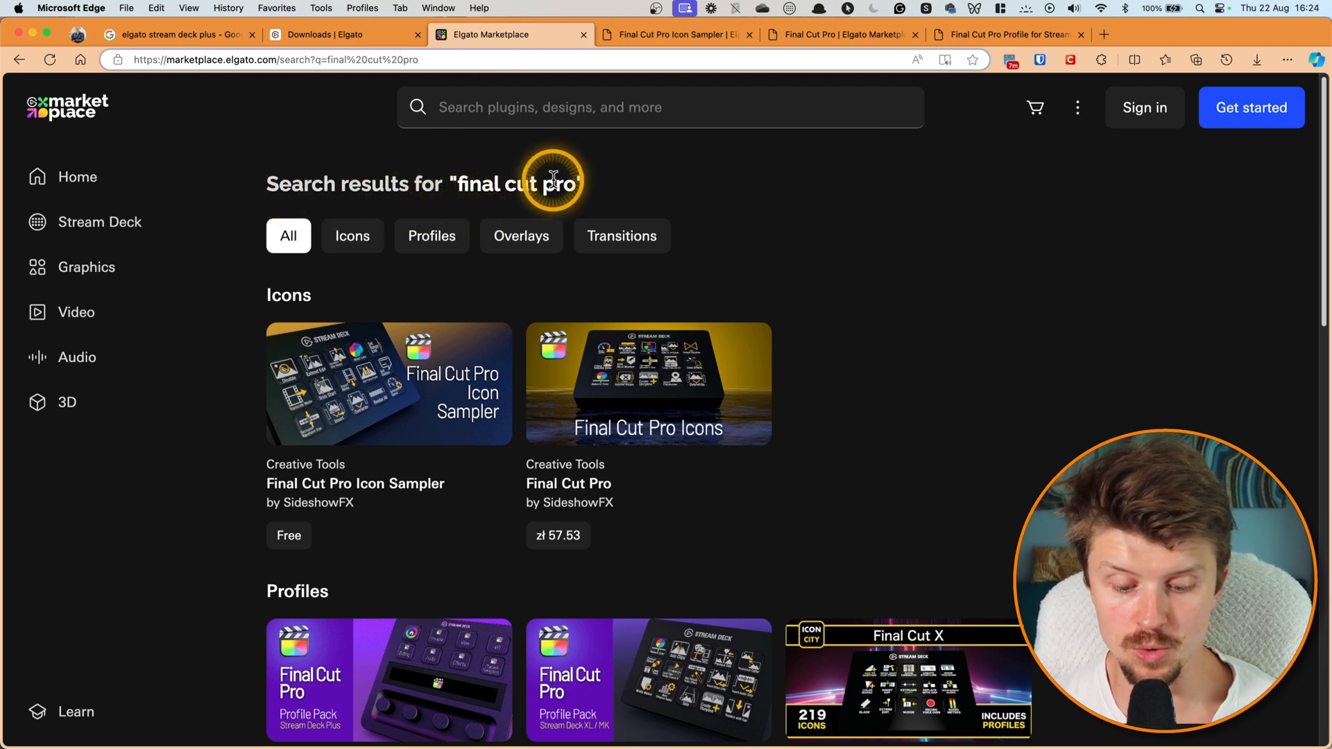
pyautogui.moveTo(508, 457)
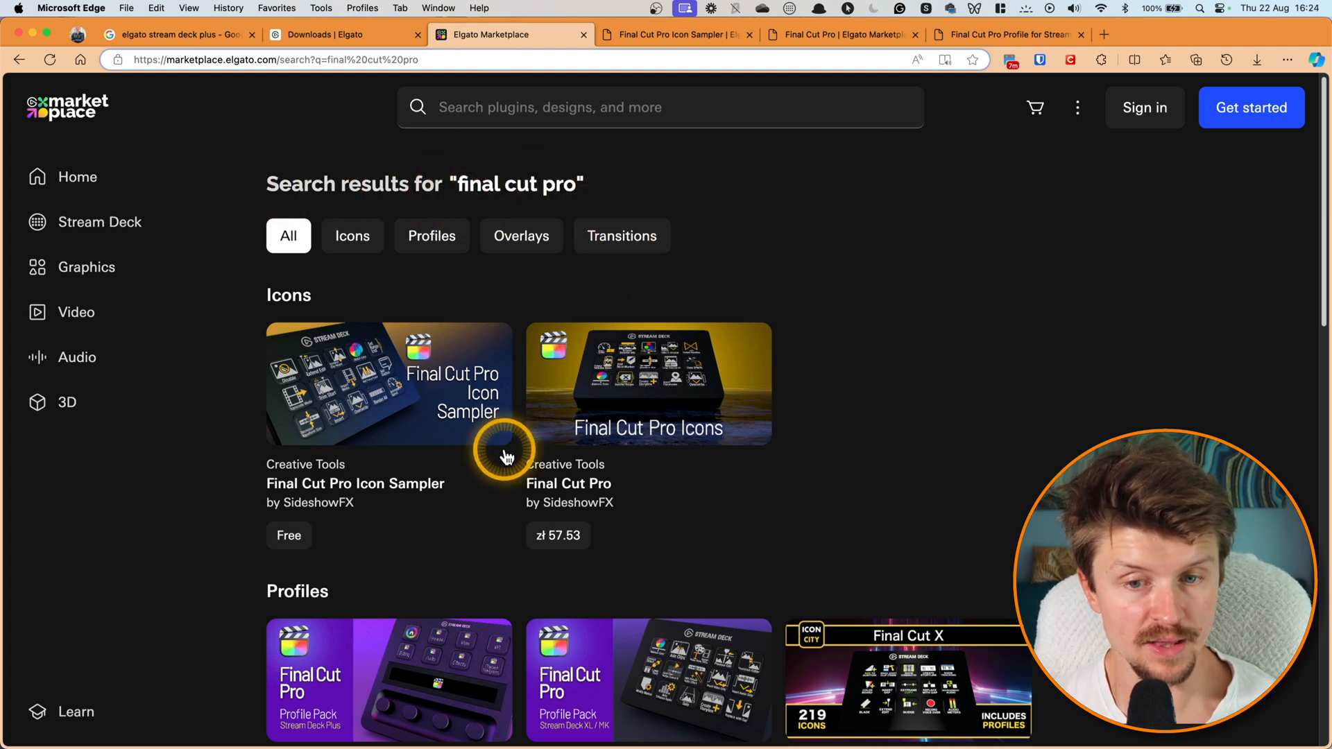
pyautogui.scroll(-3)
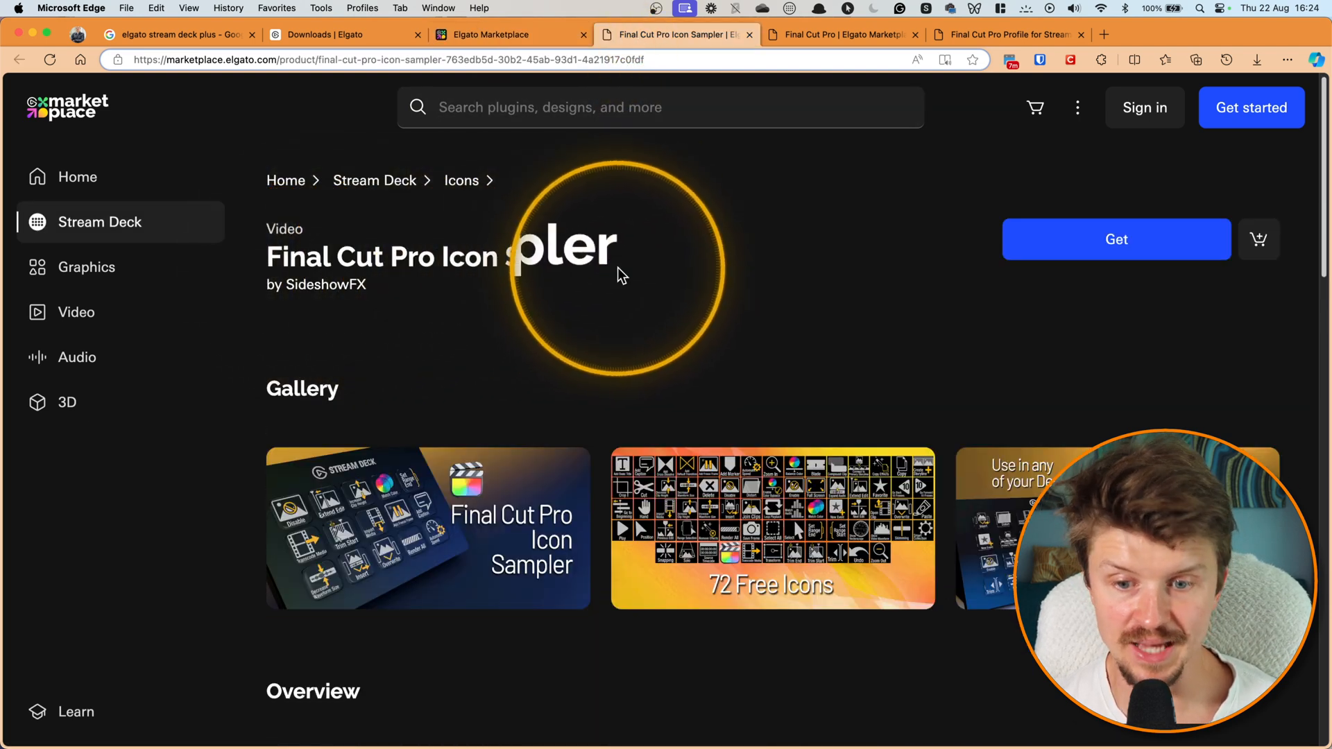
pyautogui.click(427, 528)
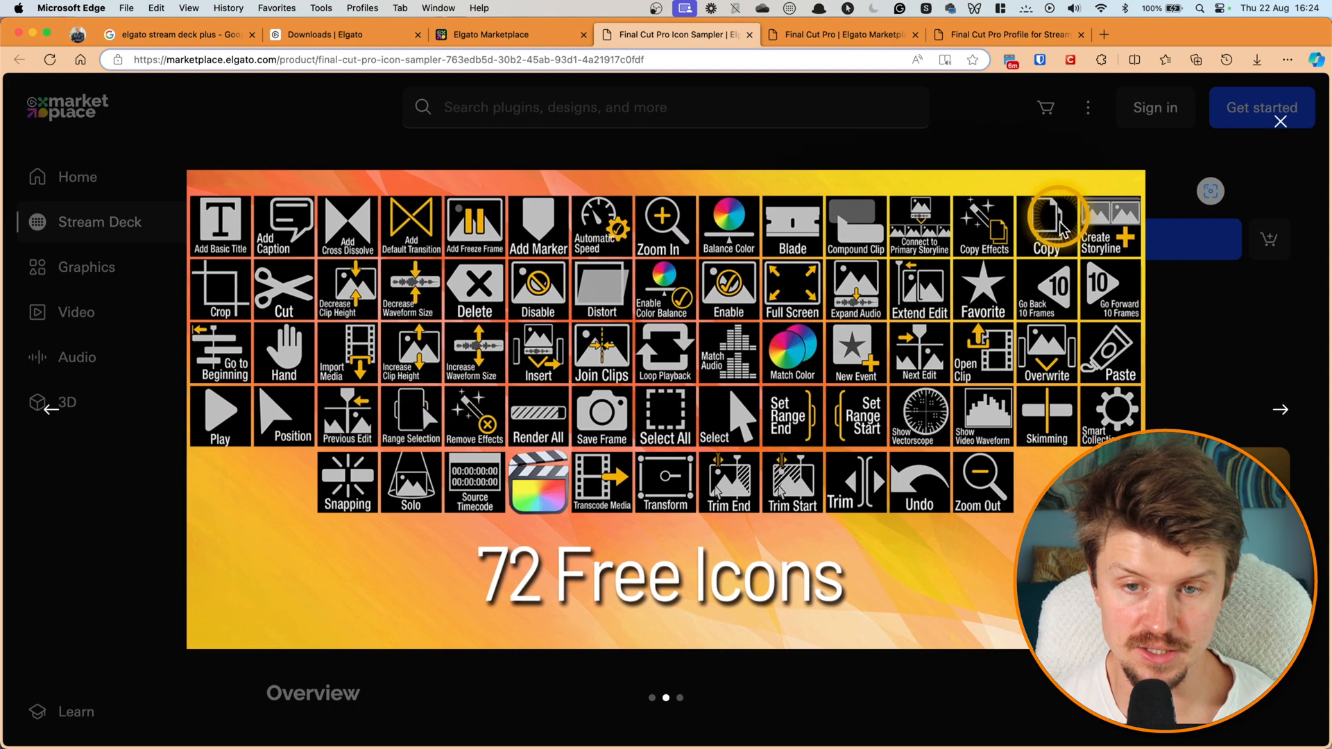
pyautogui.moveTo(664, 224)
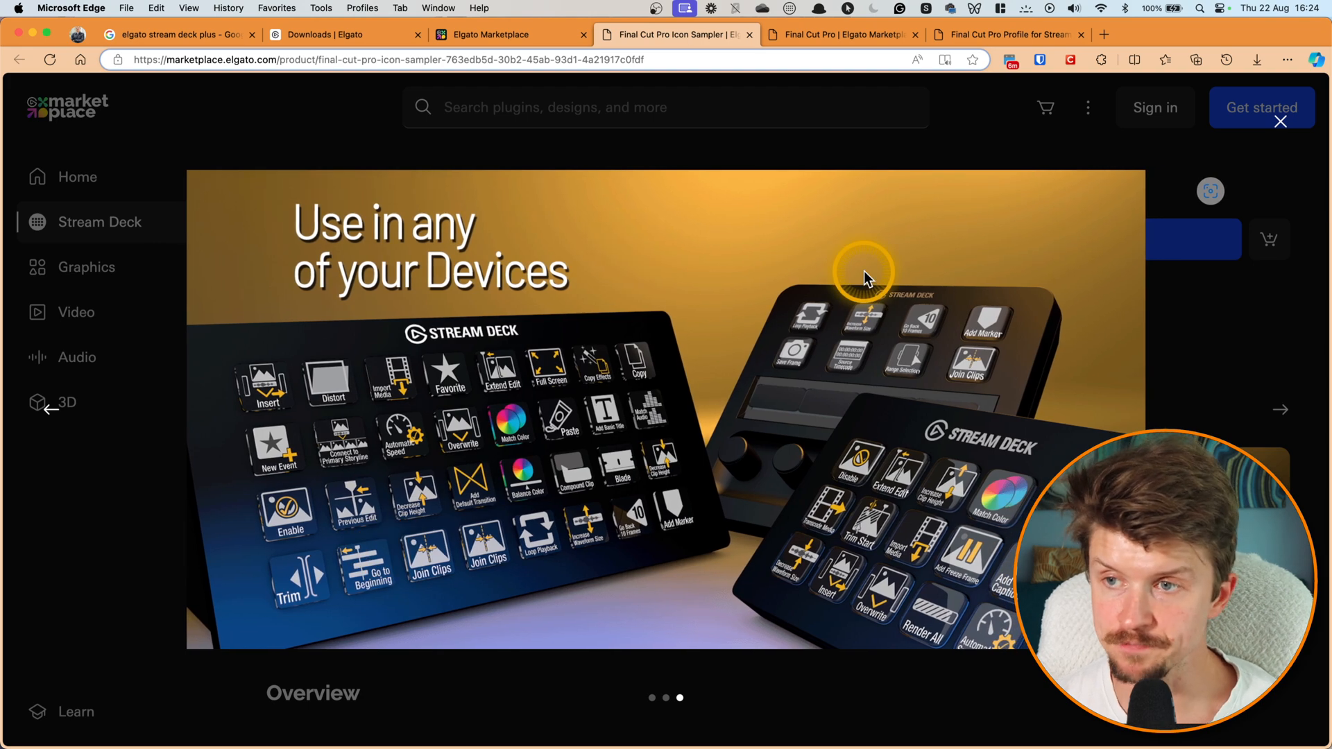
pyautogui.scroll(-3)
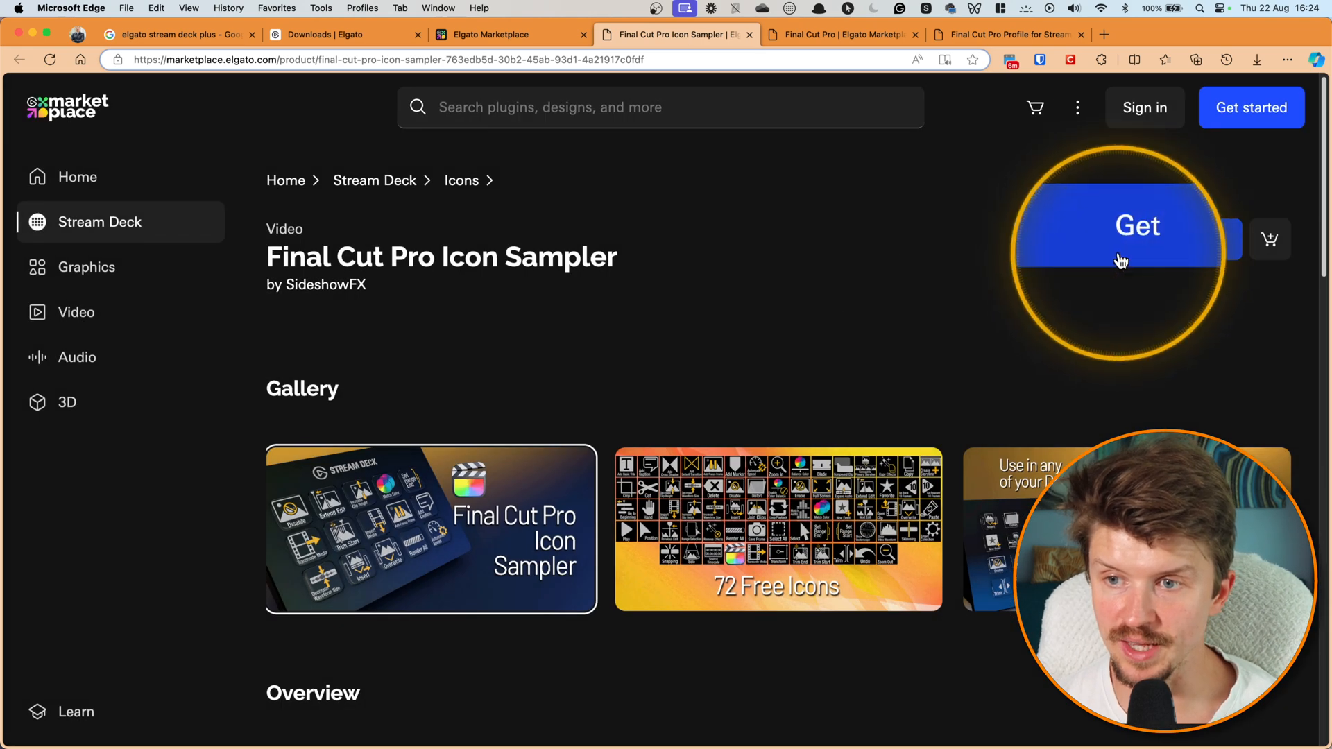
pyautogui.moveTo(998, 276)
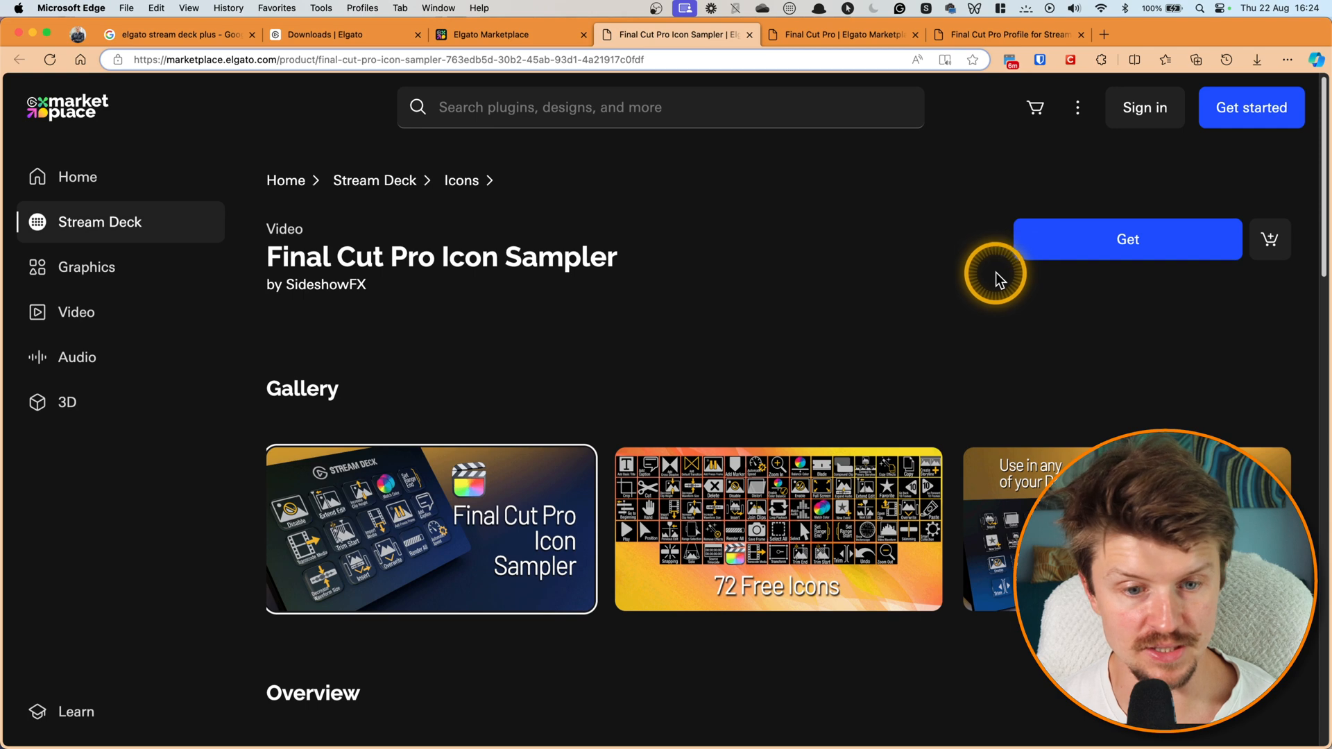
pyautogui.moveTo(939, 276)
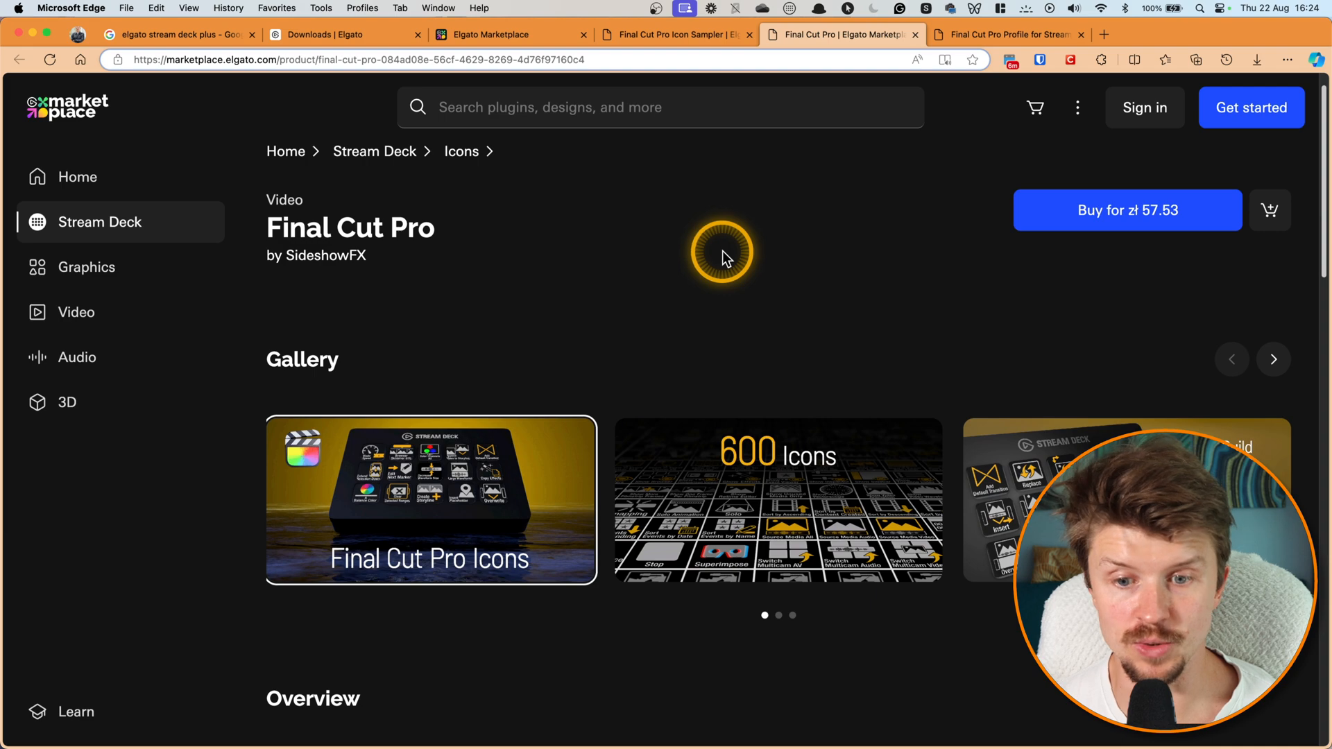
pyautogui.moveTo(491, 478)
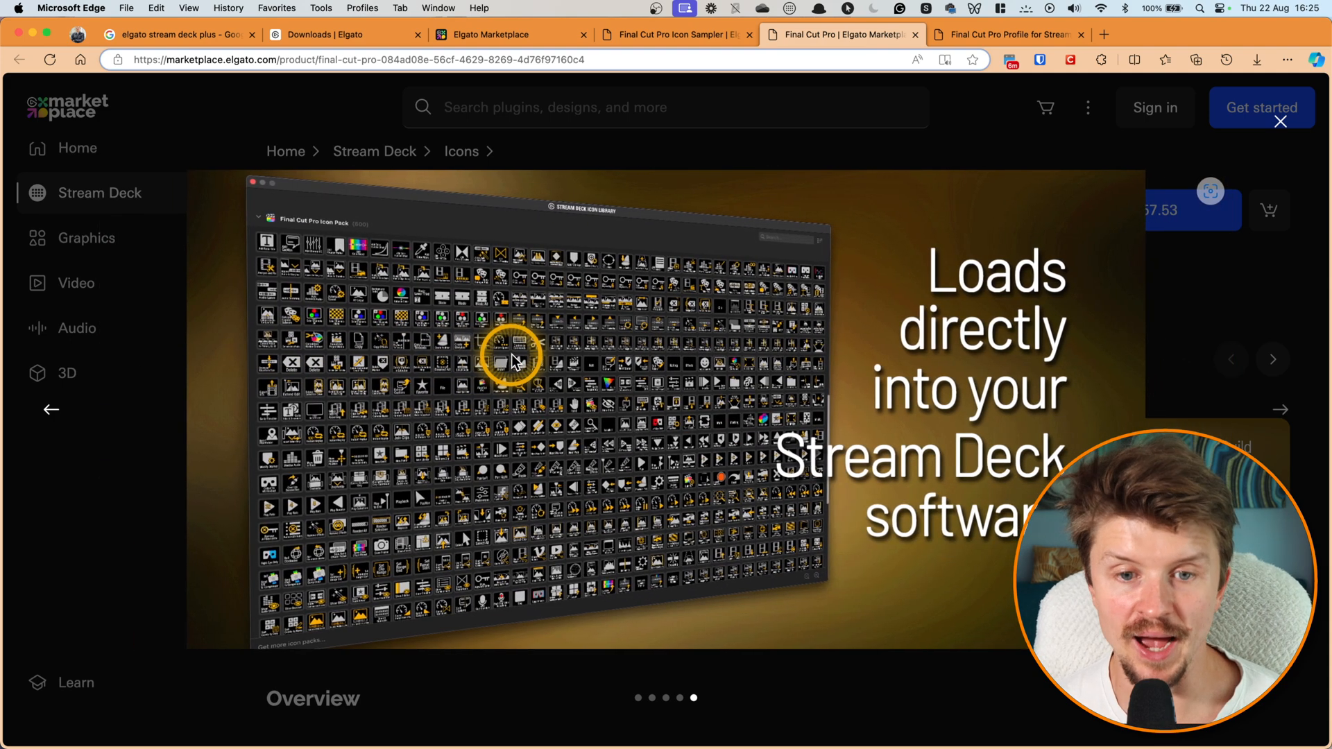
# - Switch to the Final Cut Pro Profile for Stream Deck+ page and step through its gallery images
pyautogui.click(1007, 34)
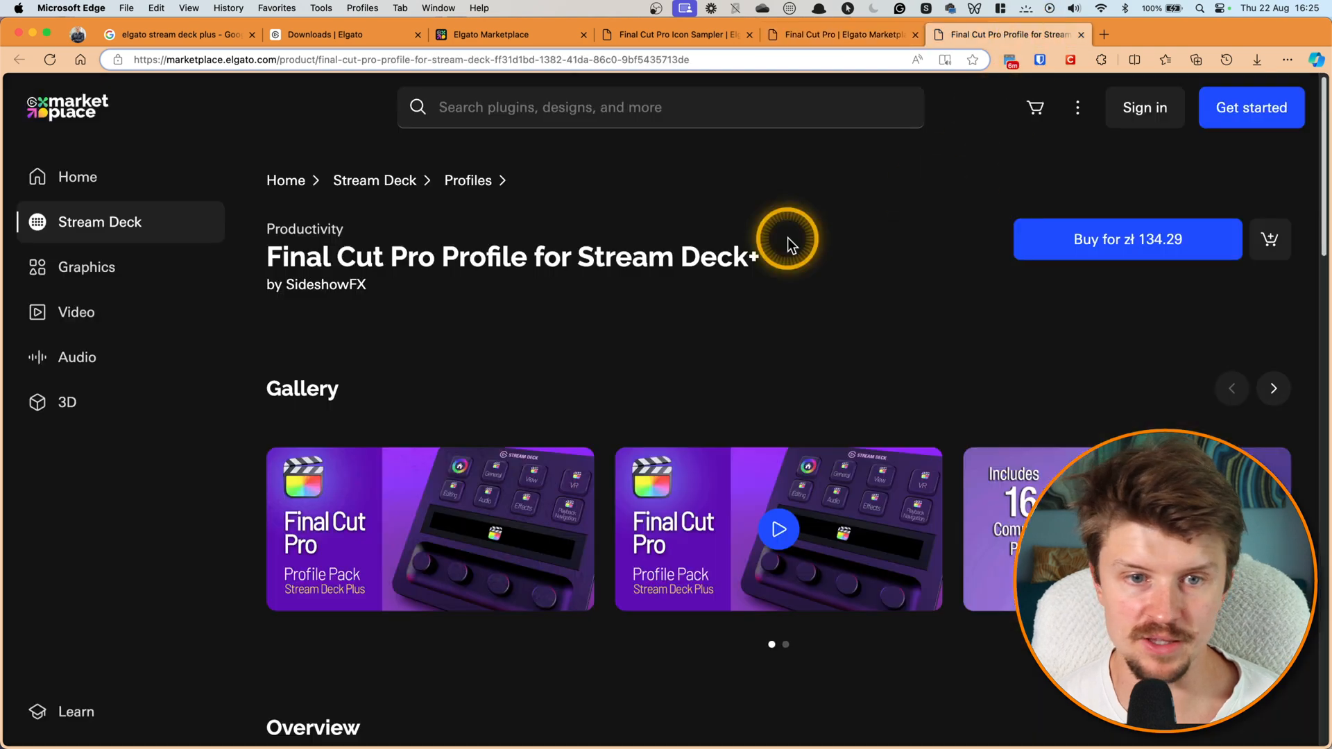
pyautogui.moveTo(568, 284)
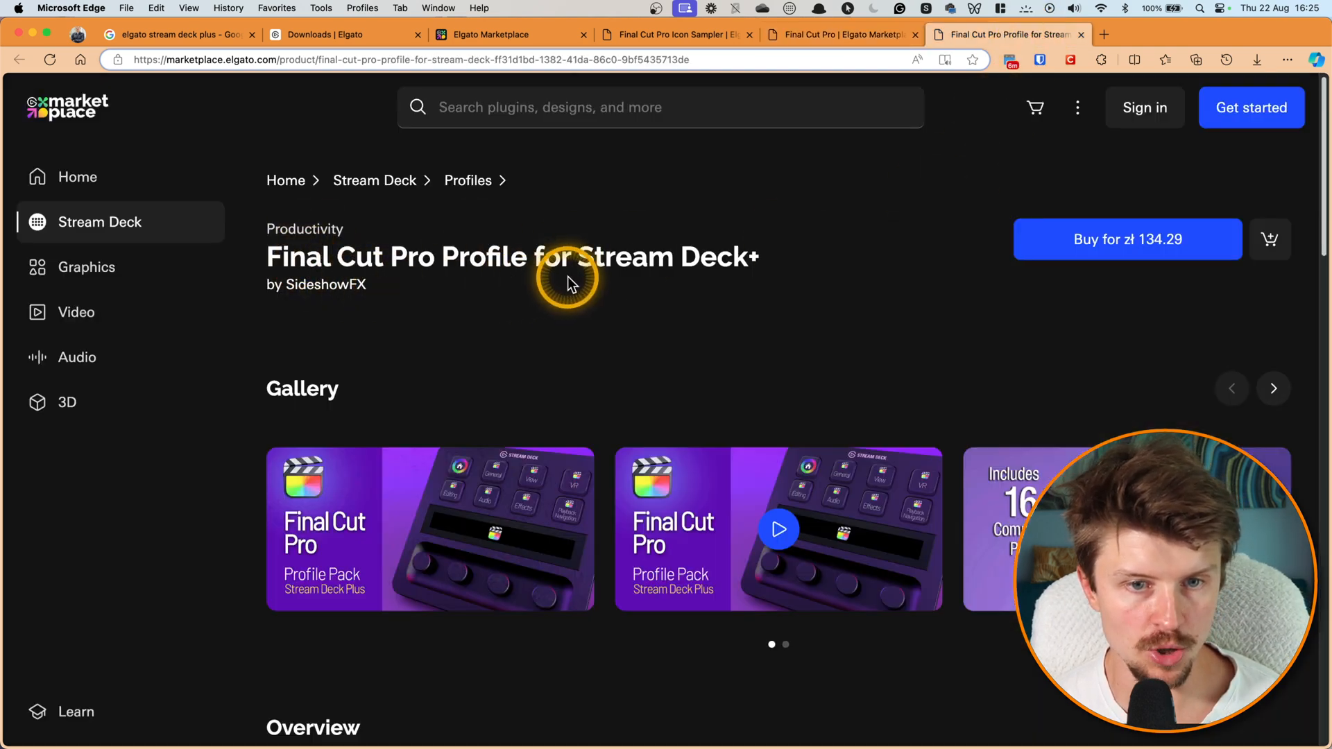
pyautogui.moveTo(738, 287)
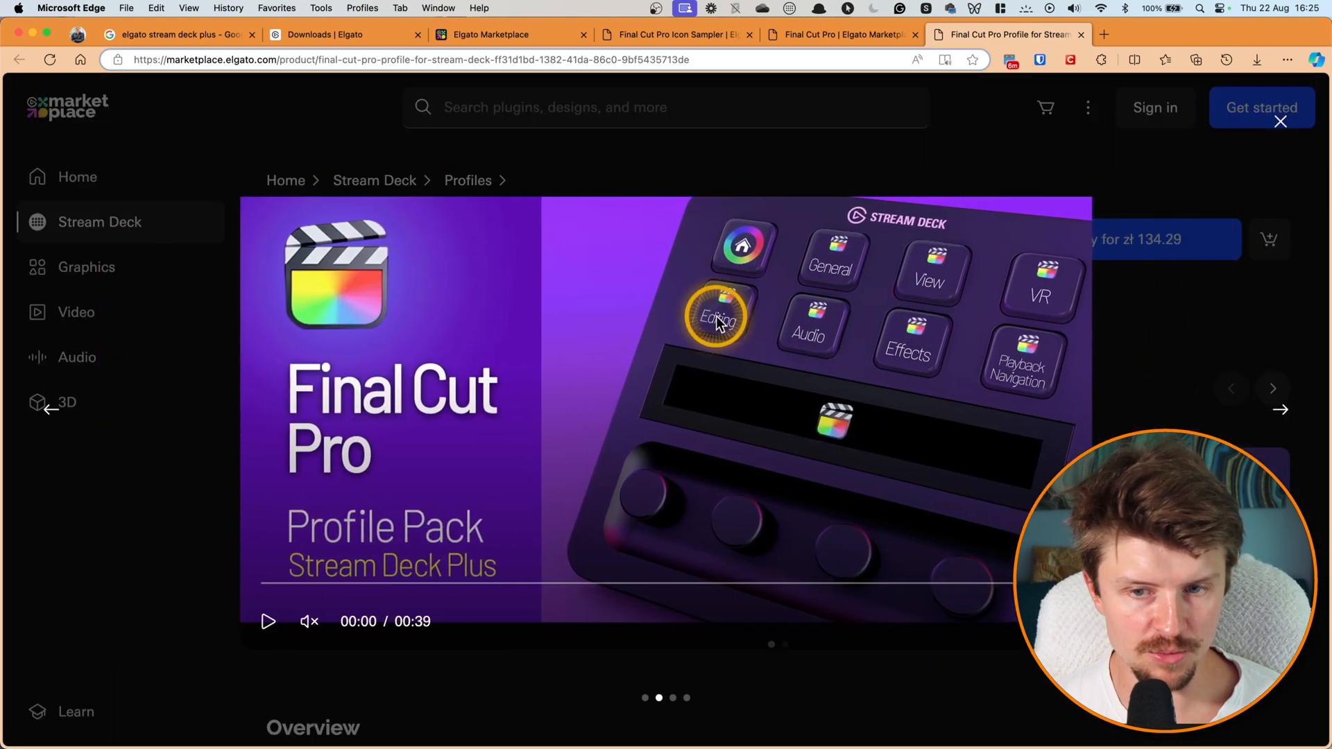
pyautogui.click(268, 622)
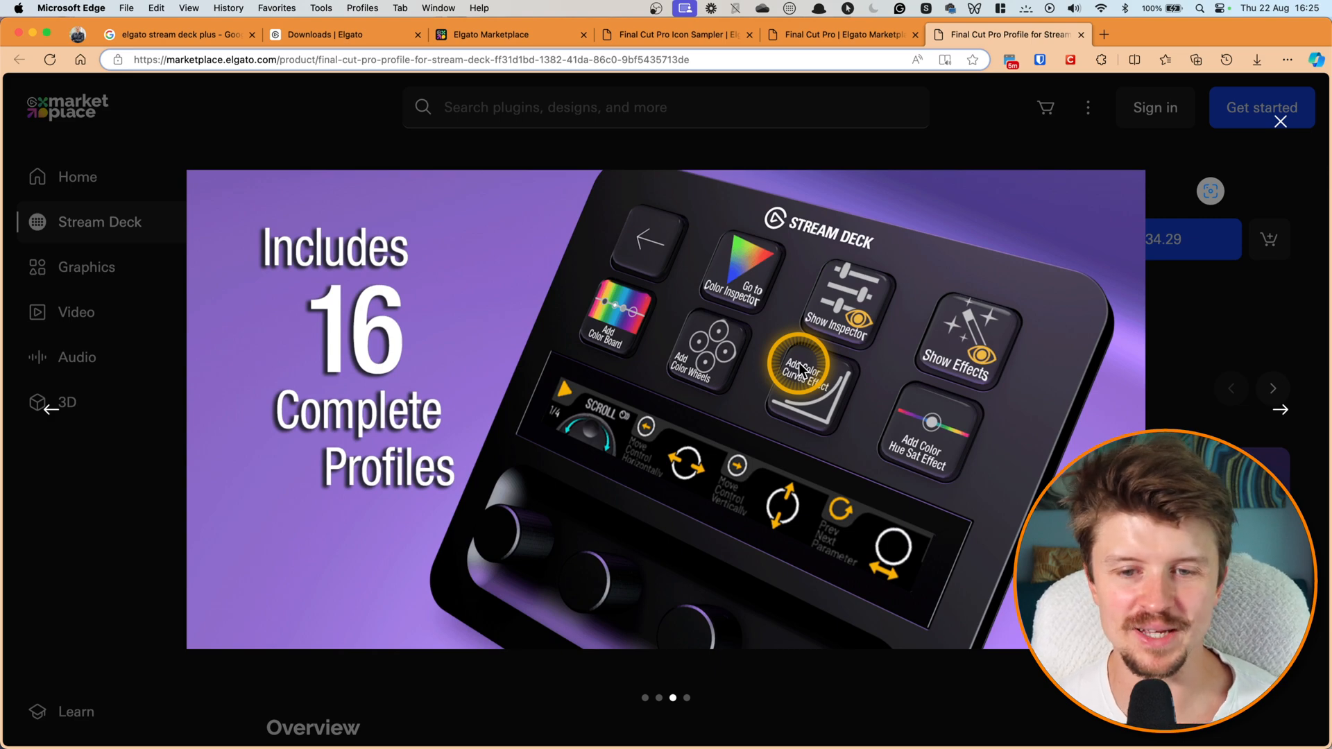
pyautogui.click(1272, 389)
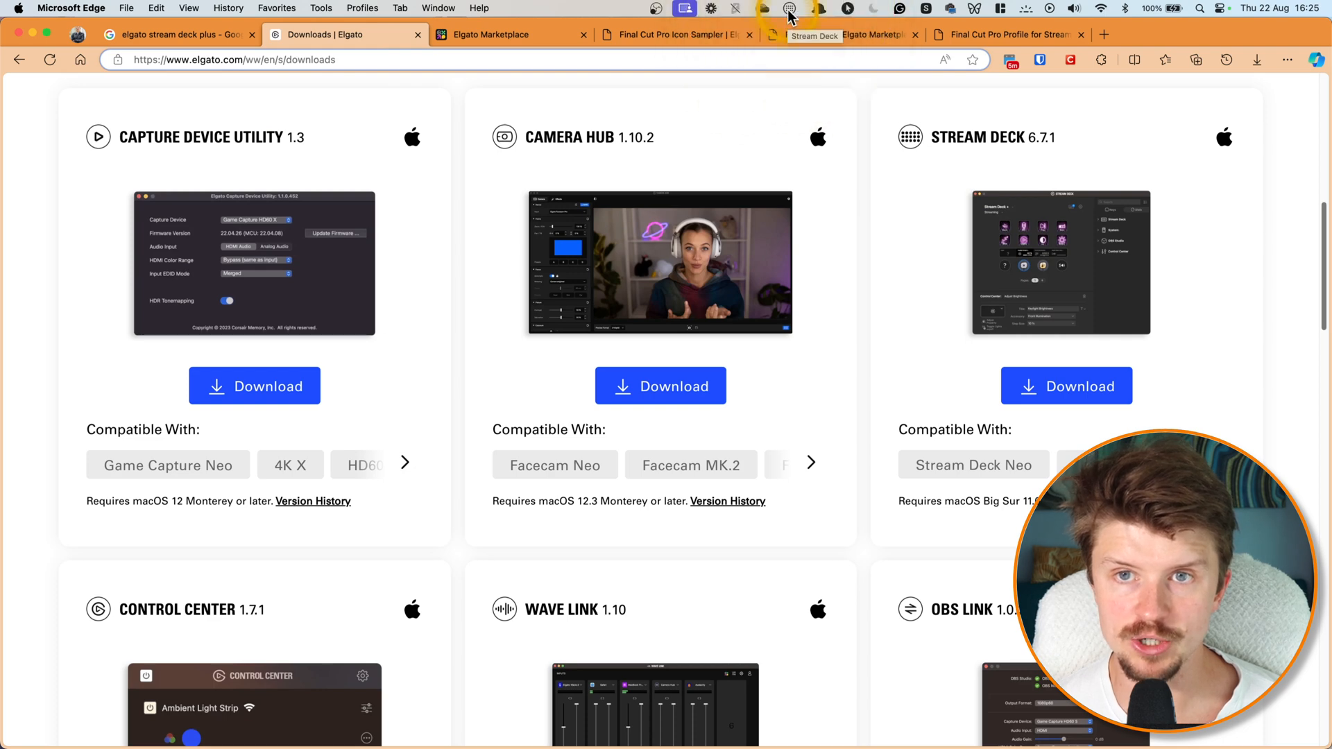
# - Bring up the Stream Deck configuration window from the menu bar and enter Edit Profiles for the Final Cut Pro profile
pyautogui.click(790, 9)
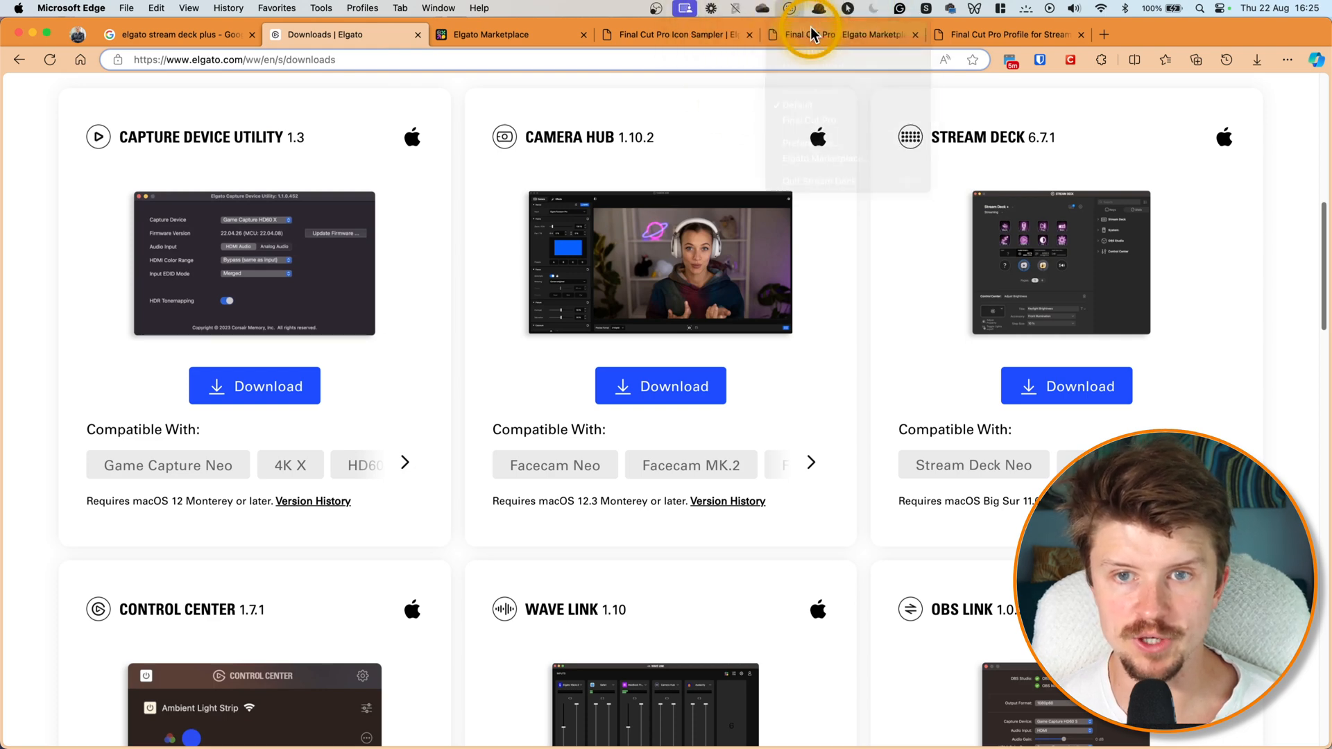
pyautogui.click(818, 9)
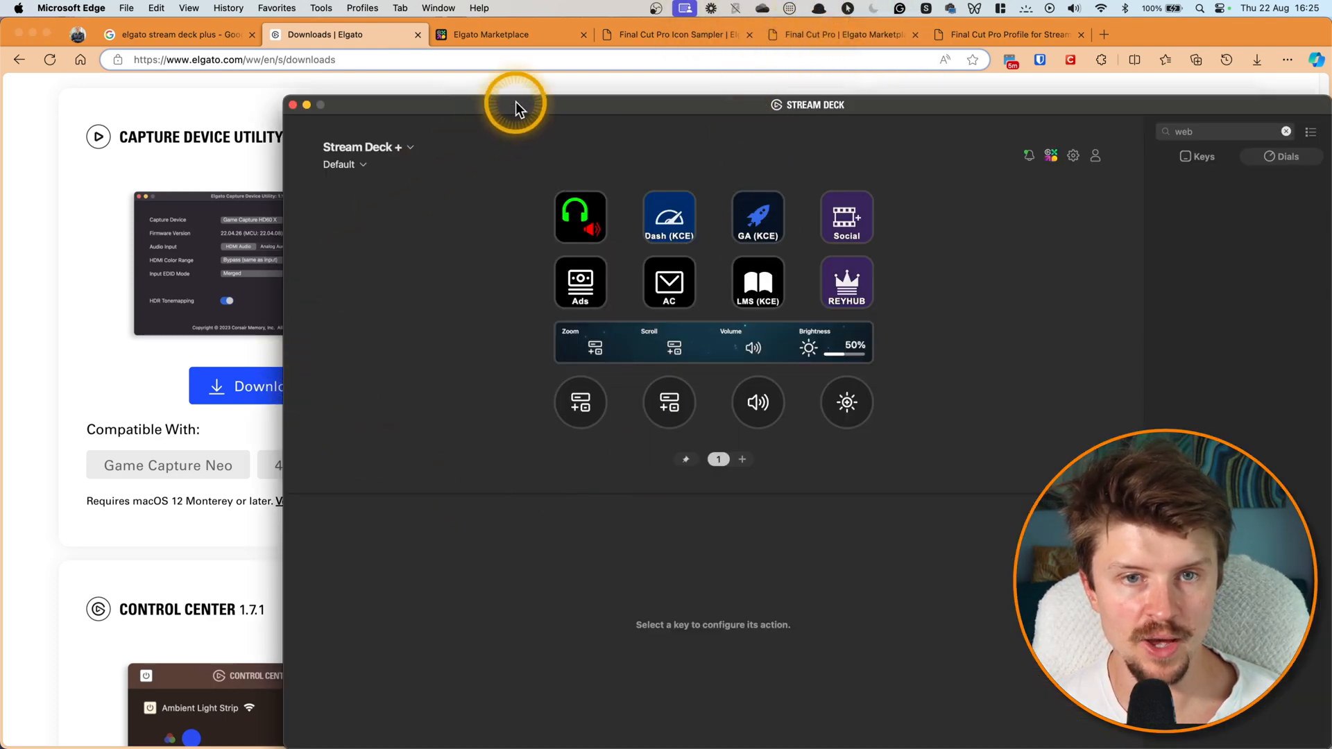
pyautogui.moveTo(518, 105); pyautogui.dragTo(416, 68)
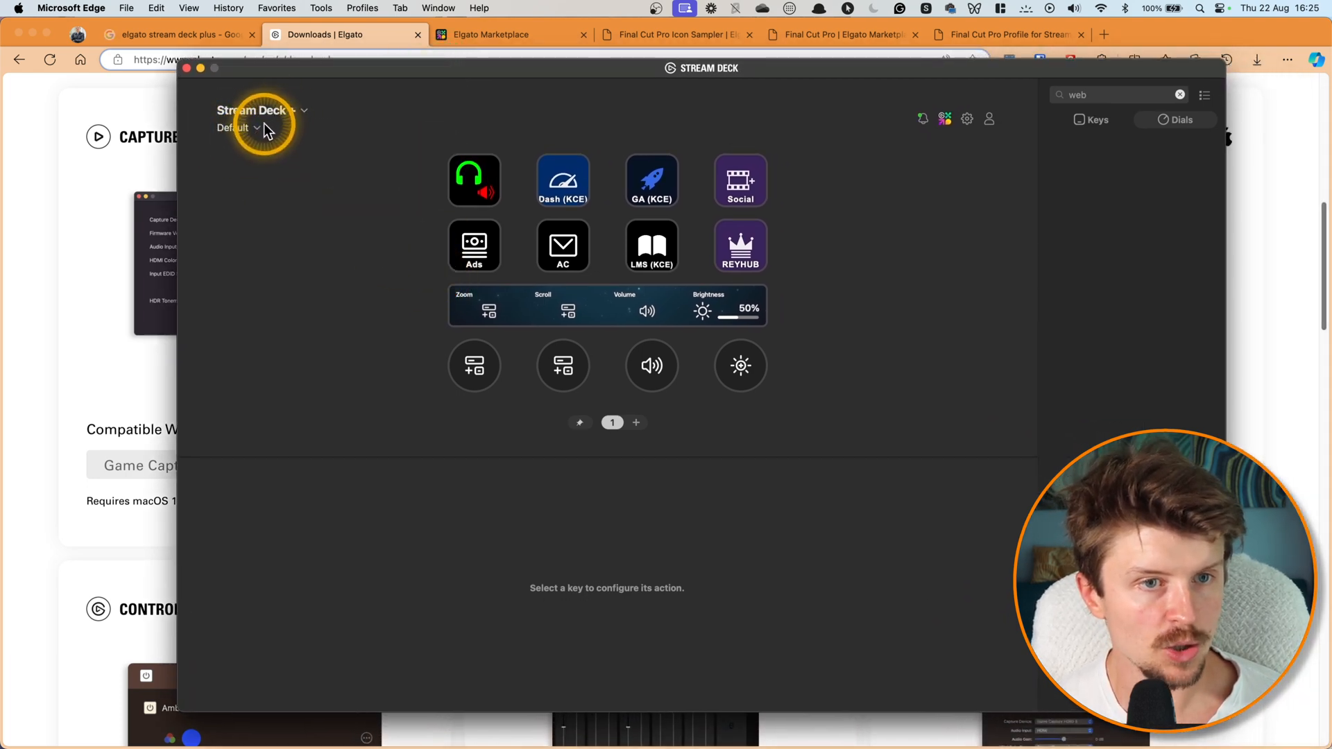
pyautogui.click(240, 127)
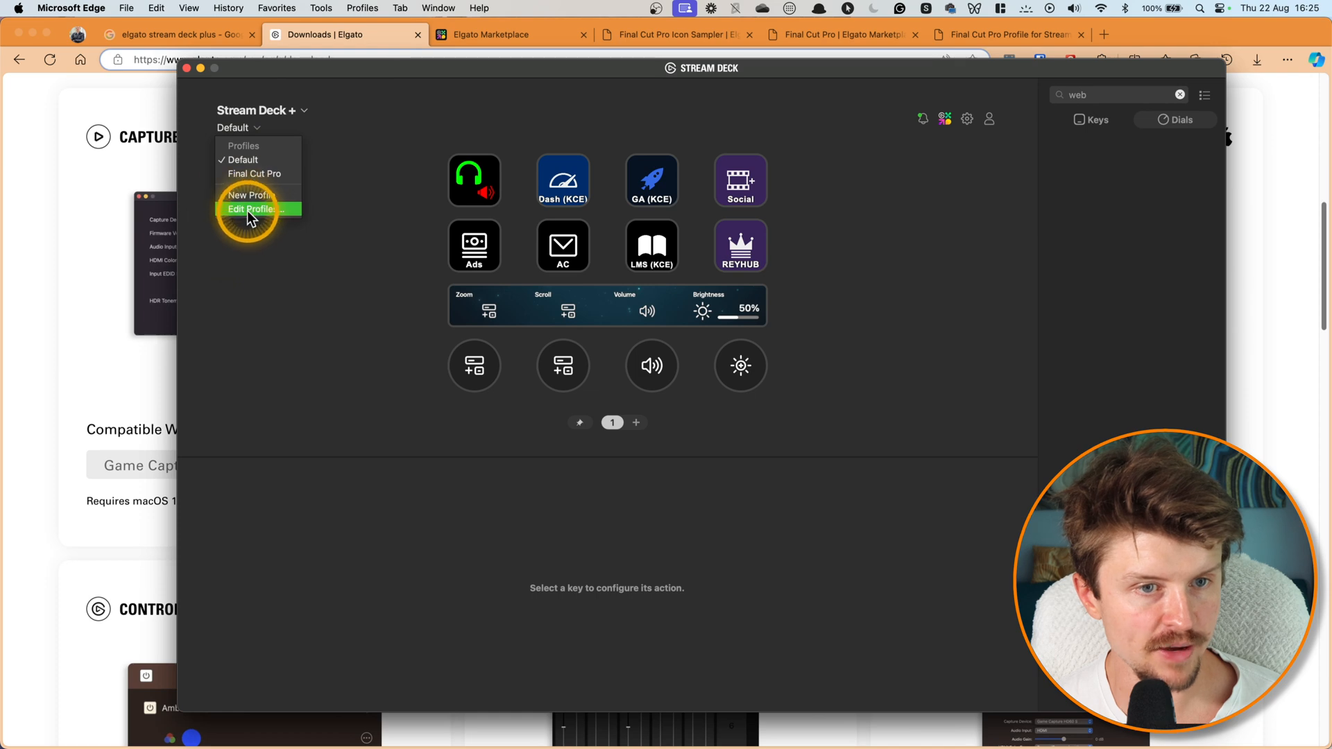
pyautogui.click(250, 209)
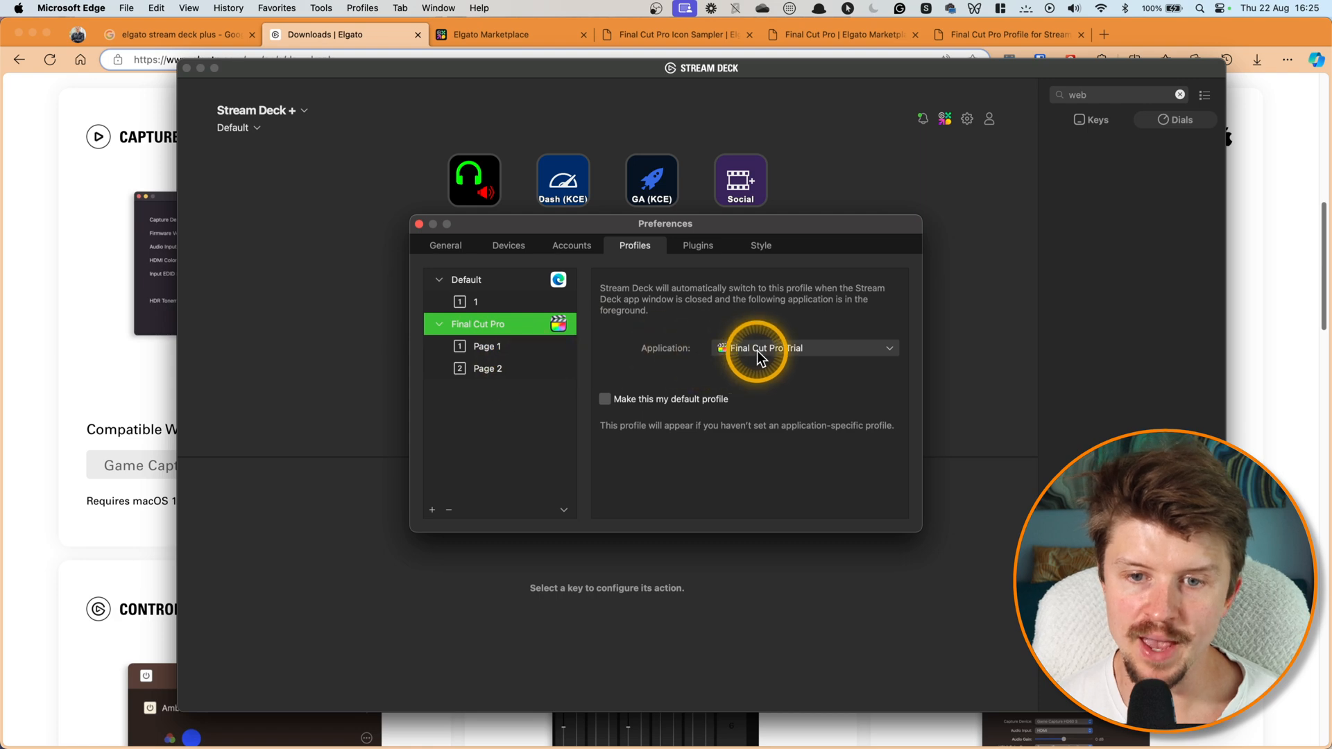
pyautogui.moveTo(542, 448)
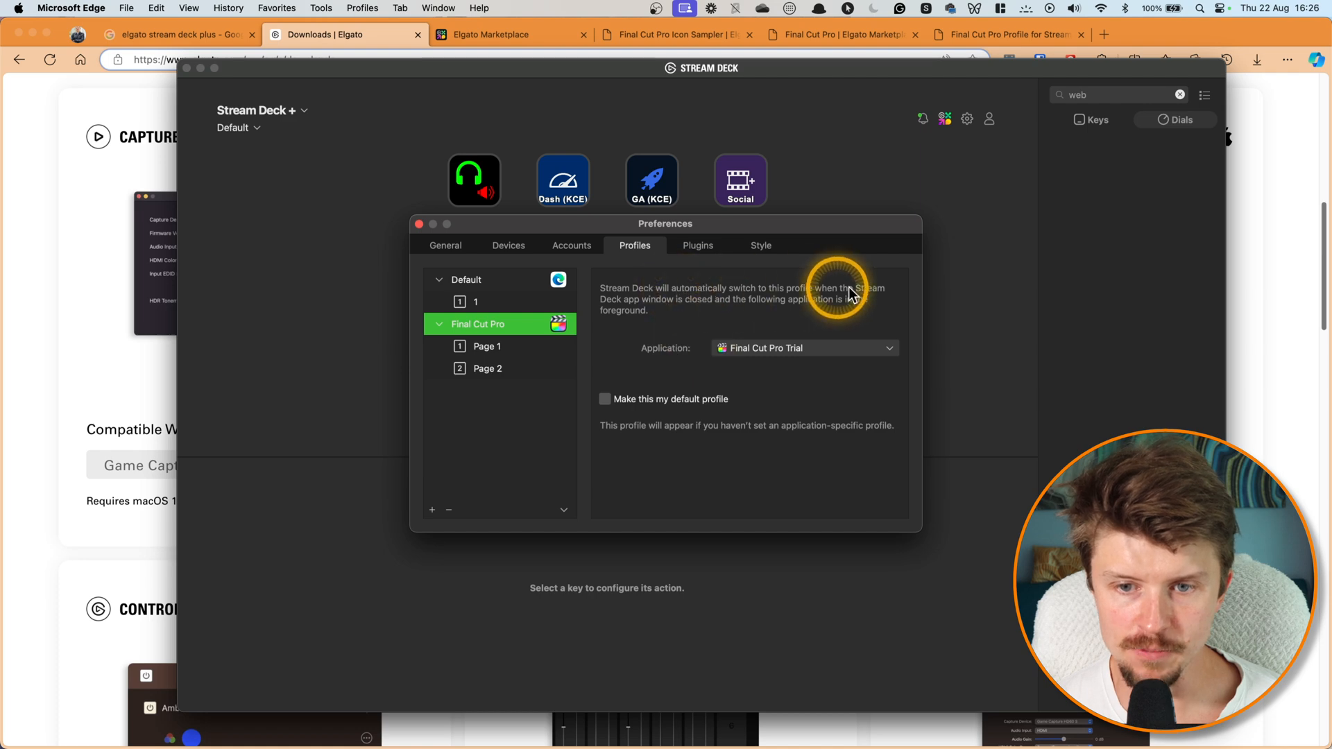
pyautogui.moveTo(700, 372)
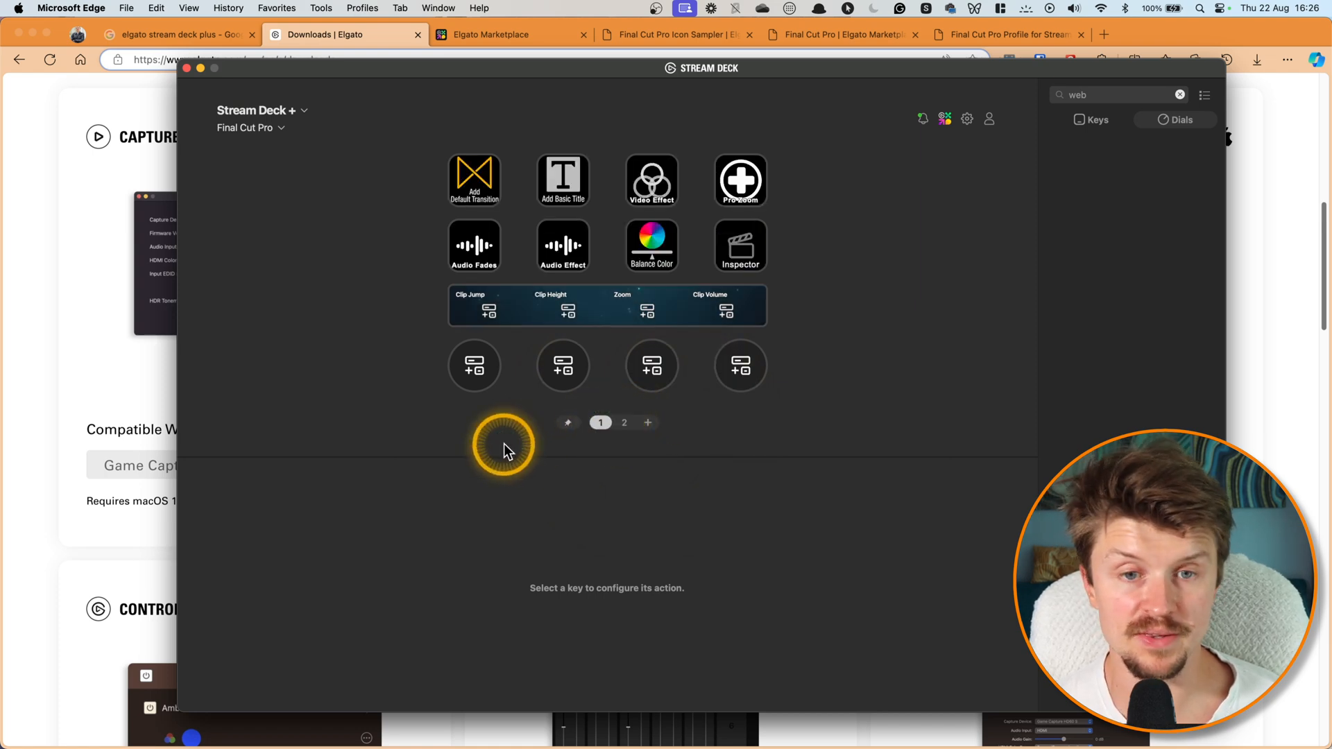
pyautogui.moveTo(534, 131)
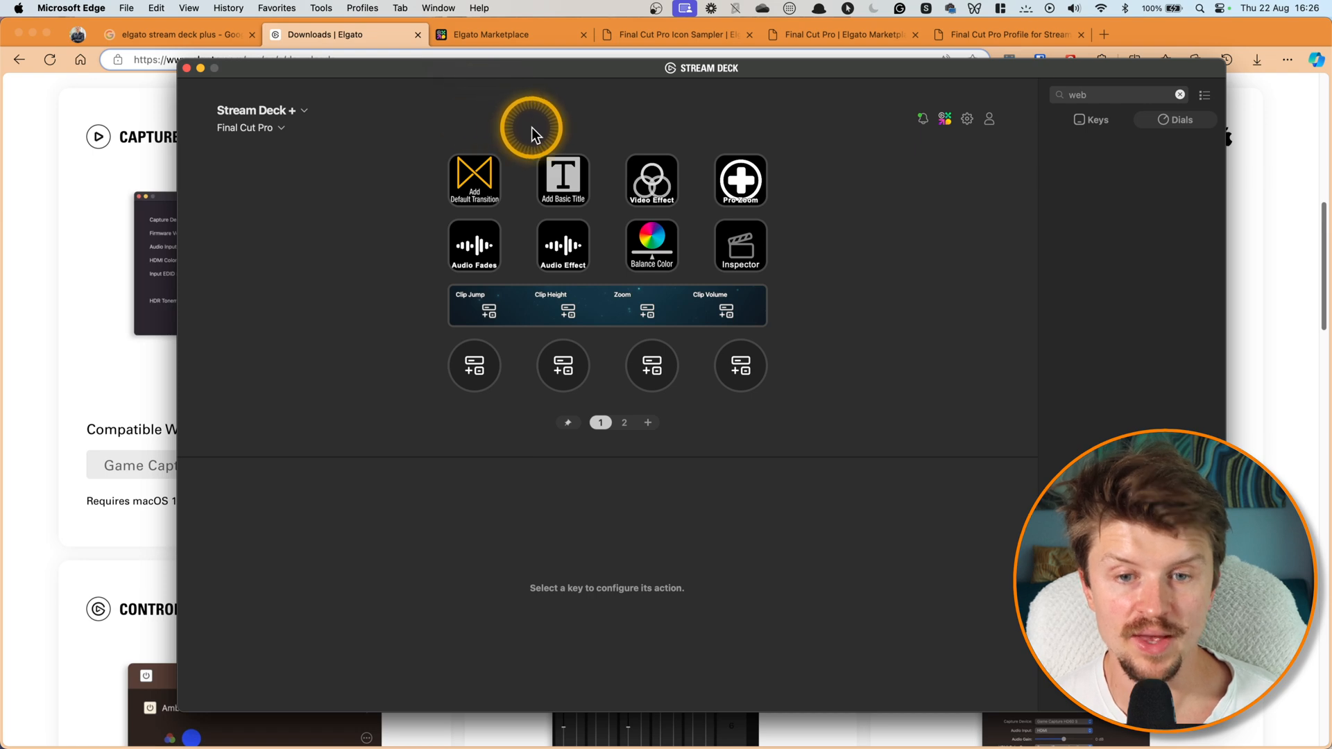
pyautogui.moveTo(764, 192)
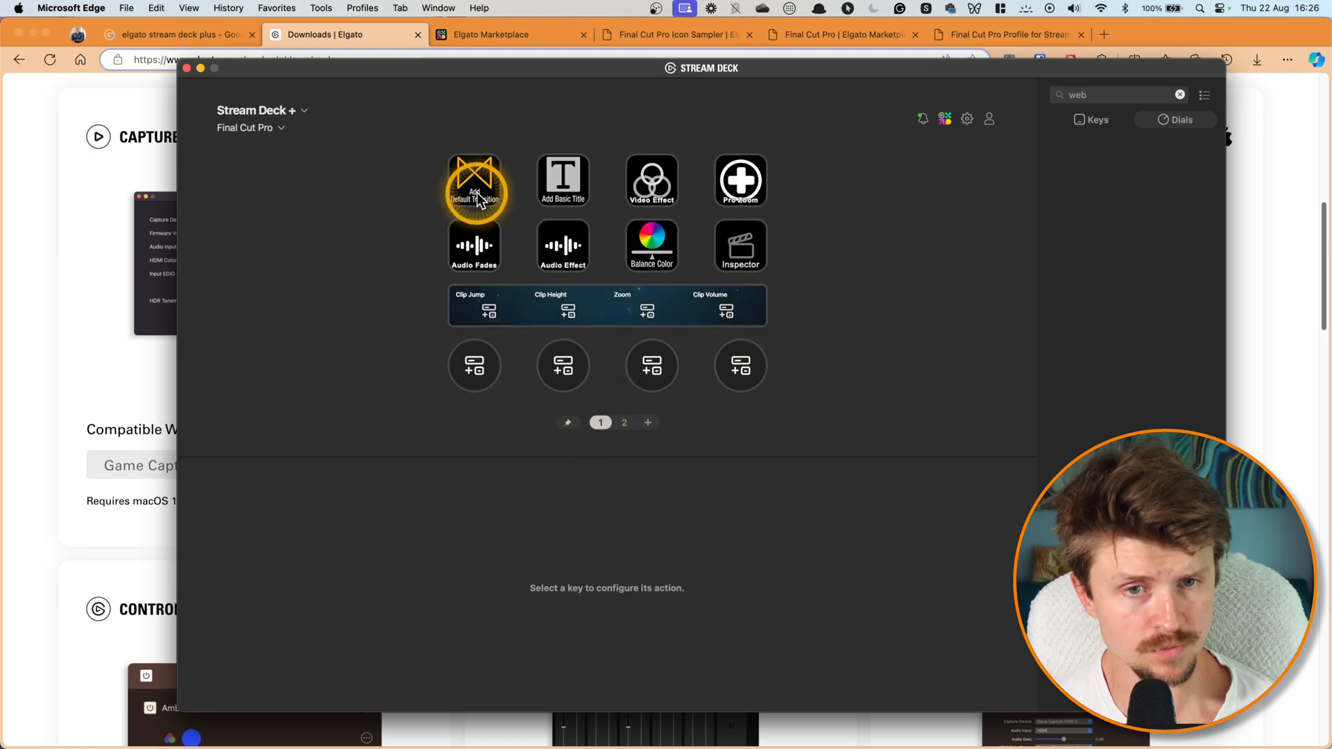
# - Inspect the Add Default Transition key and scroll the Icon Library down to the Final Cut Pro Icon Sampler Pack
pyautogui.click(475, 176)
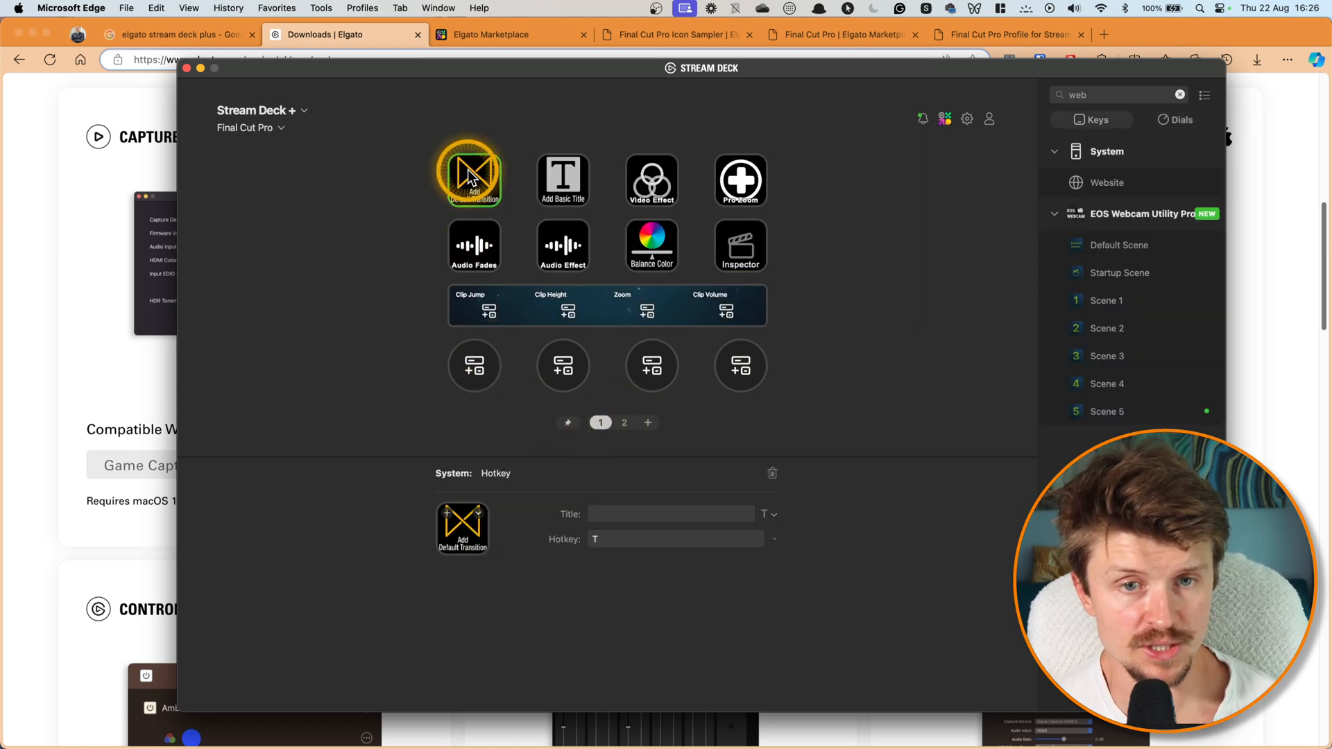
pyautogui.click(473, 175)
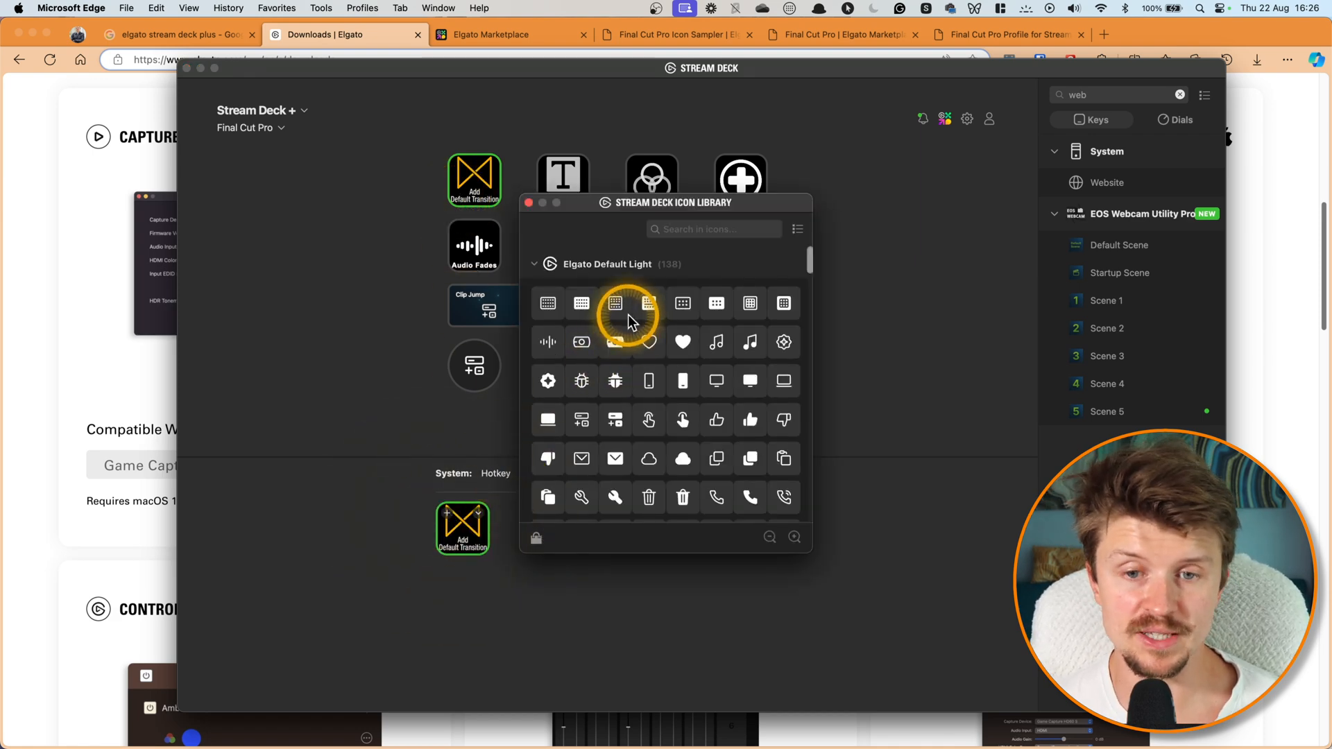
pyautogui.scroll(-3)
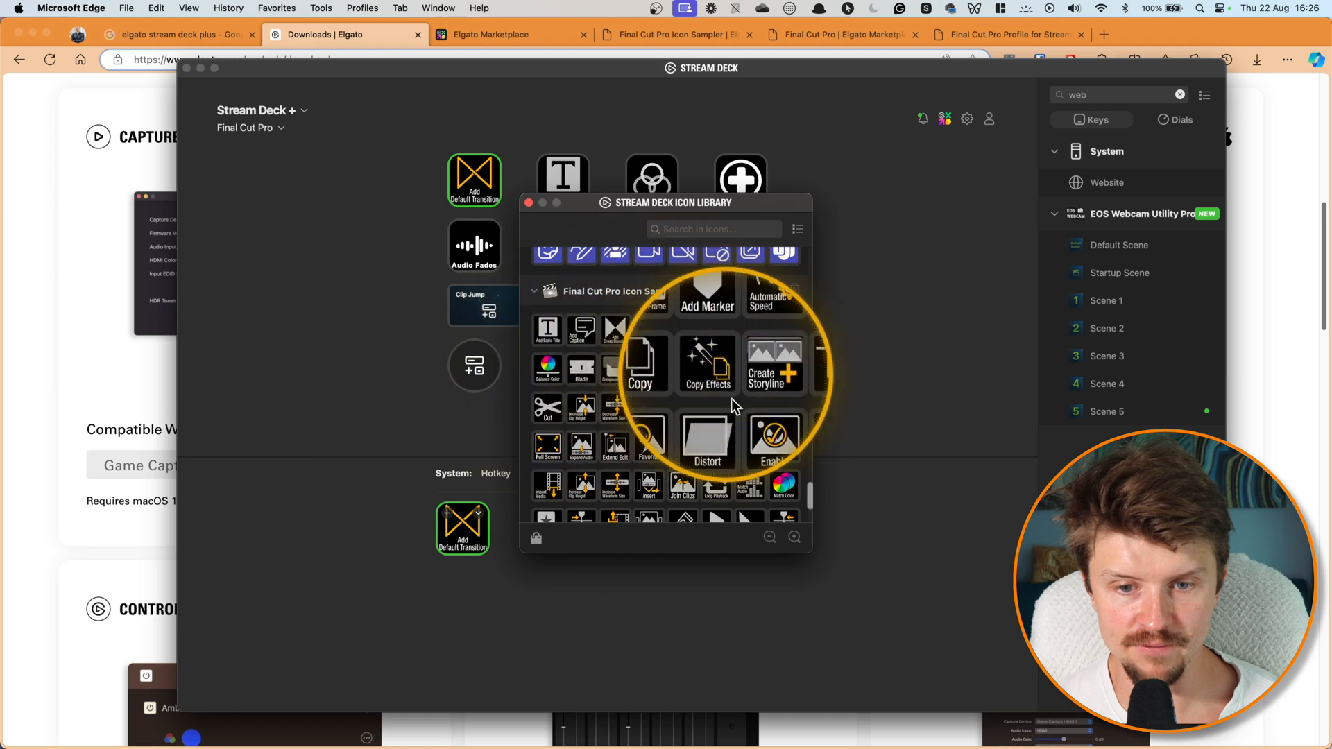
pyautogui.scroll(-3)
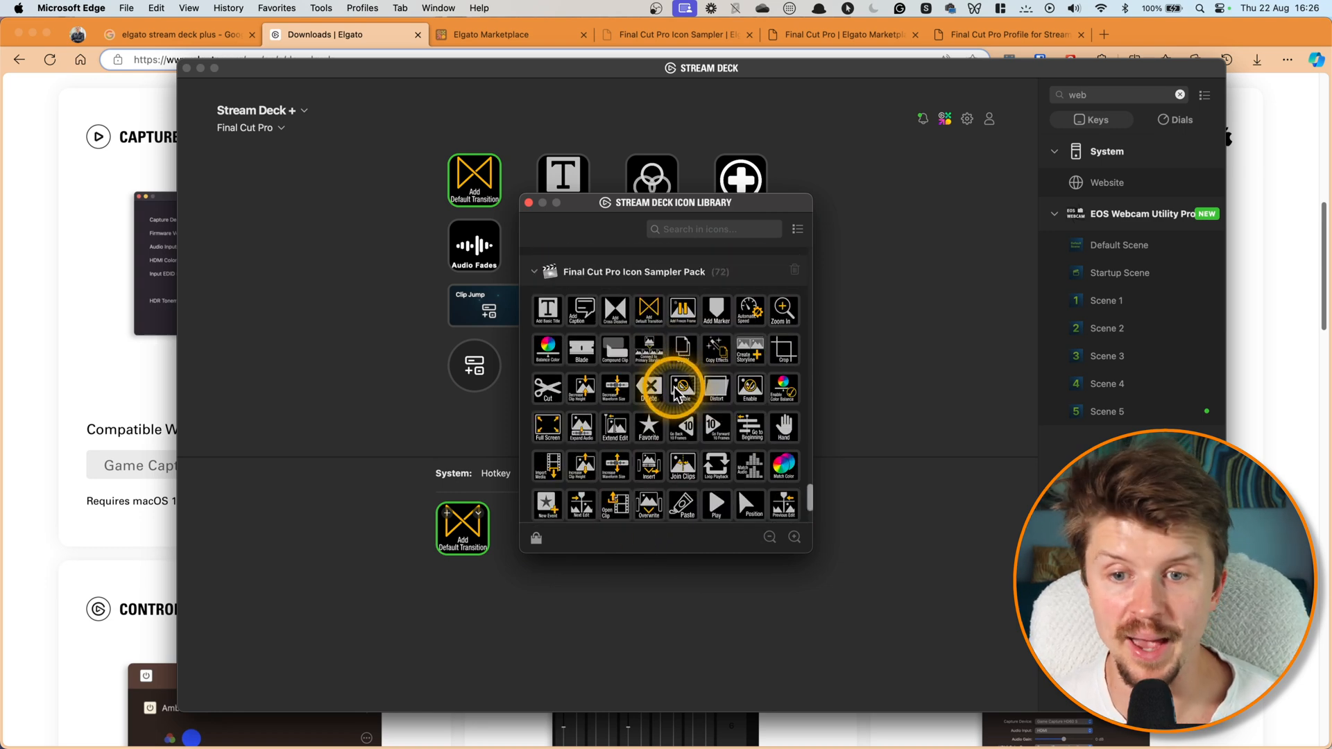
pyautogui.moveTo(774, 308)
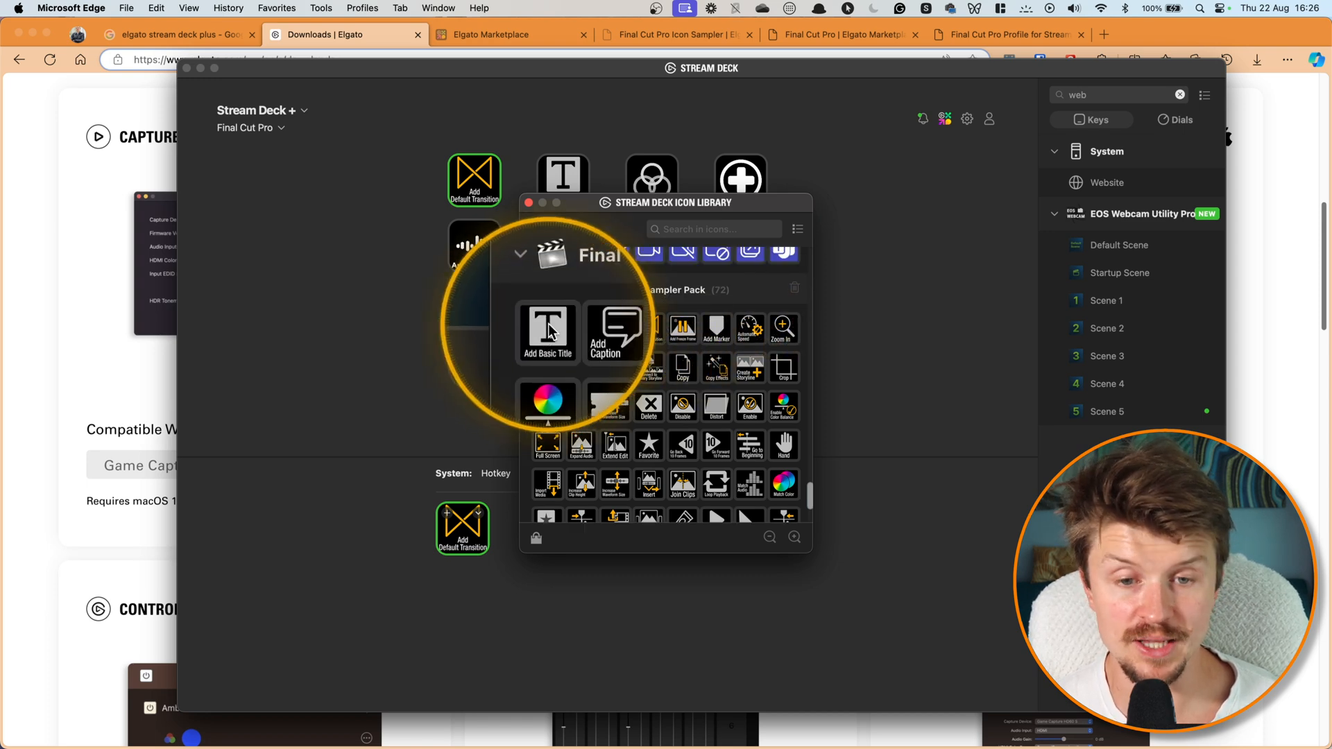
pyautogui.click(529, 203)
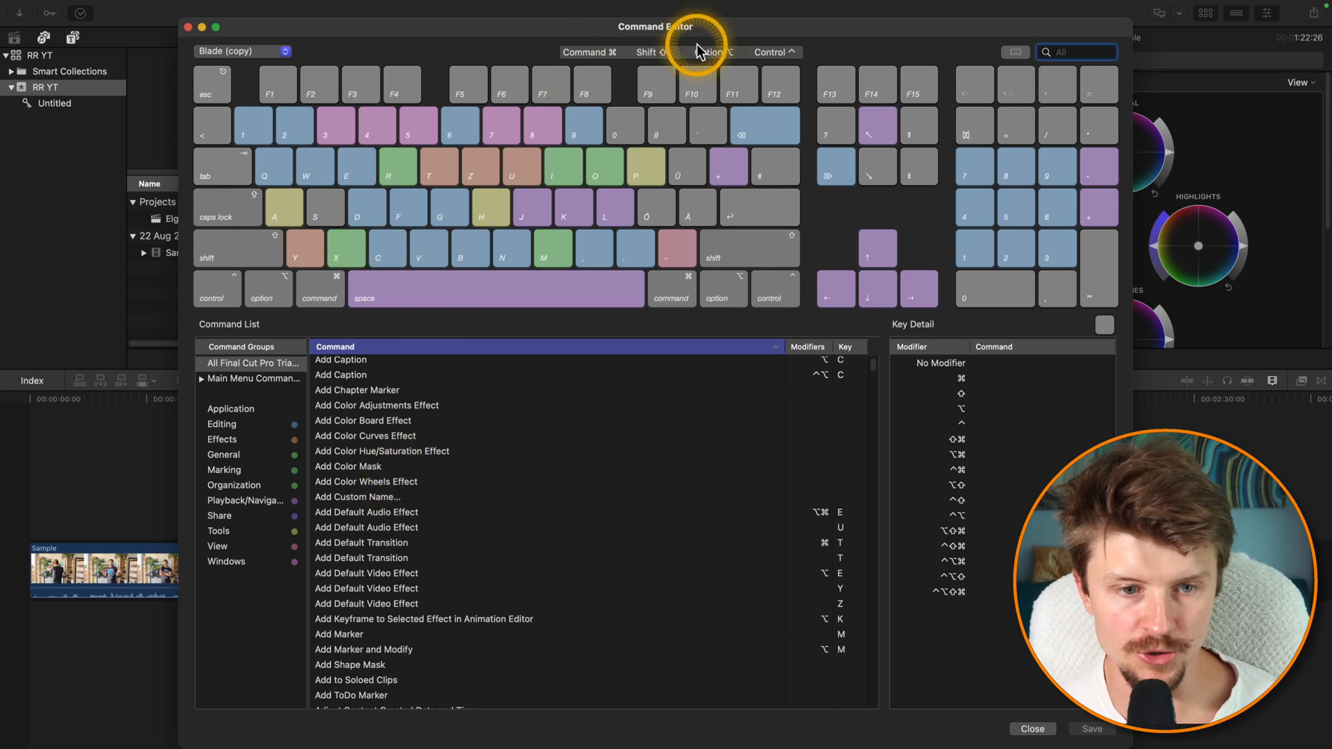
# - Reopen the Command Editor via Final Cut Pro > Command Sets > Customize and select the Add Caption command
pyautogui.click(1031, 728)
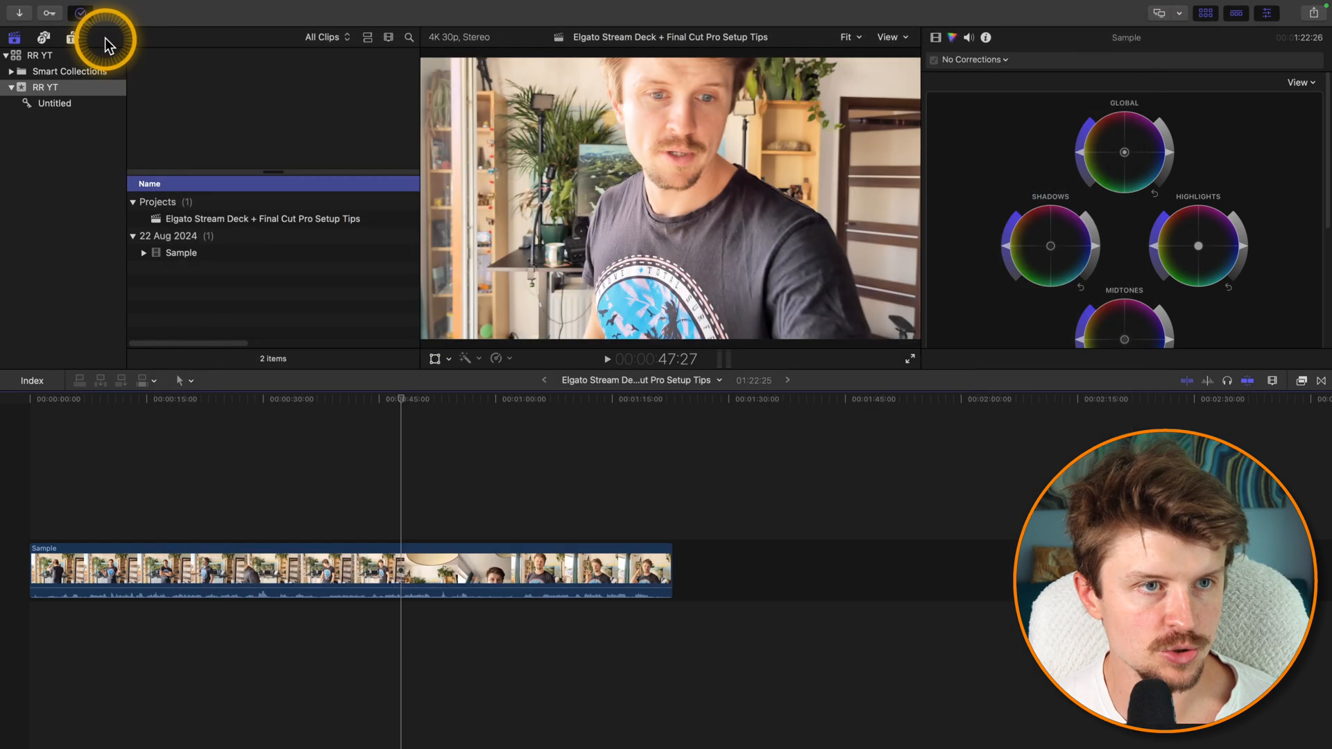
pyautogui.click(138, 8)
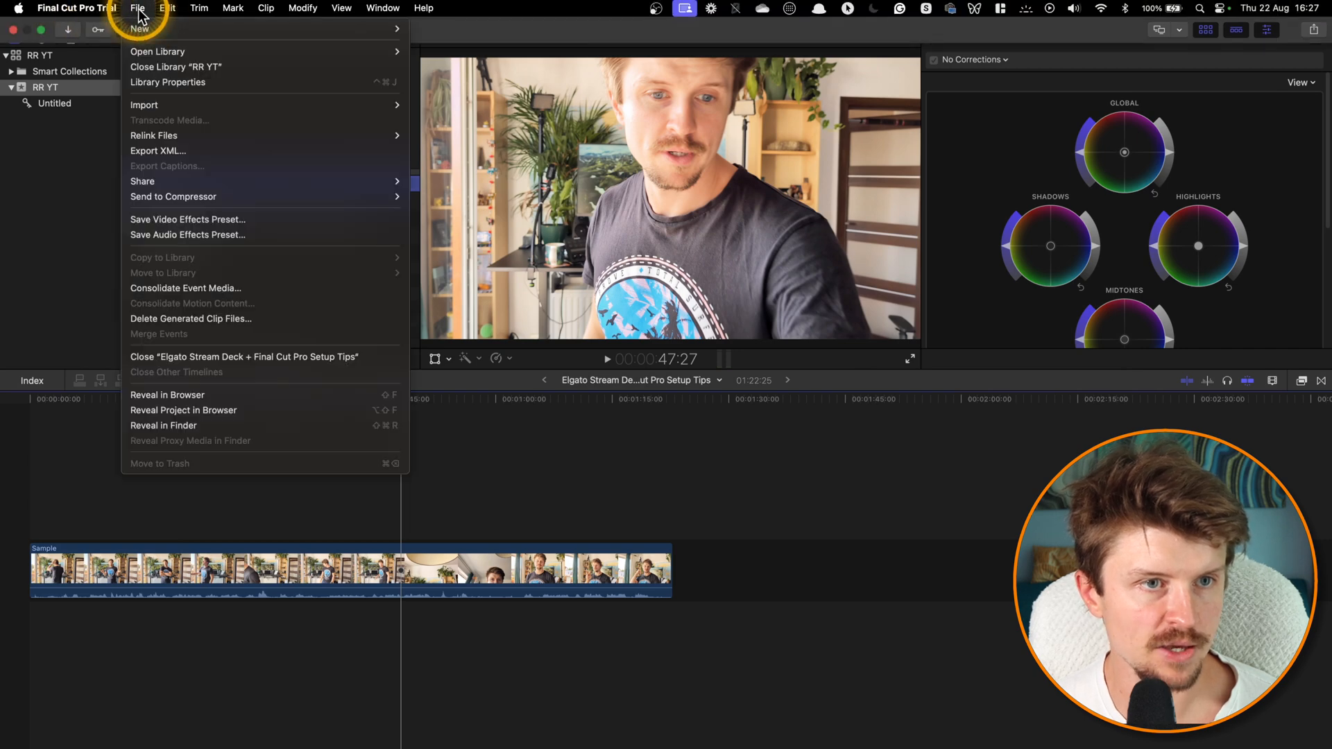
pyautogui.click(76, 8)
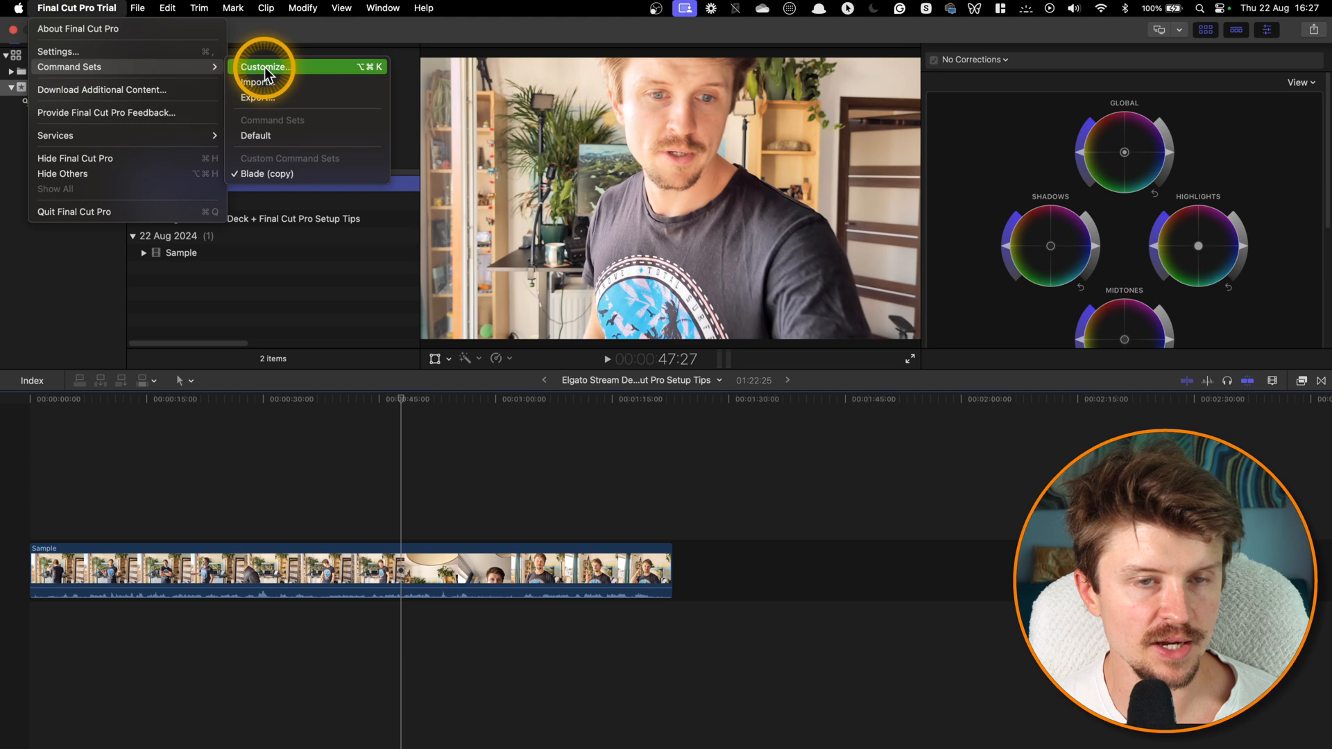
pyautogui.click(264, 67)
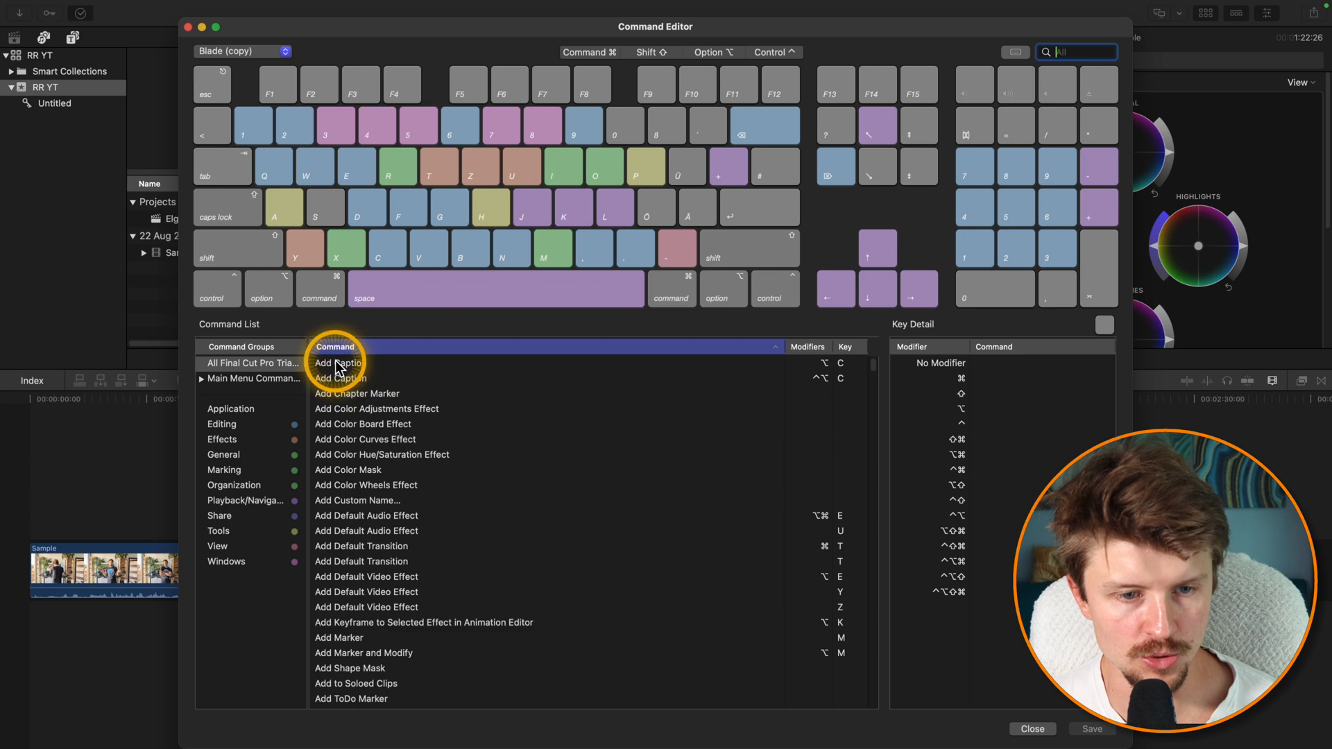
pyautogui.click(339, 362)
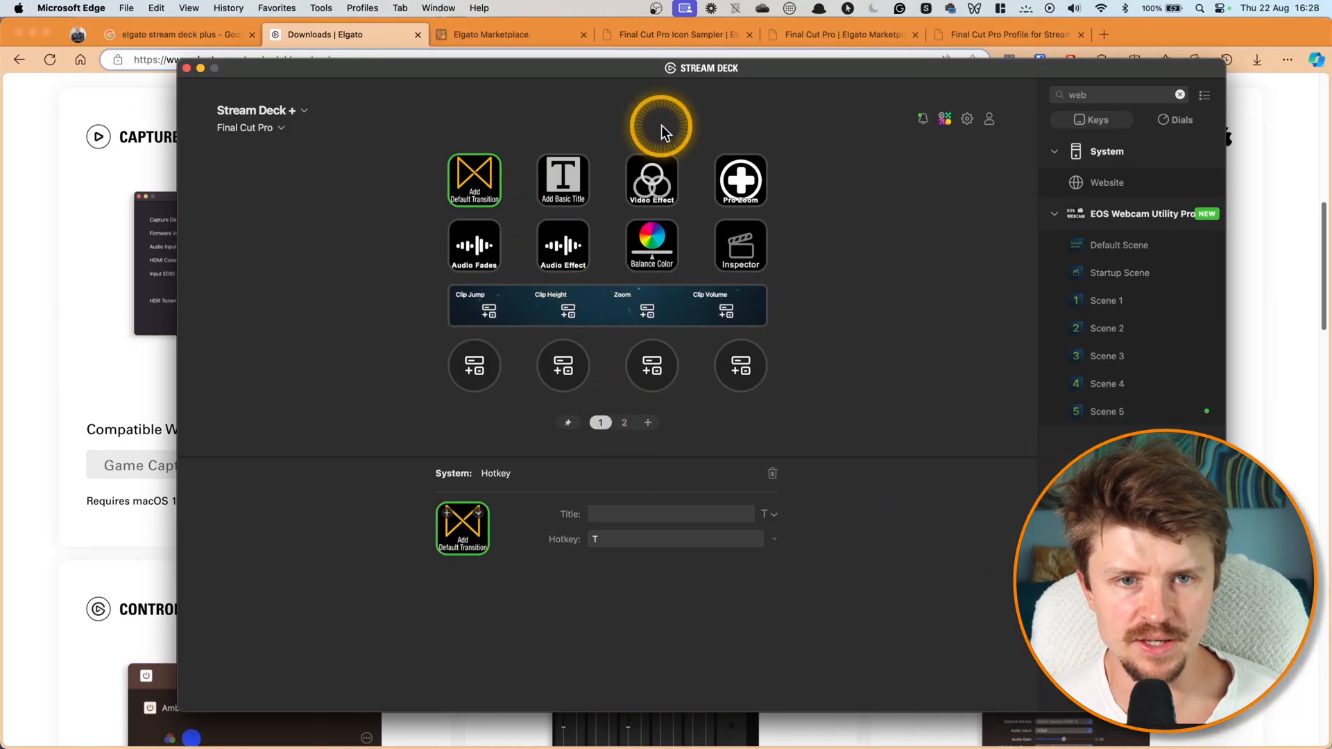
pyautogui.moveTo(620, 136)
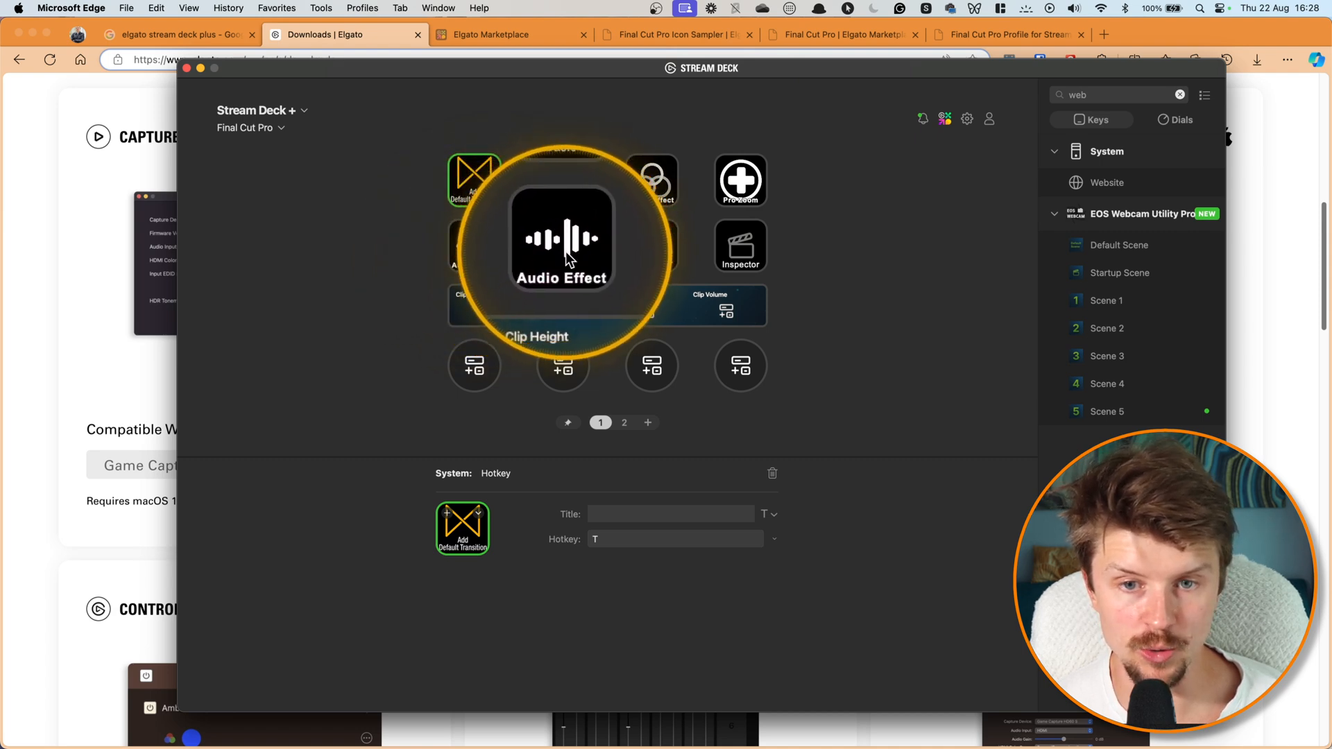
pyautogui.moveTo(748, 247)
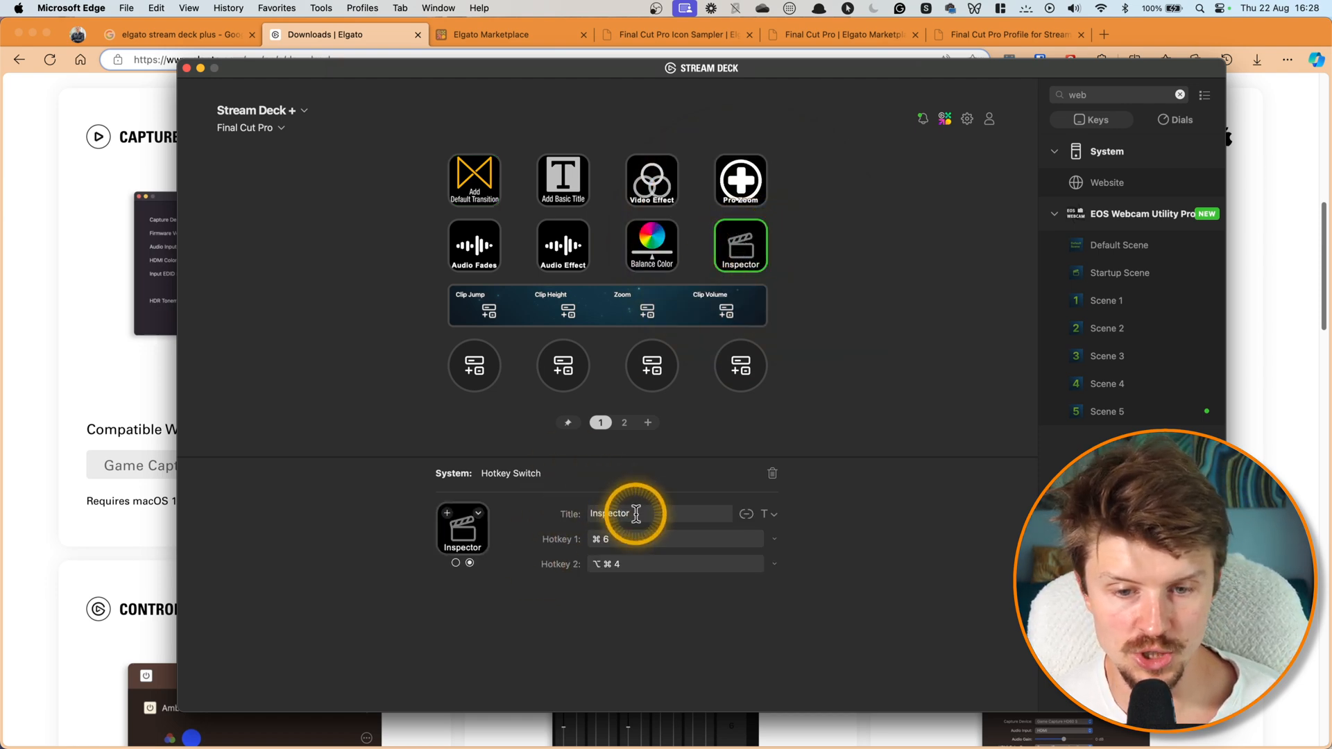
pyautogui.moveTo(588, 536)
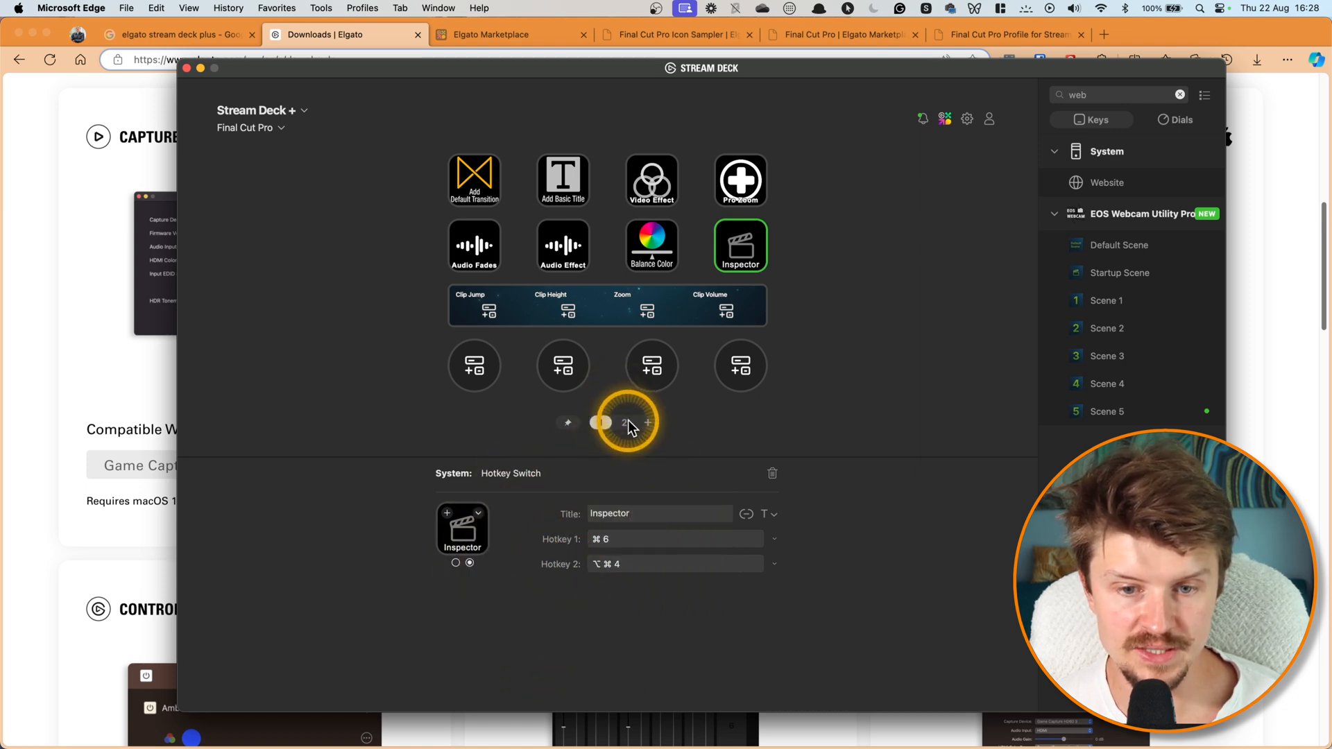
# - Show the profile's second page and inspect the Multicam and Export keys' actions
pyautogui.click(623, 422)
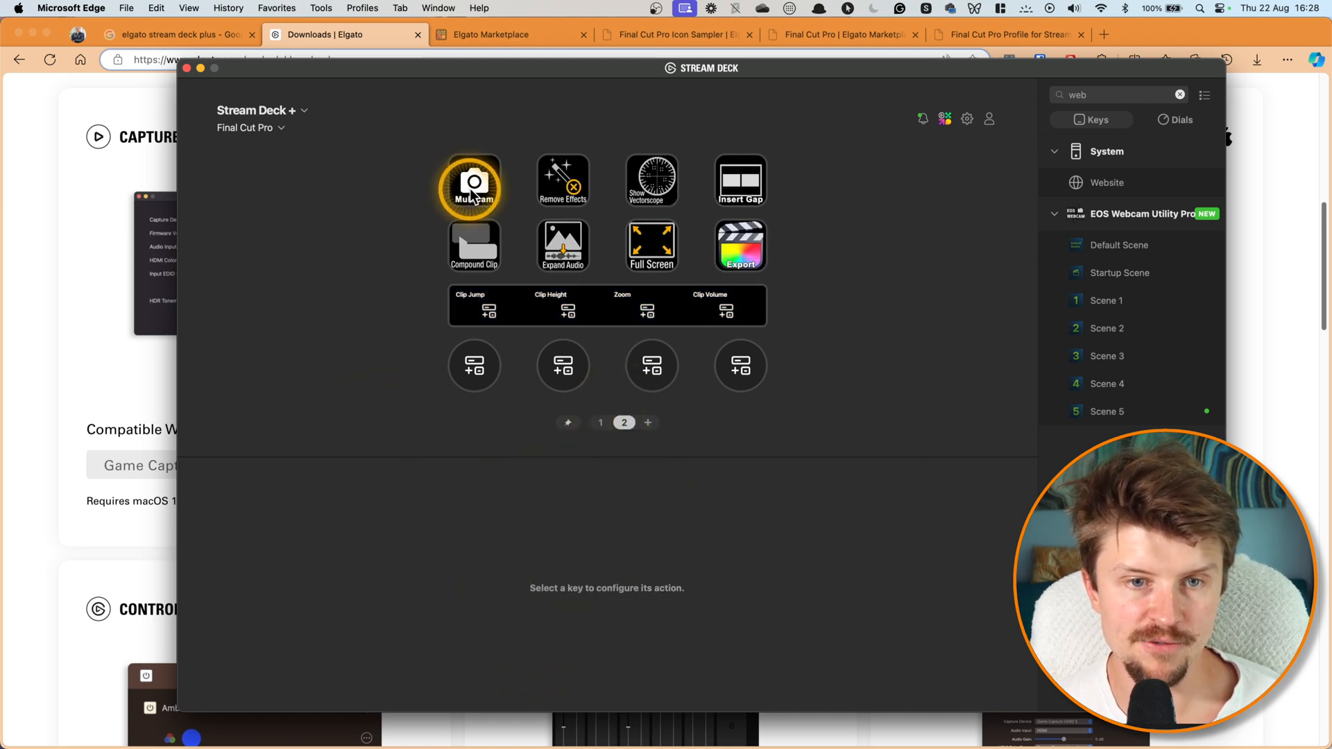
pyautogui.click(562, 179)
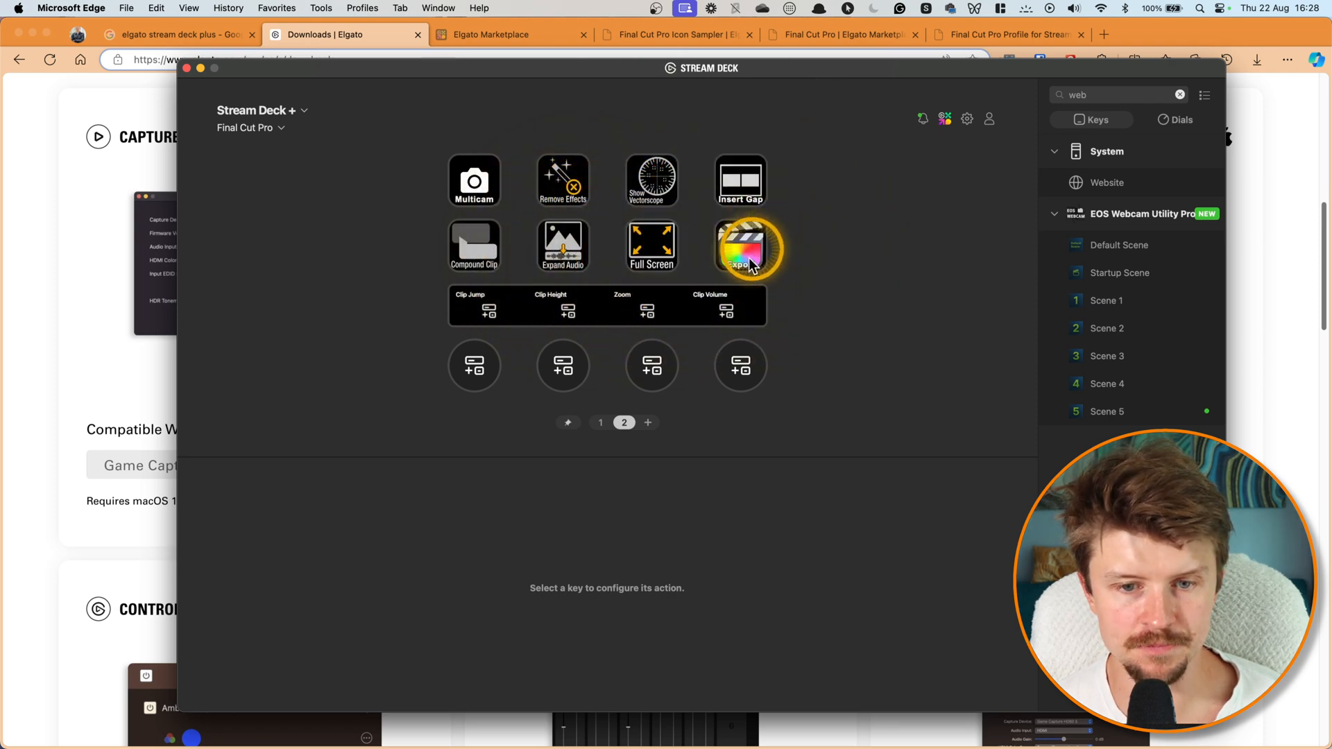
pyautogui.click(599, 422)
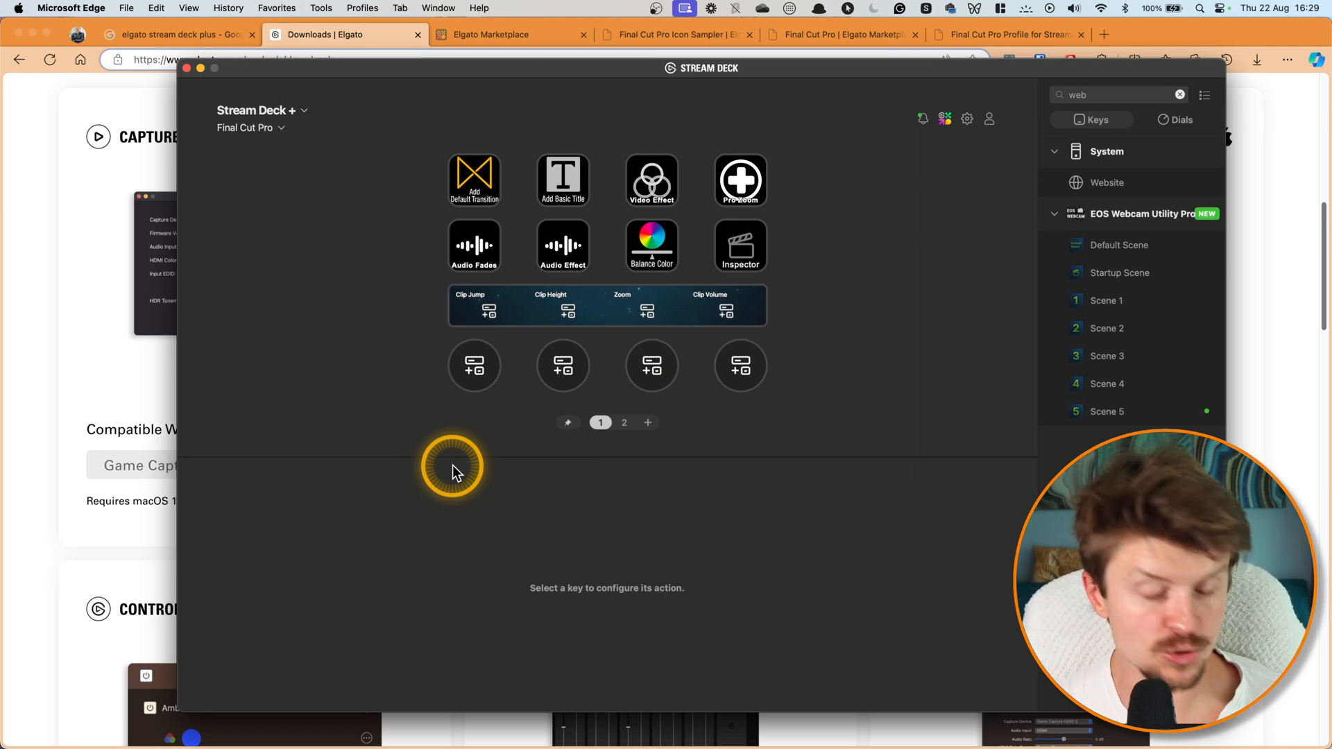
# - Inspect the Clip Jump, Zoom and Clip Volume dials' Rotate and Press hotkey settings
pyautogui.click(475, 365)
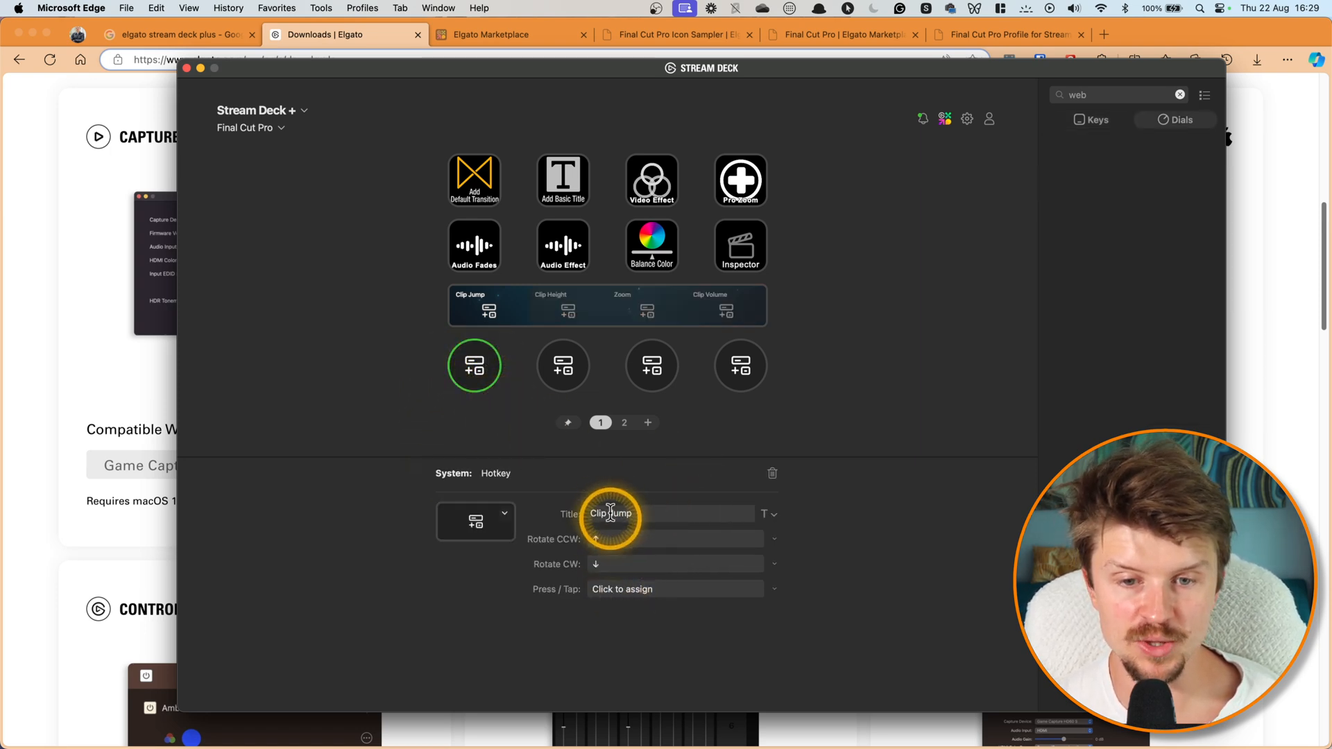
pyautogui.click(562, 365)
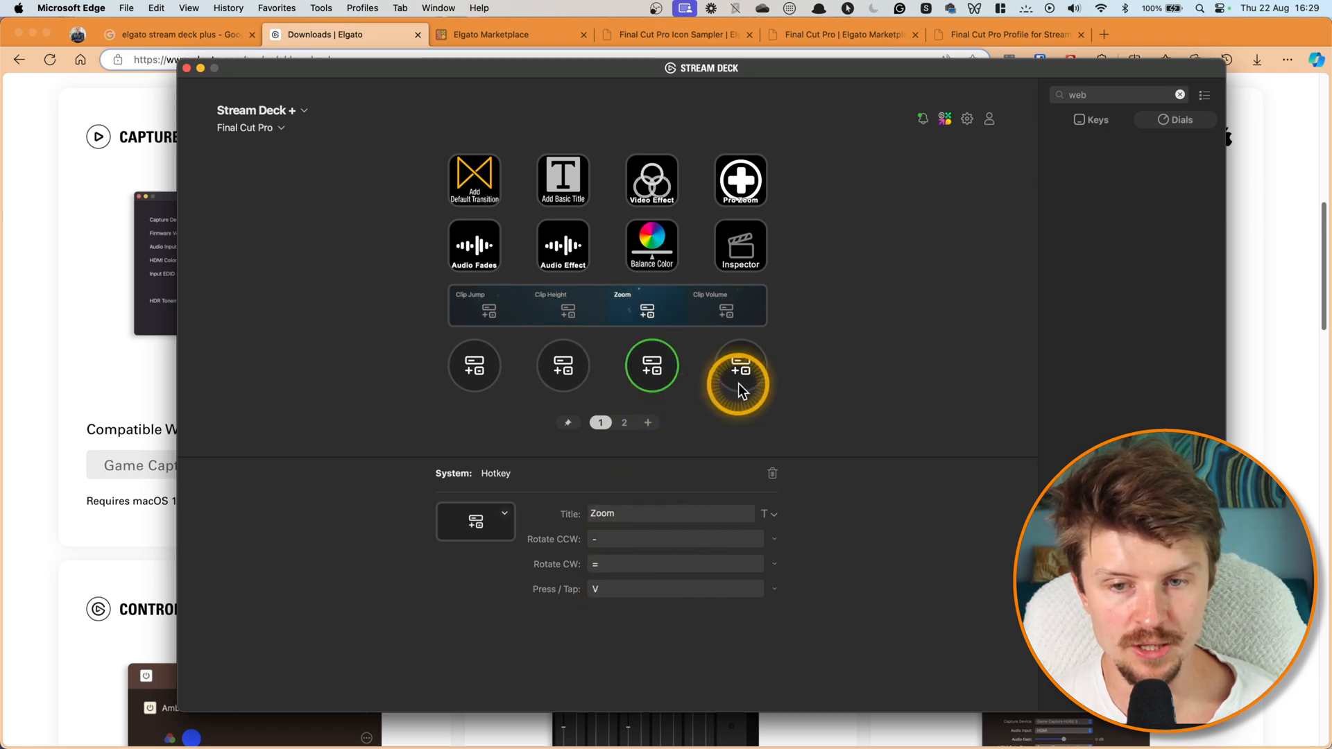
pyautogui.click(740, 365)
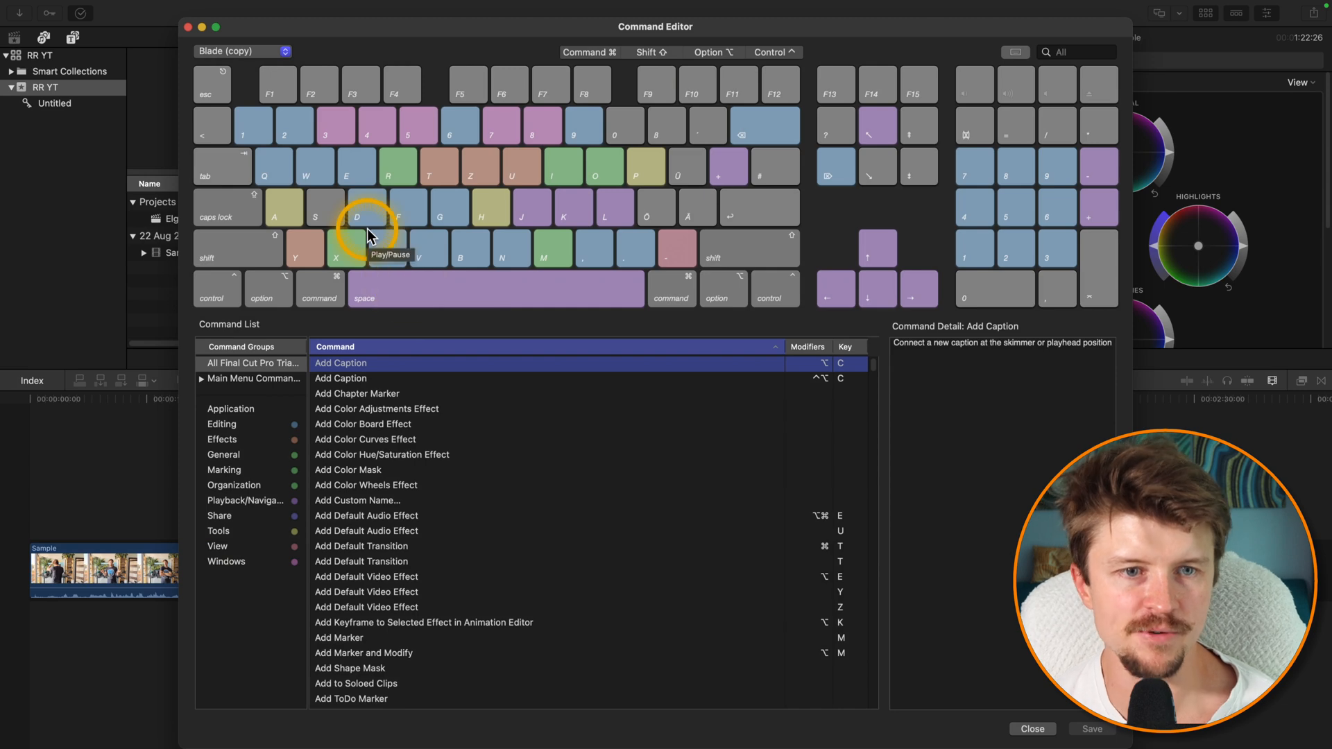
pyautogui.moveTo(276, 165)
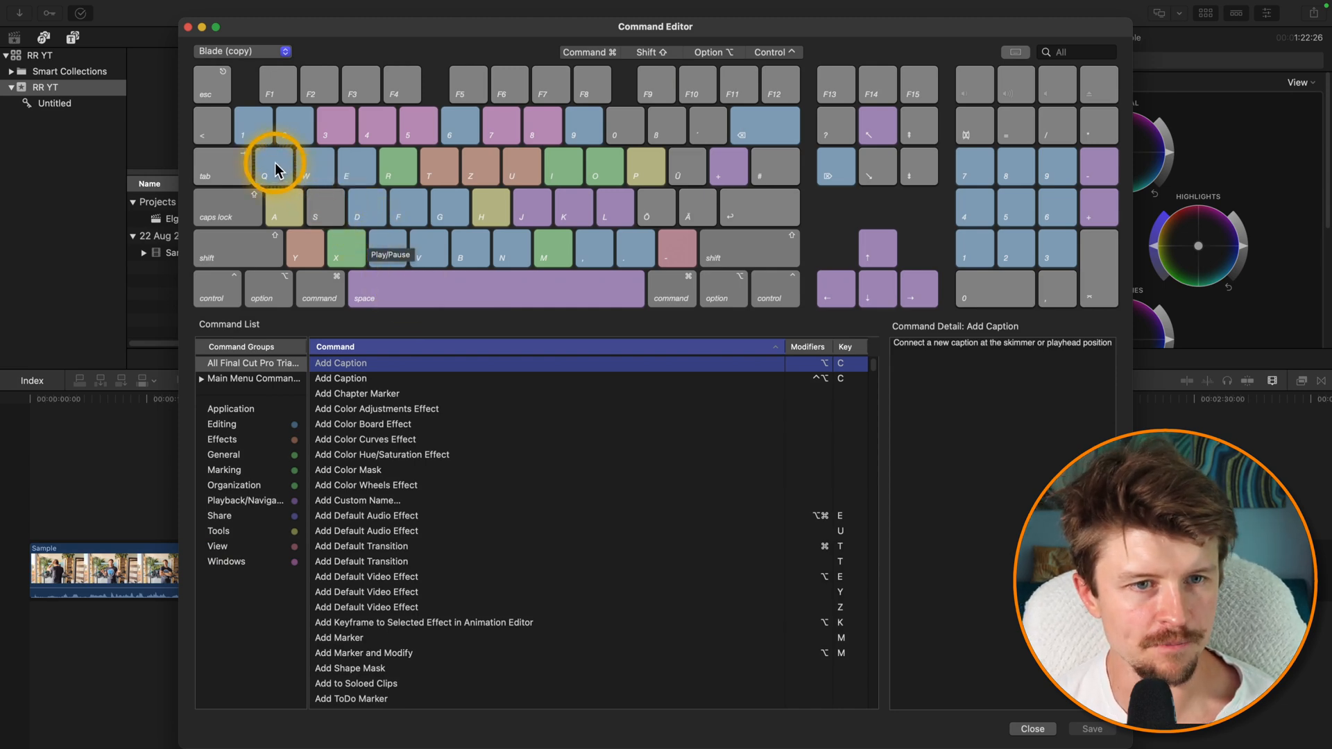
# - Check the commands assigned to keys 1, 3, 4, F and B in Key Detail, then close the Command Editor
pyautogui.click(264, 166)
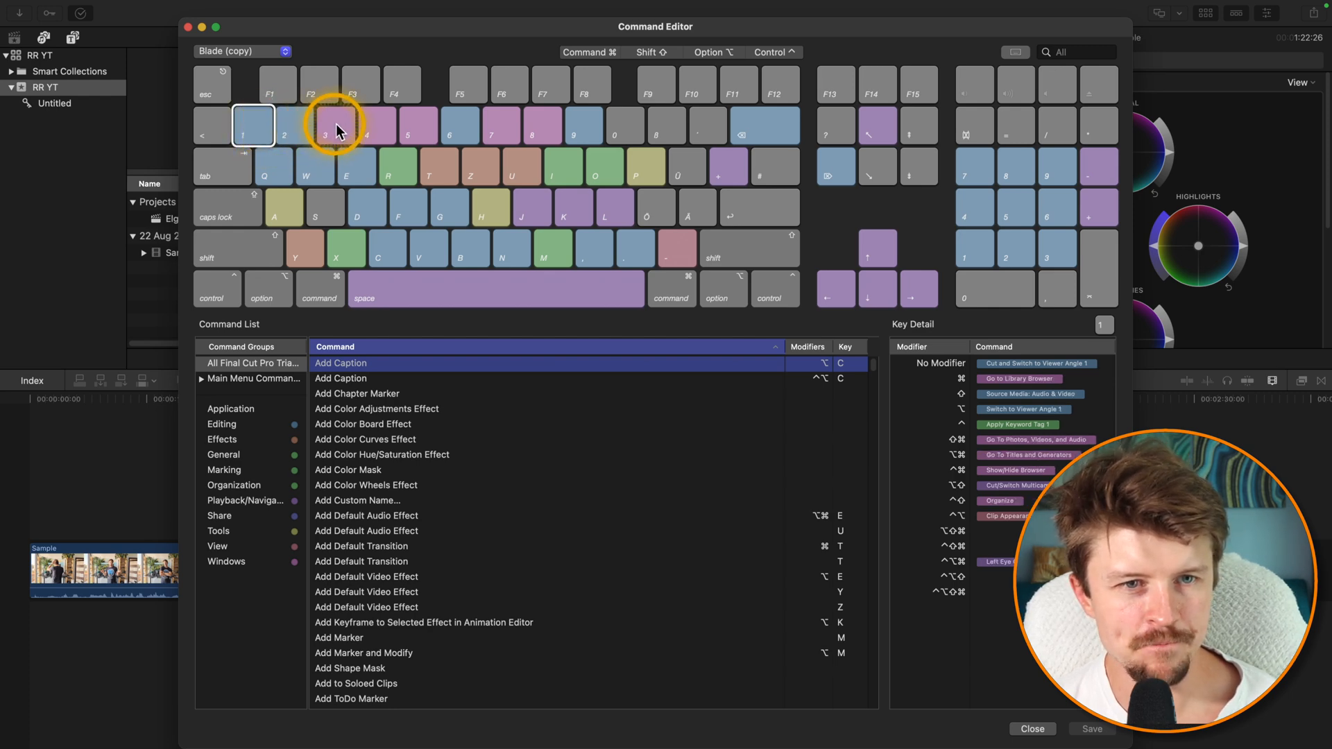
pyautogui.click(324, 124)
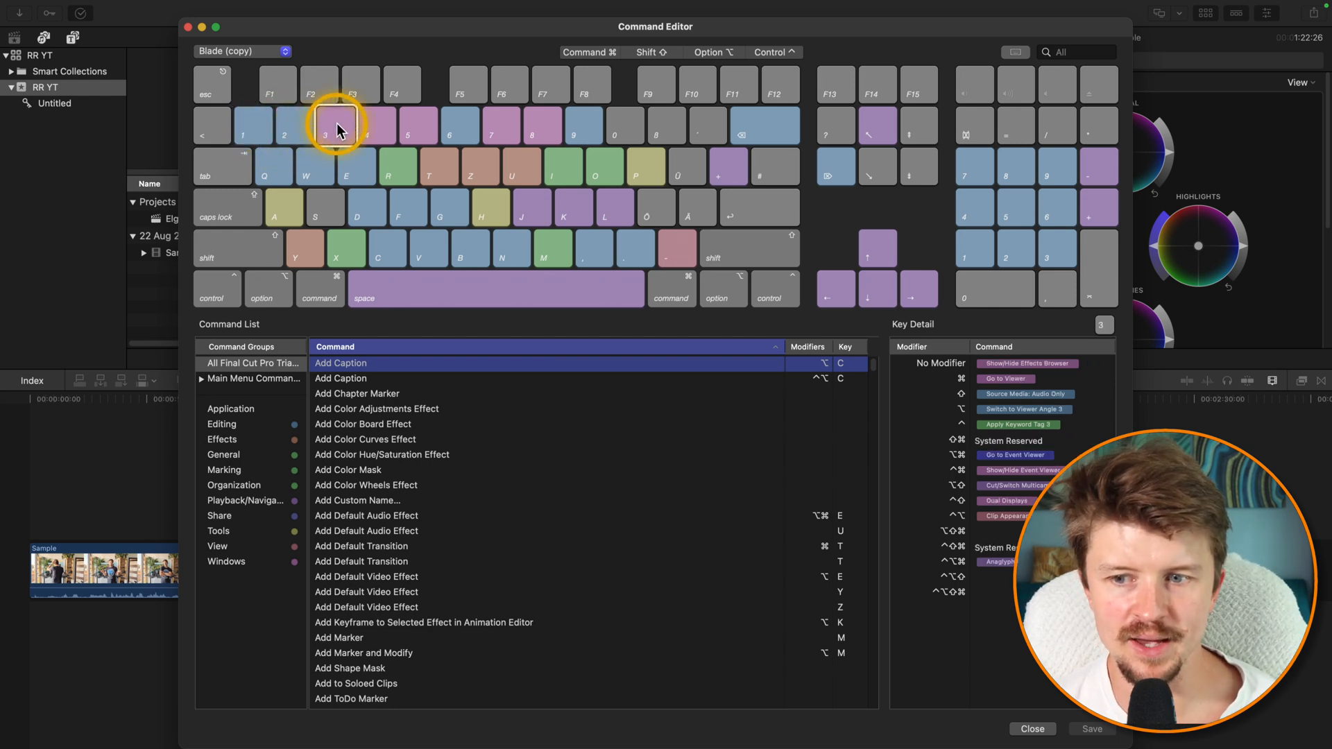
pyautogui.click(368, 127)
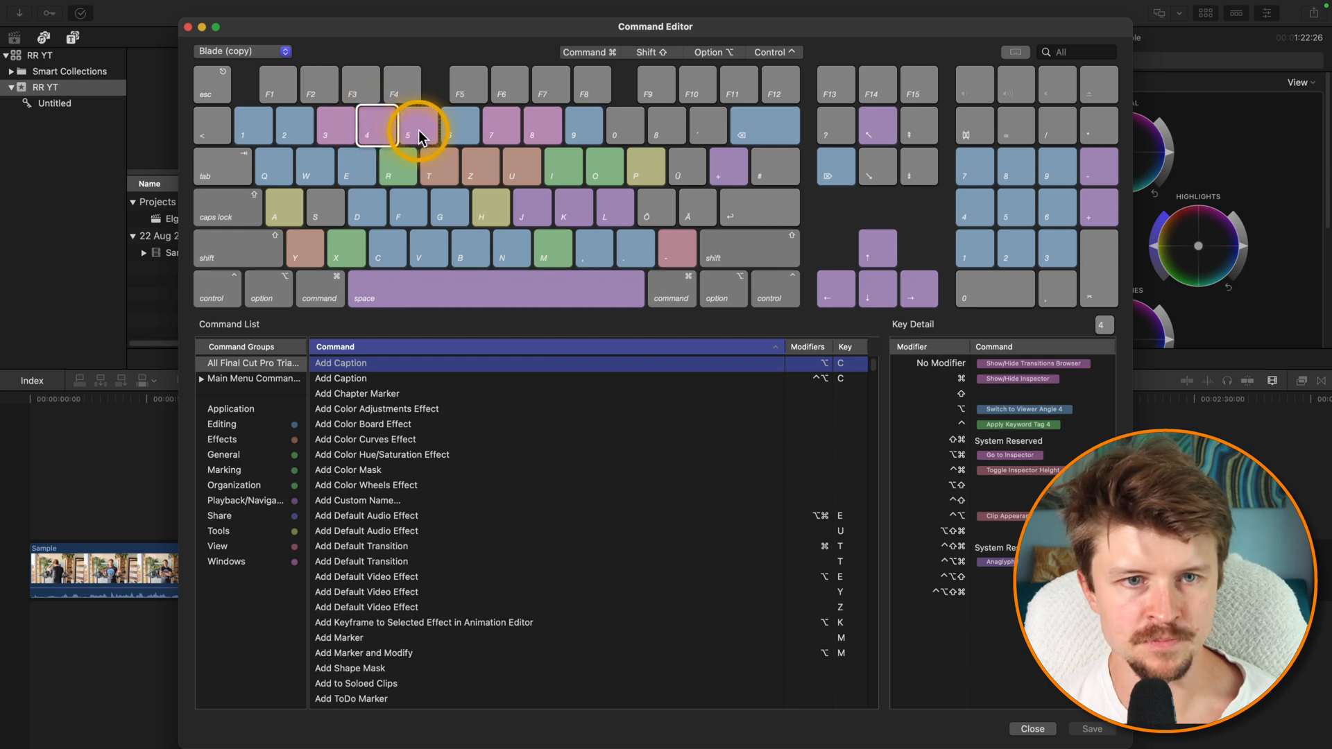
pyautogui.click(429, 127)
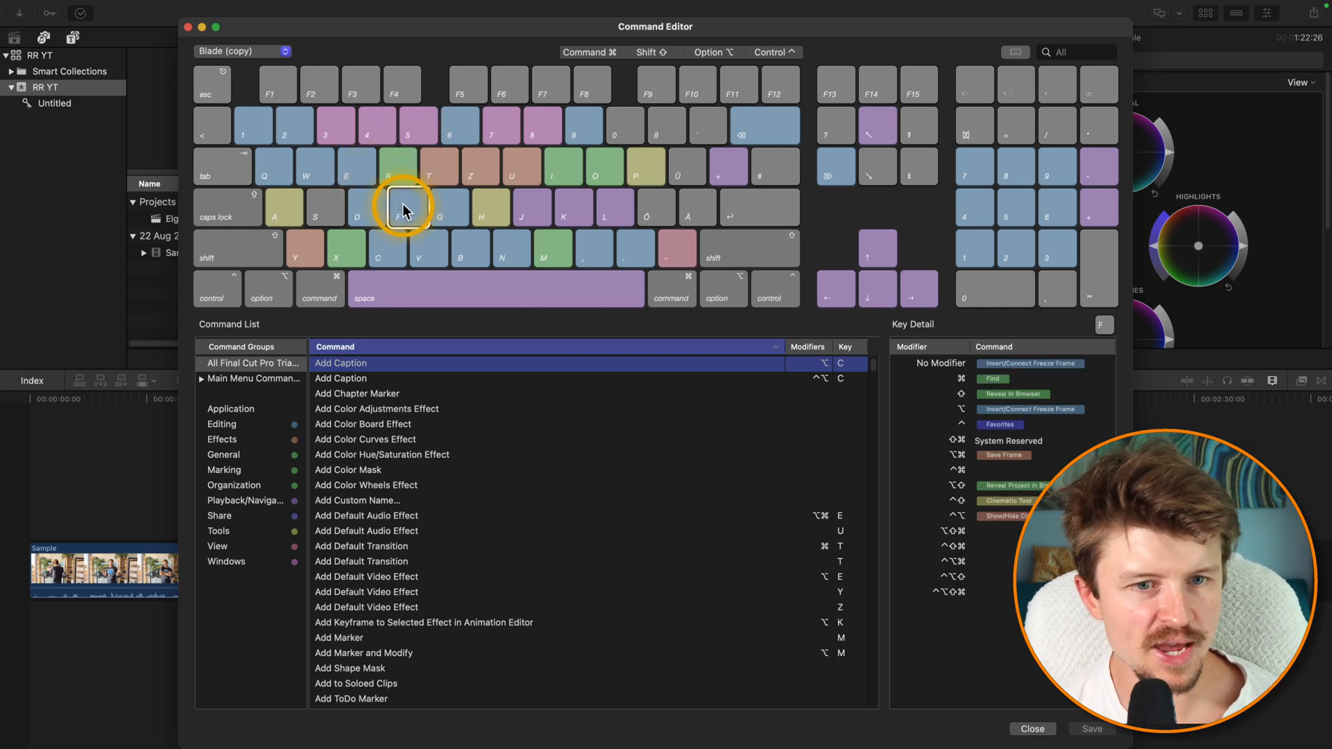
pyautogui.click(463, 247)
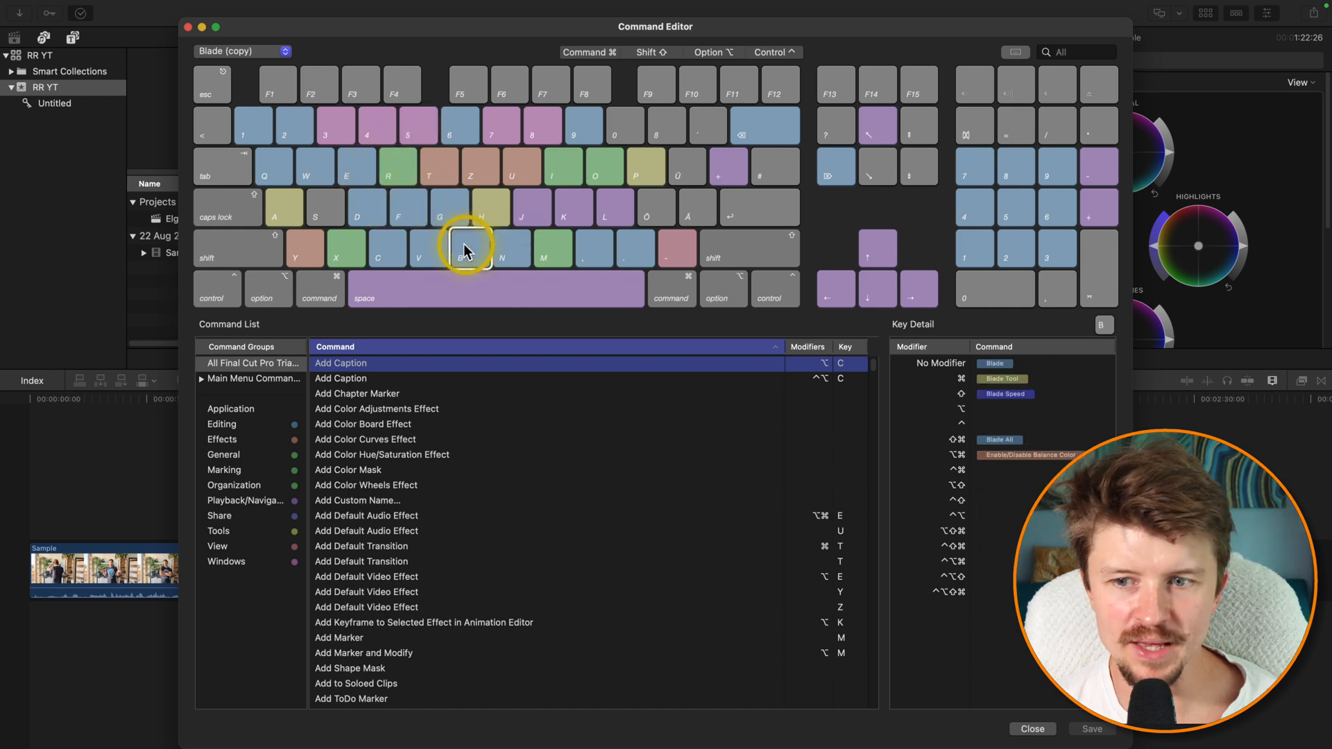
pyautogui.moveTo(315, 214)
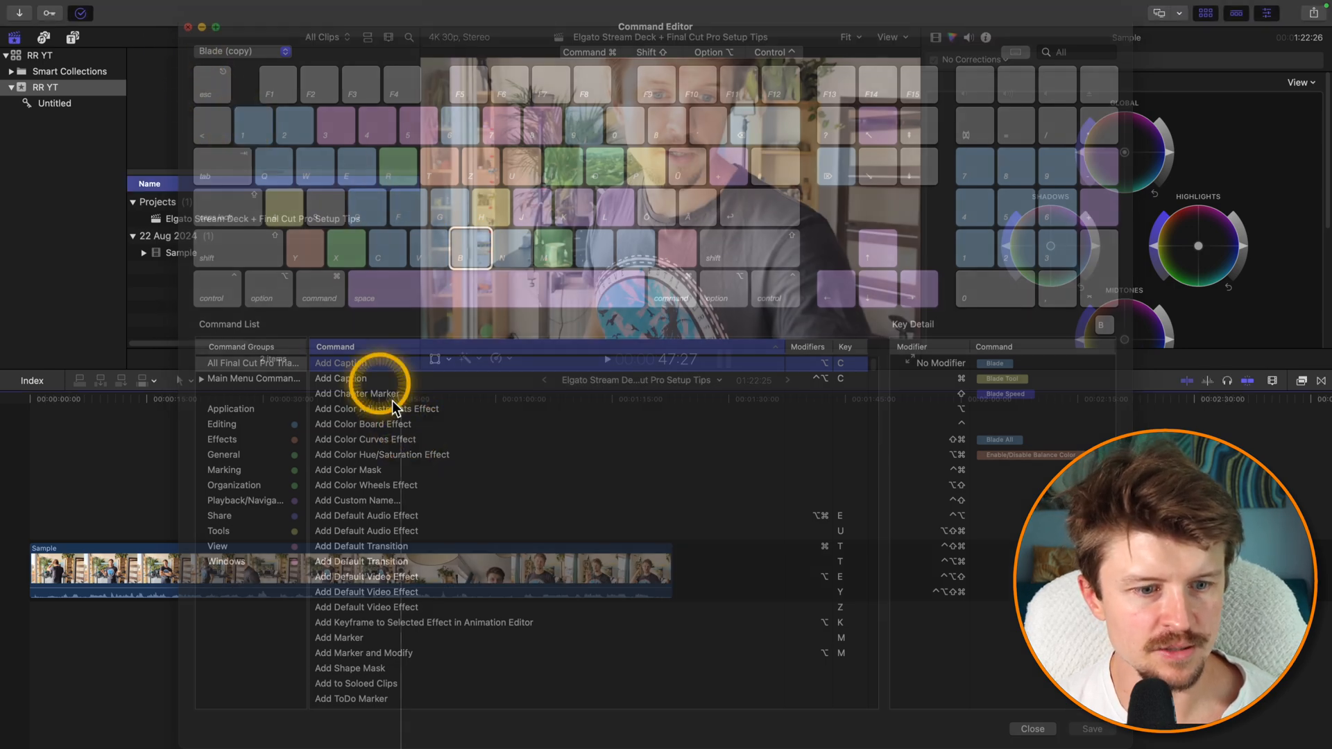
pyautogui.click(1032, 728)
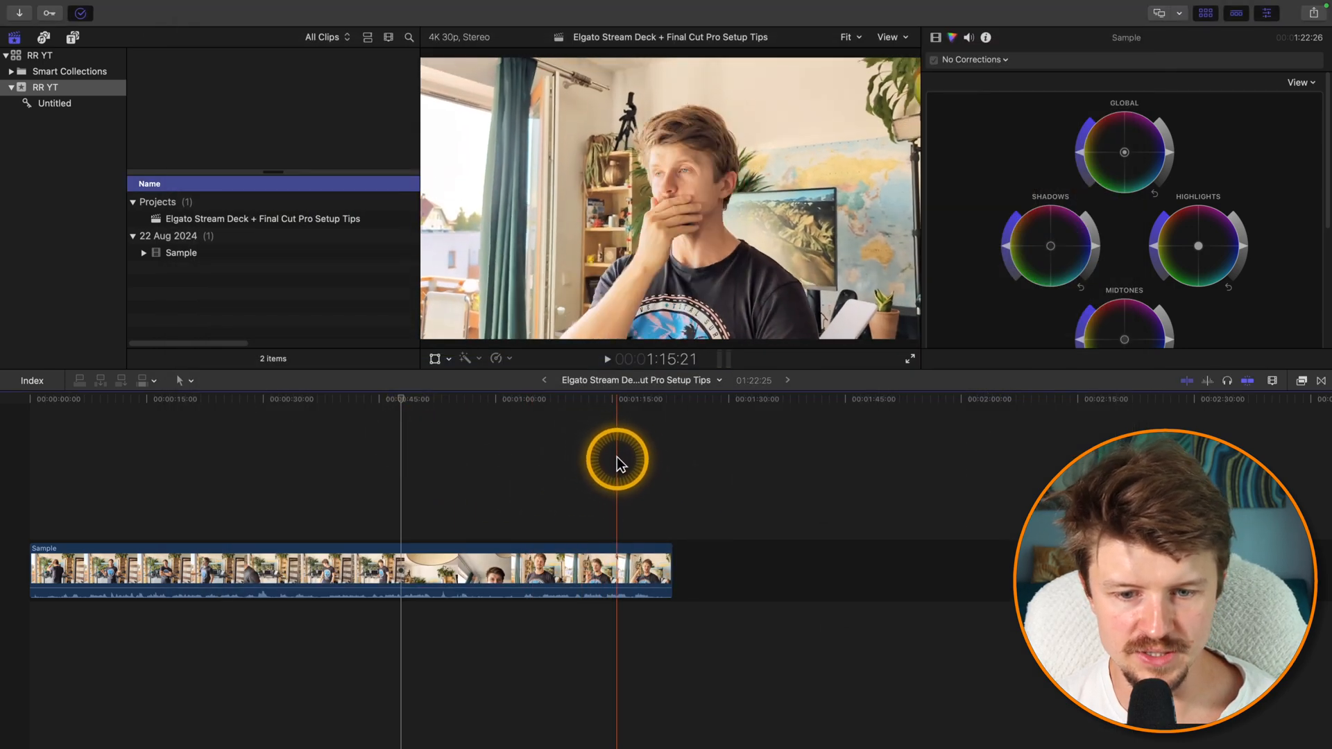
pyautogui.click(83, 460)
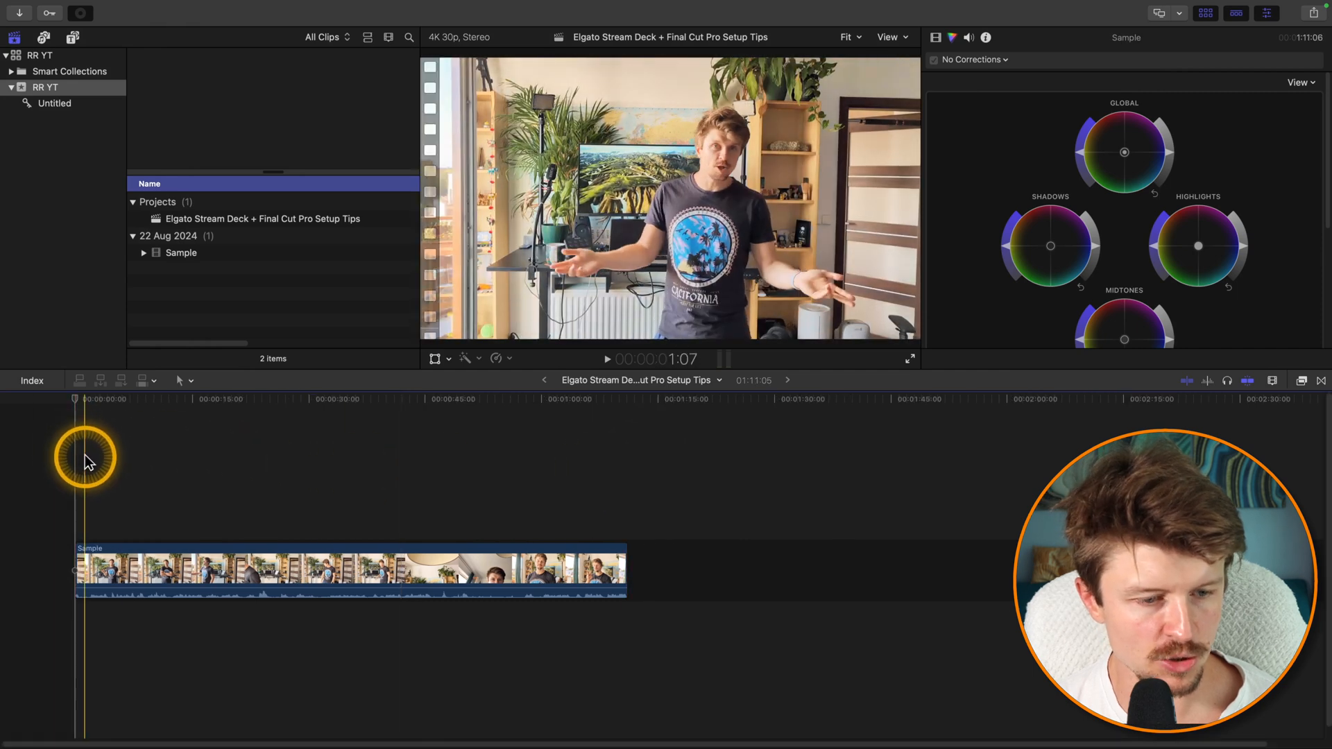
pyautogui.click(1300, 380)
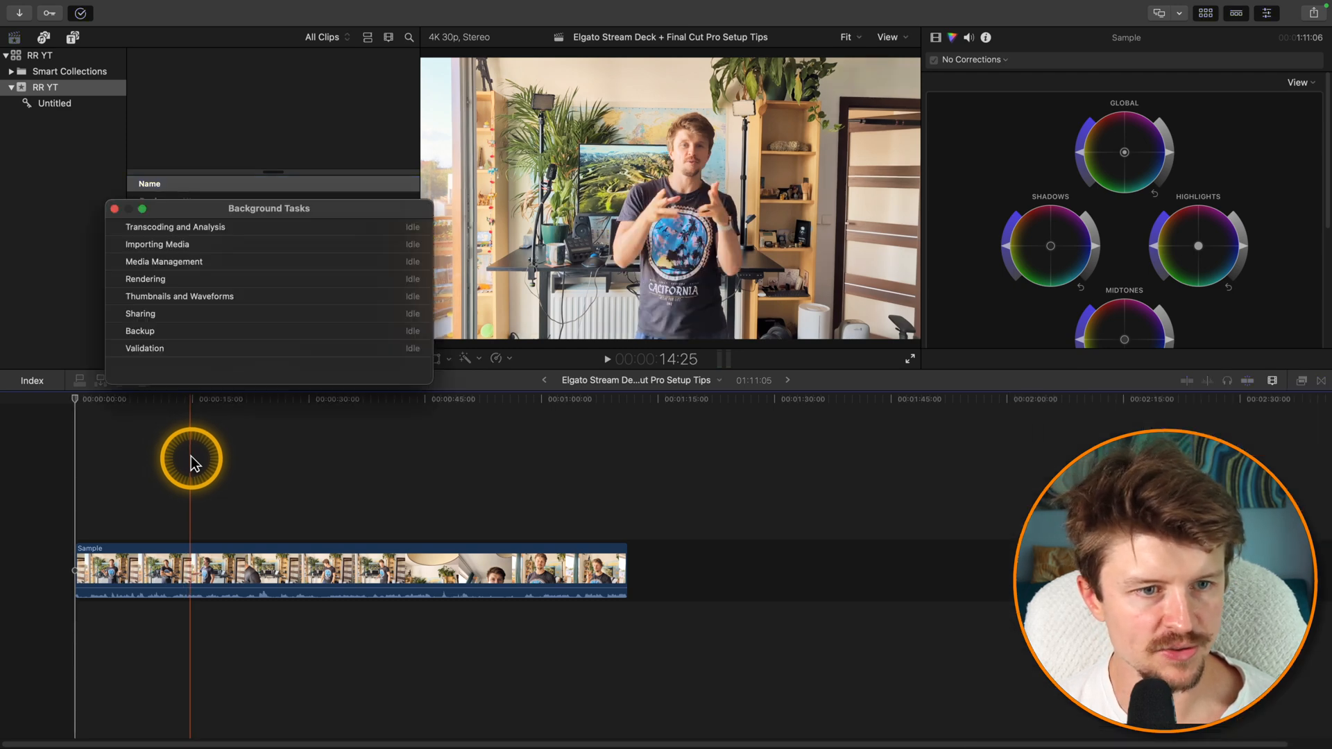
pyautogui.click(113, 208)
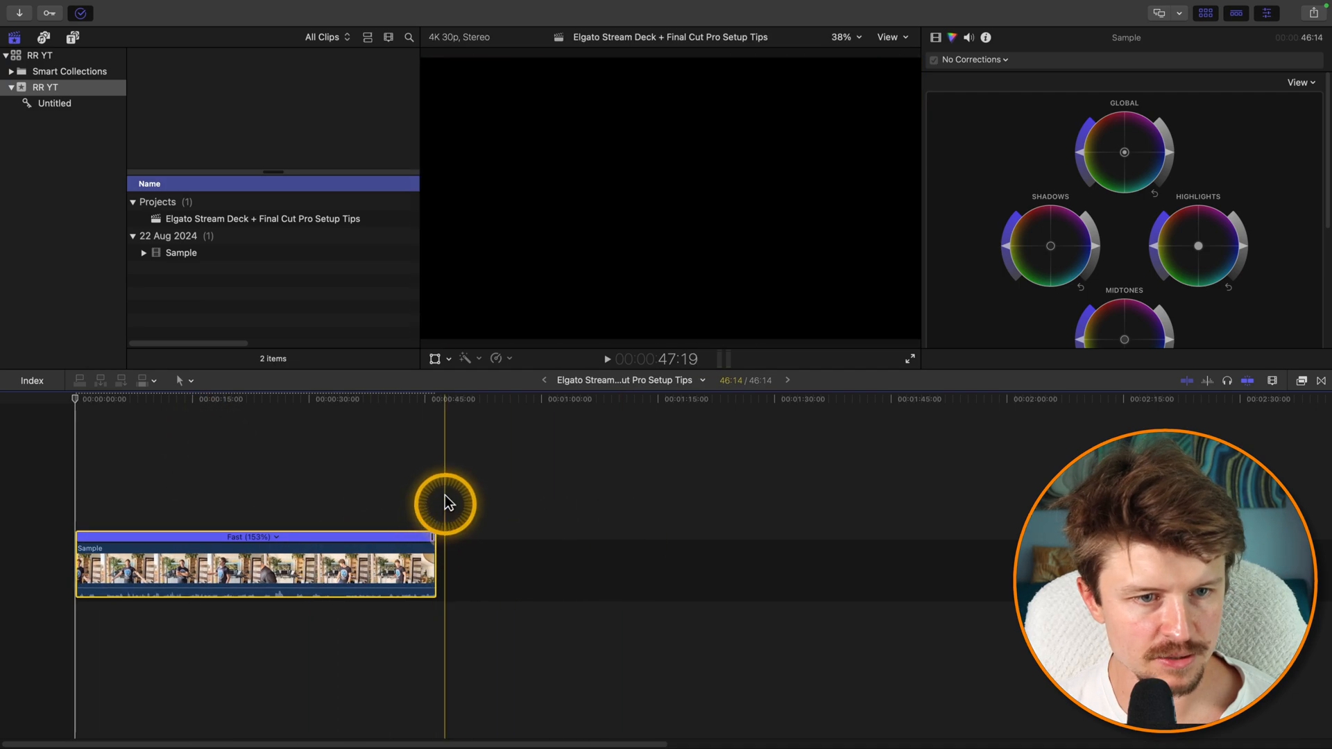
pyautogui.click(252, 475)
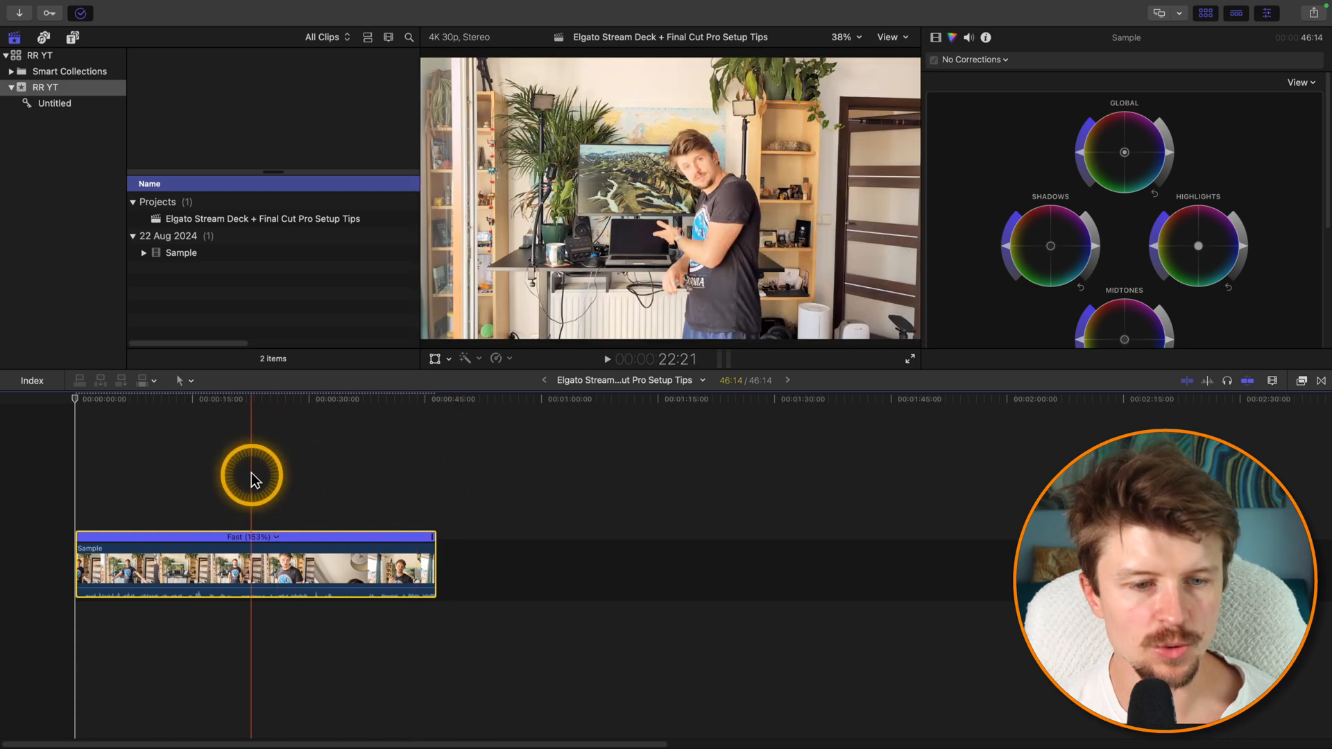
pyautogui.click(484, 484)
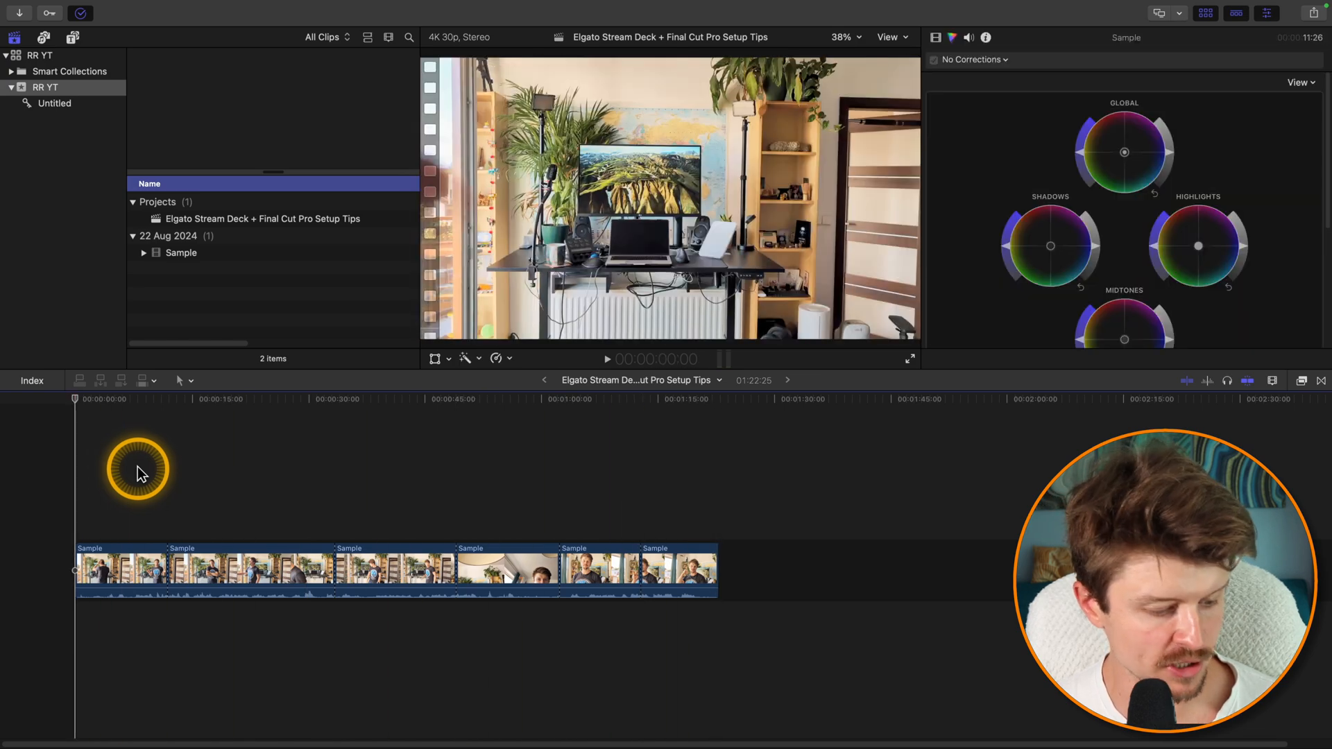
# - Move the playhead into the third Sample clip, skim back, and zoom the timeline in with the dial
pyautogui.click(346, 468)
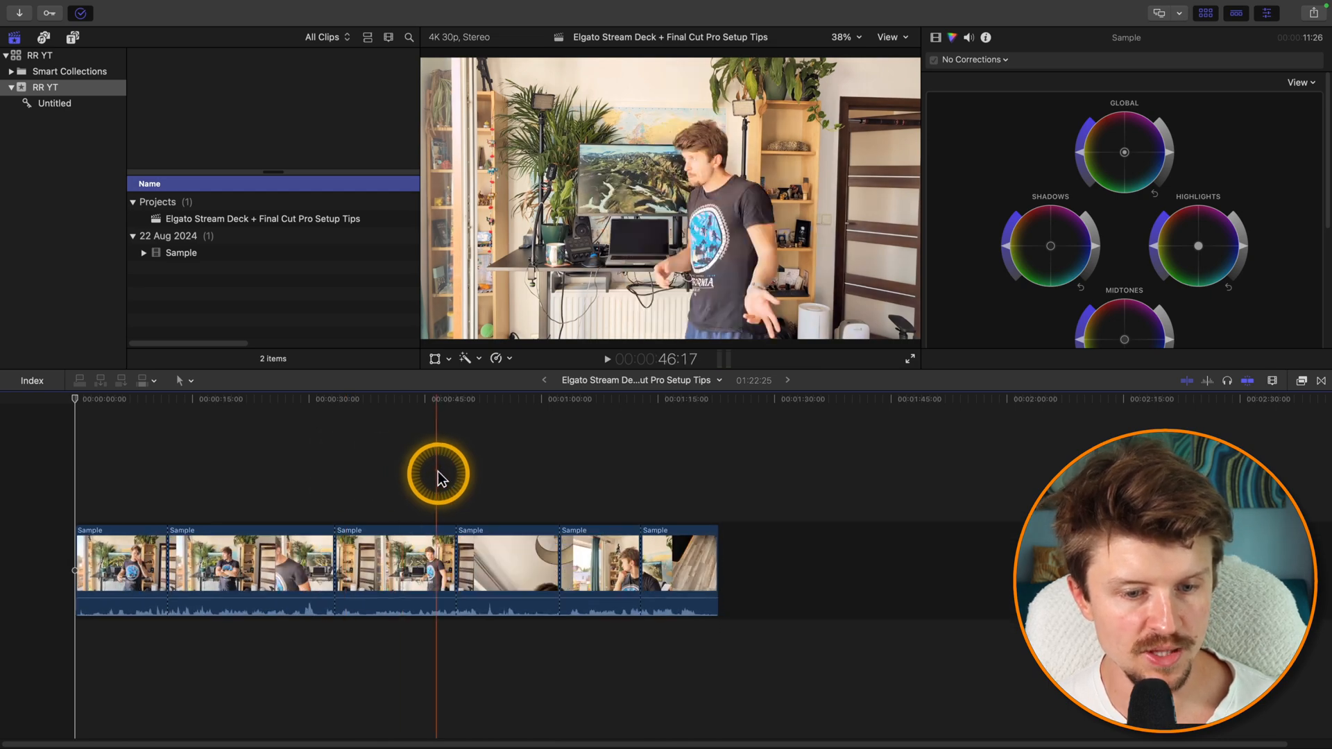
pyautogui.click(404, 565)
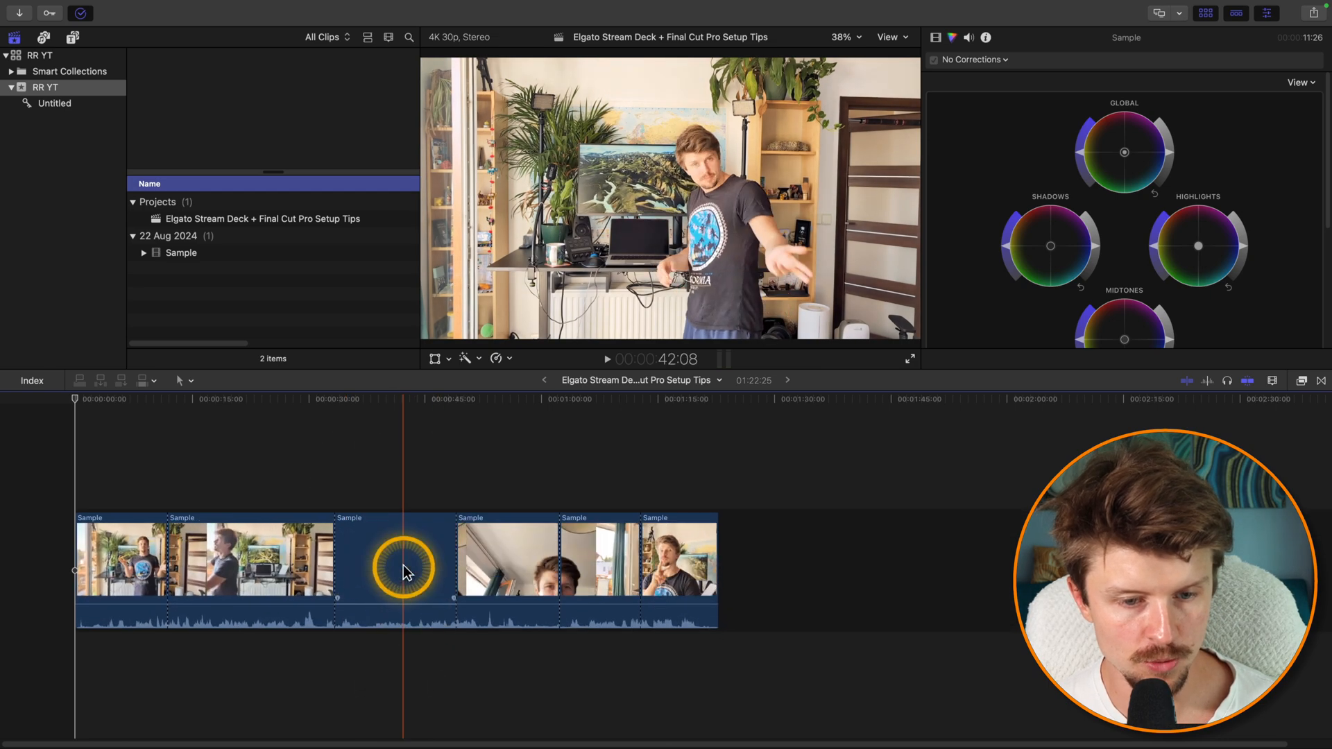
pyautogui.moveTo(404, 570); pyautogui.dragTo(372, 591)
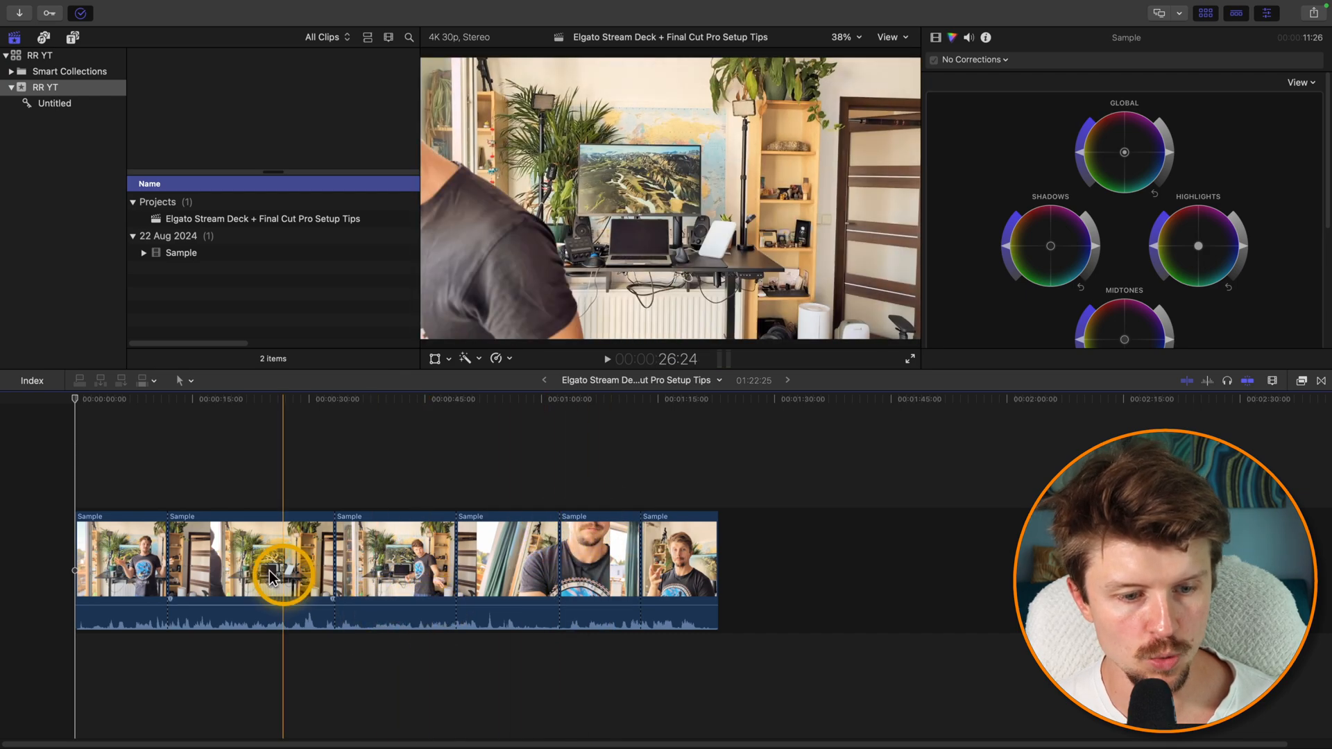
pyautogui.click(400, 556)
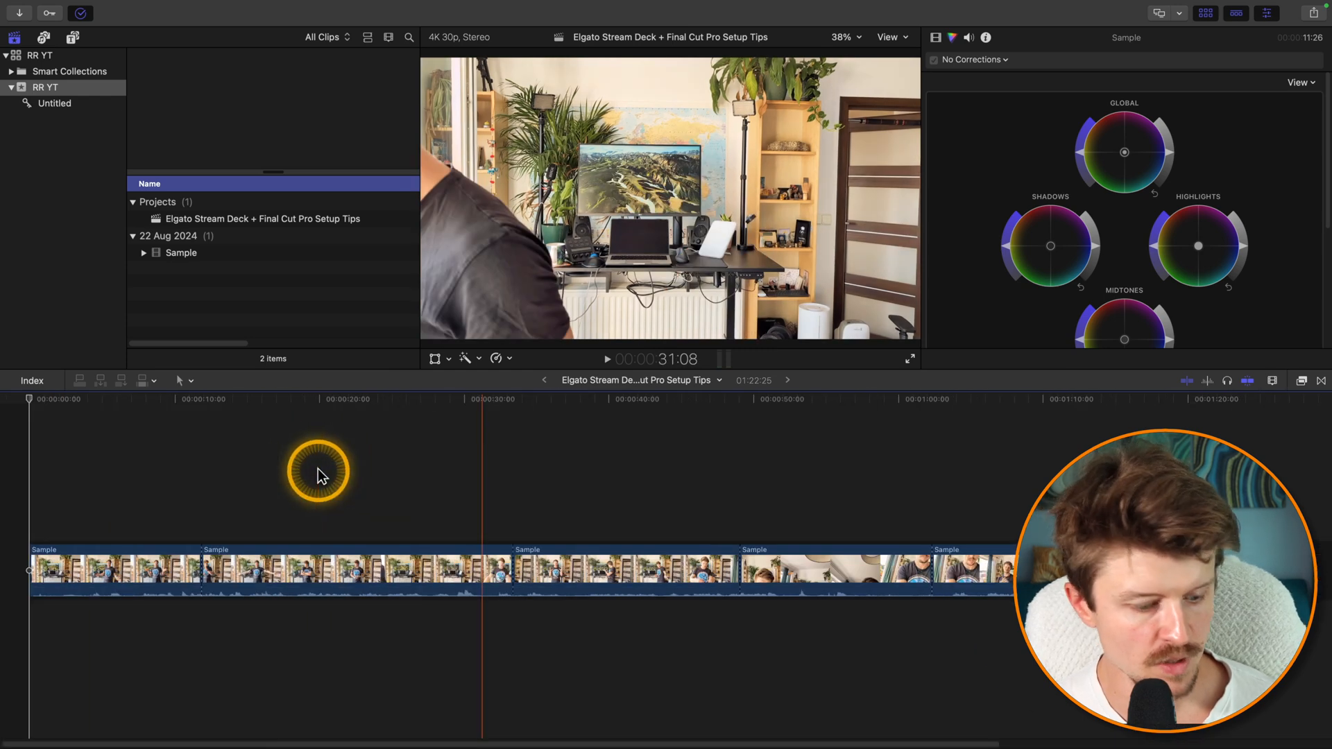
pyautogui.click(326, 565)
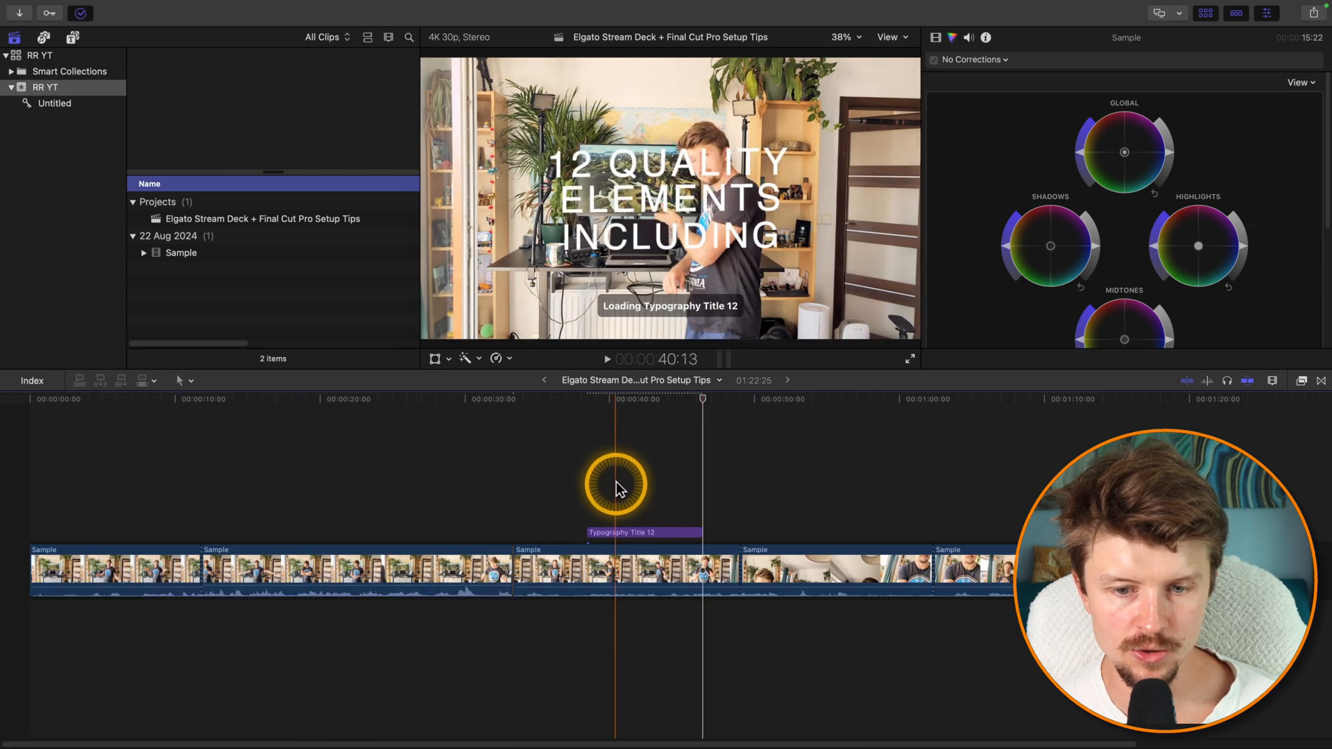
# - Insert Typography Title 12 and Pro Burns as connected clips above the second Sample clip
pyautogui.moveTo(616, 486); pyautogui.dragTo(516, 481)
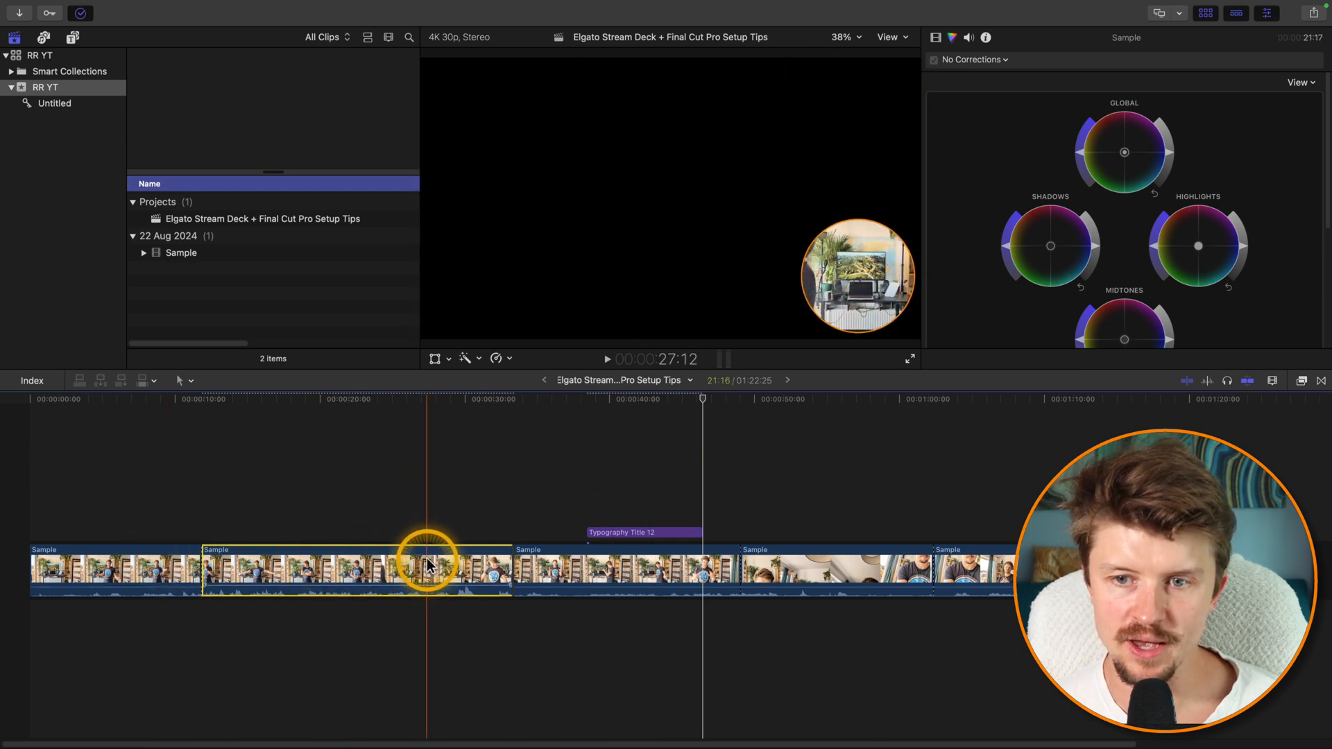
pyautogui.click(301, 573)
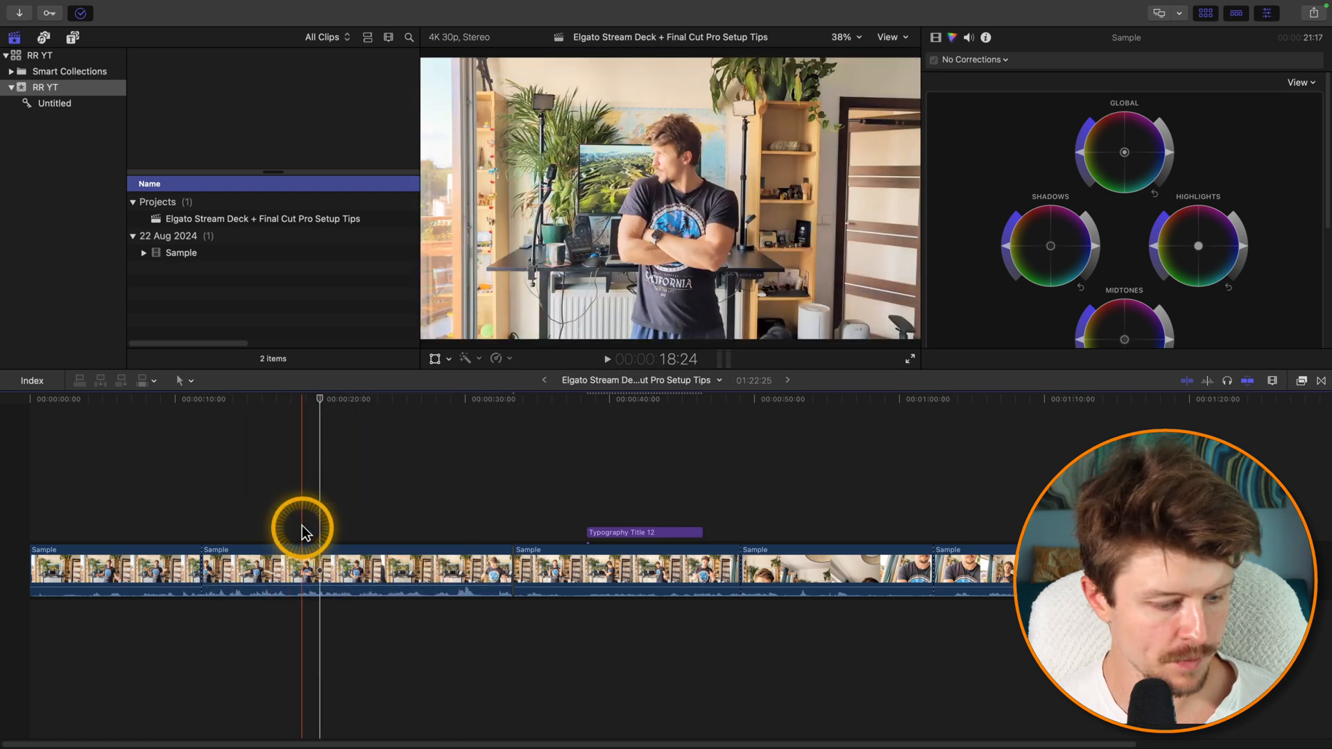
pyautogui.click(768, 488)
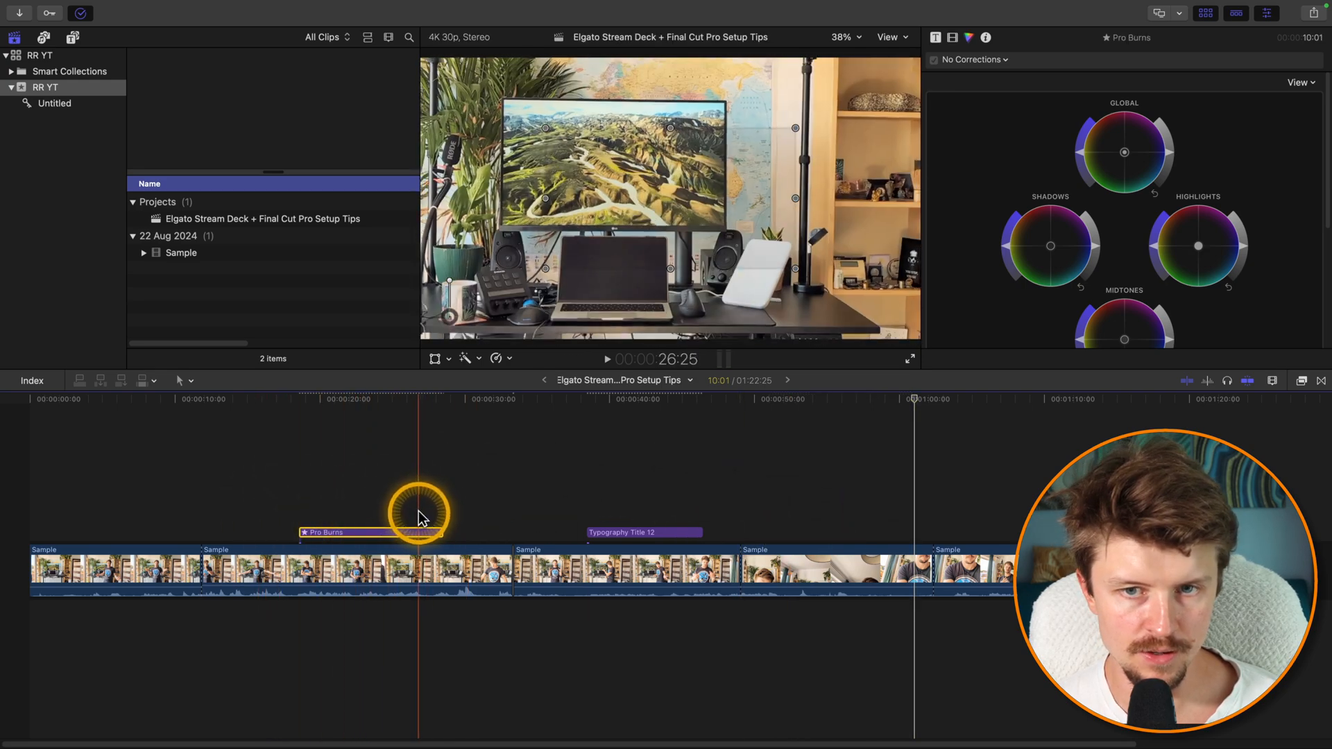
# - Select the Sample clips in turn and show the first clip's transform settings
pyautogui.click(128, 573)
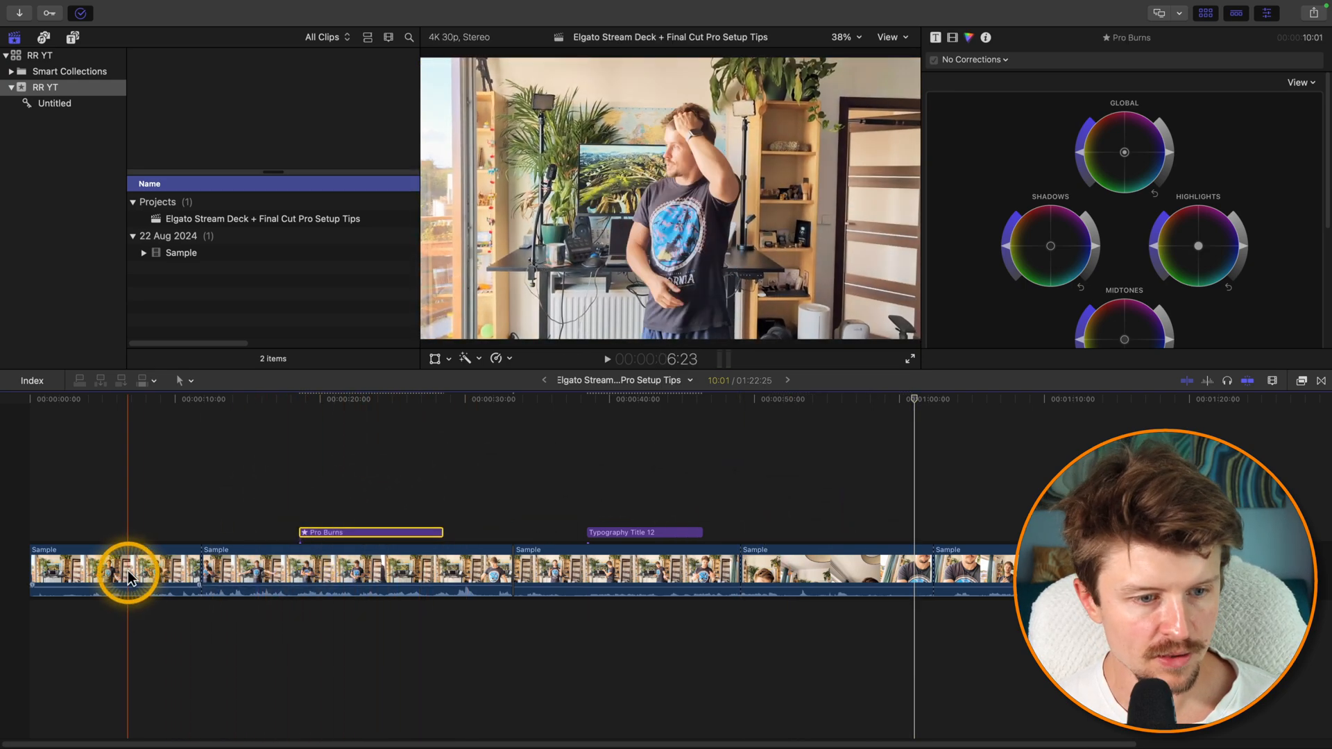
pyautogui.click(115, 569)
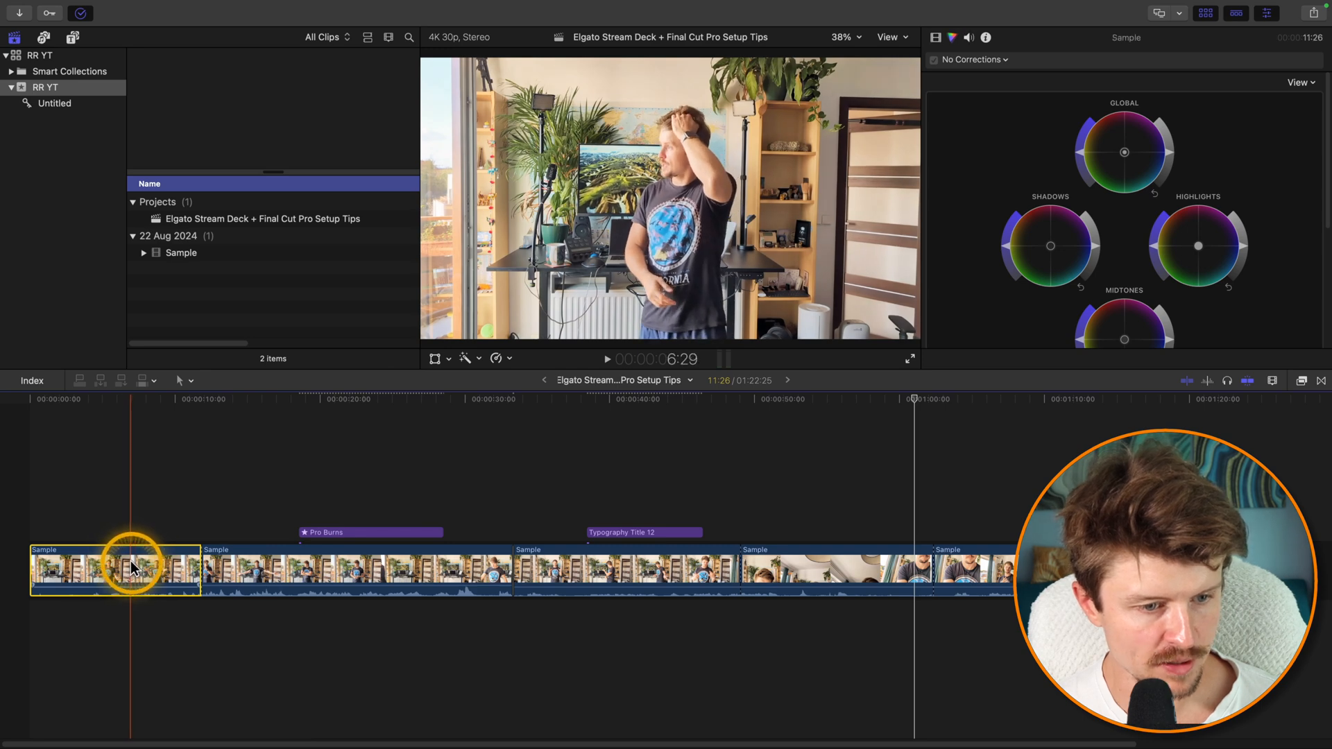
pyautogui.click(283, 578)
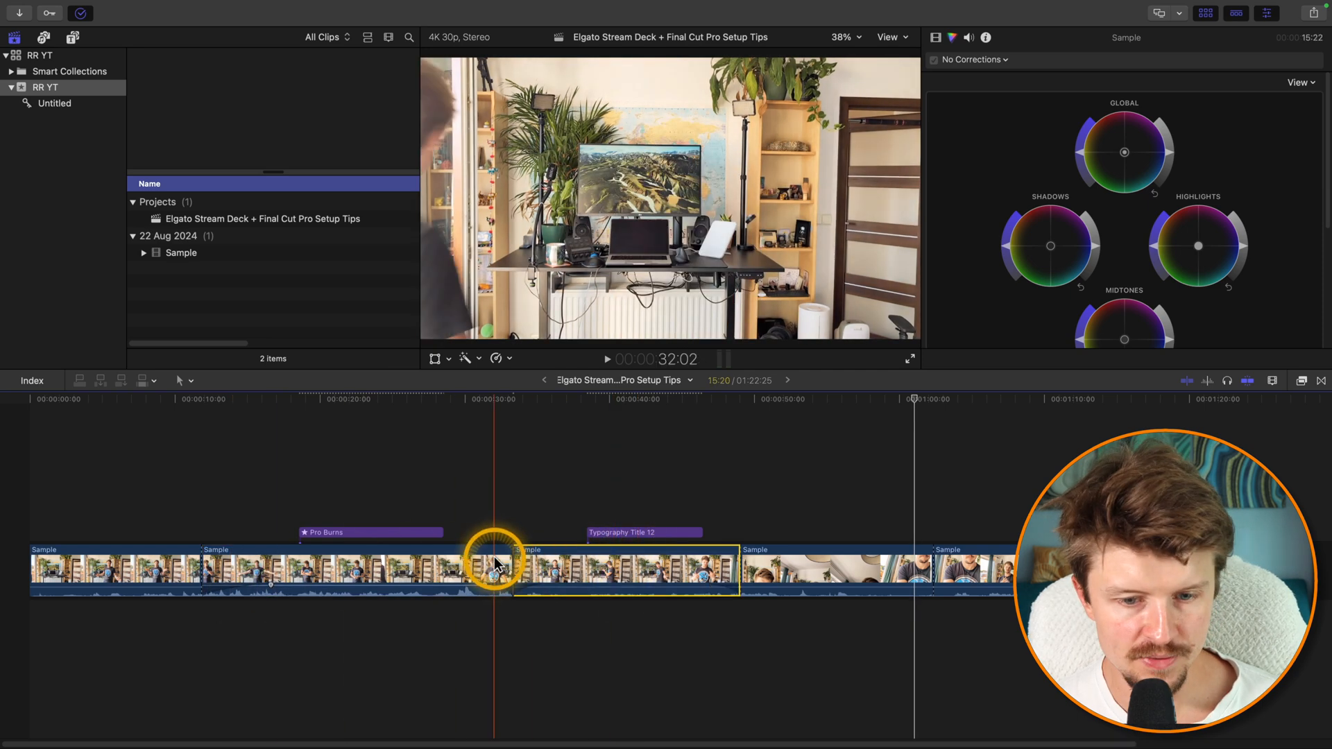
pyautogui.click(395, 568)
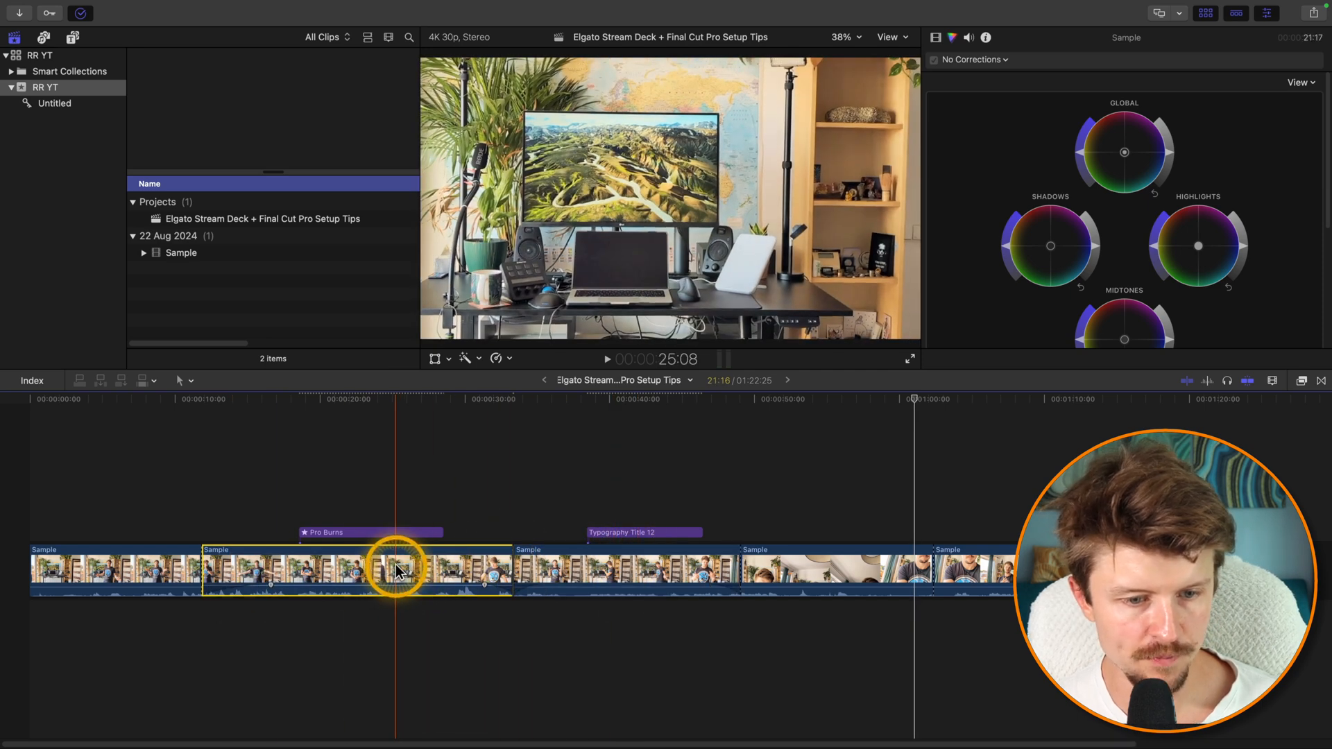
pyautogui.click(585, 569)
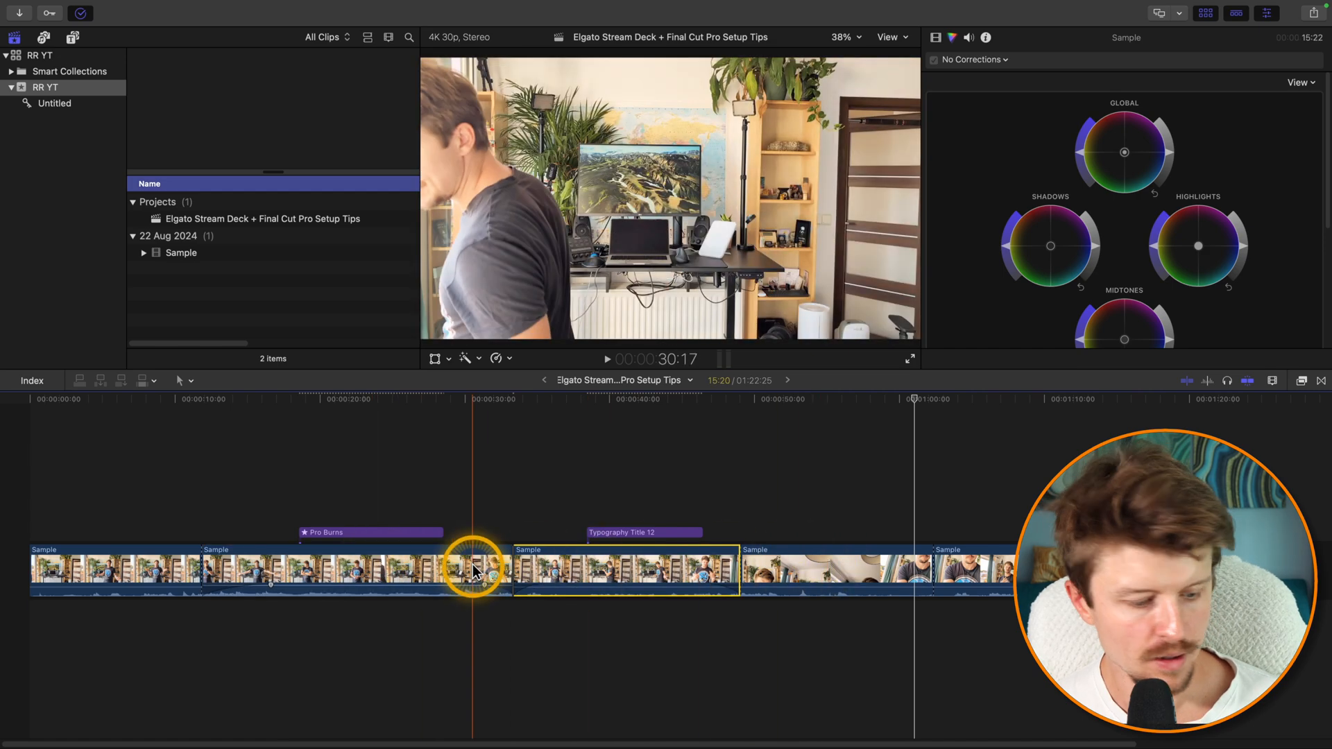
pyautogui.click(115, 569)
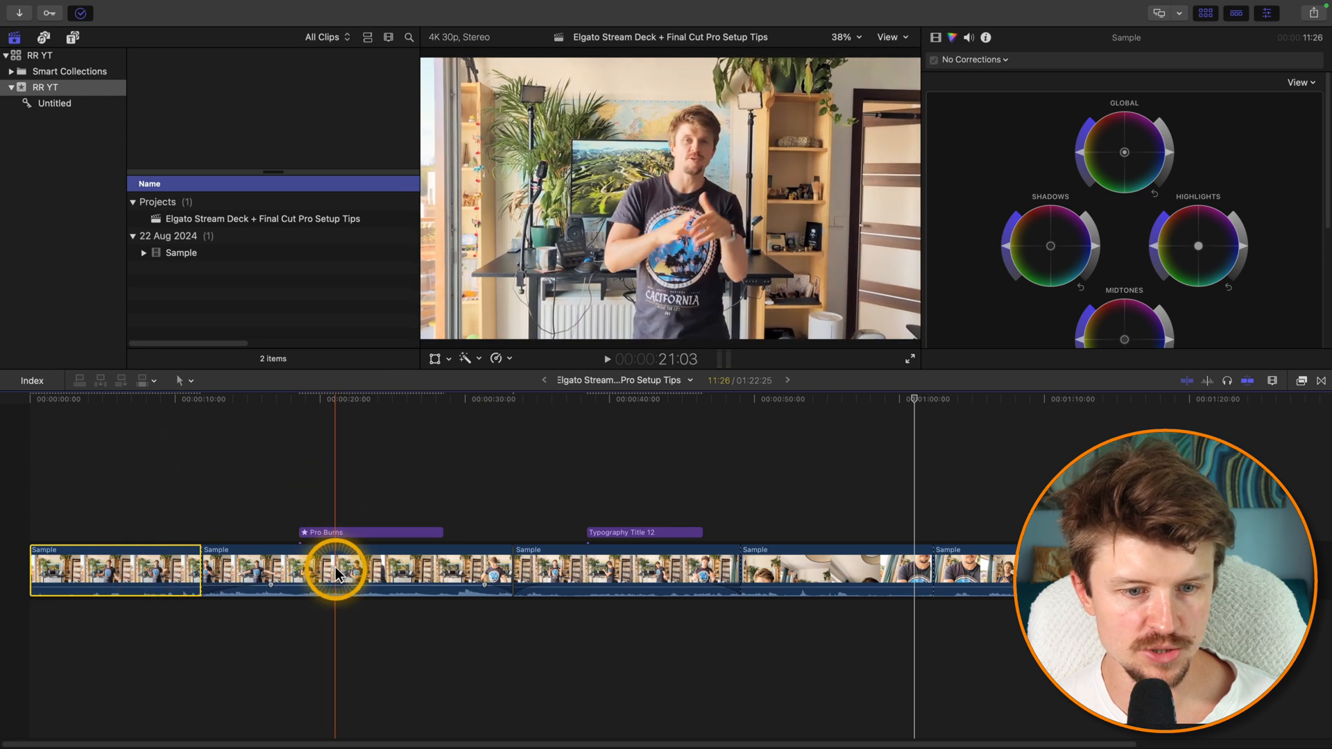
pyautogui.click(336, 569)
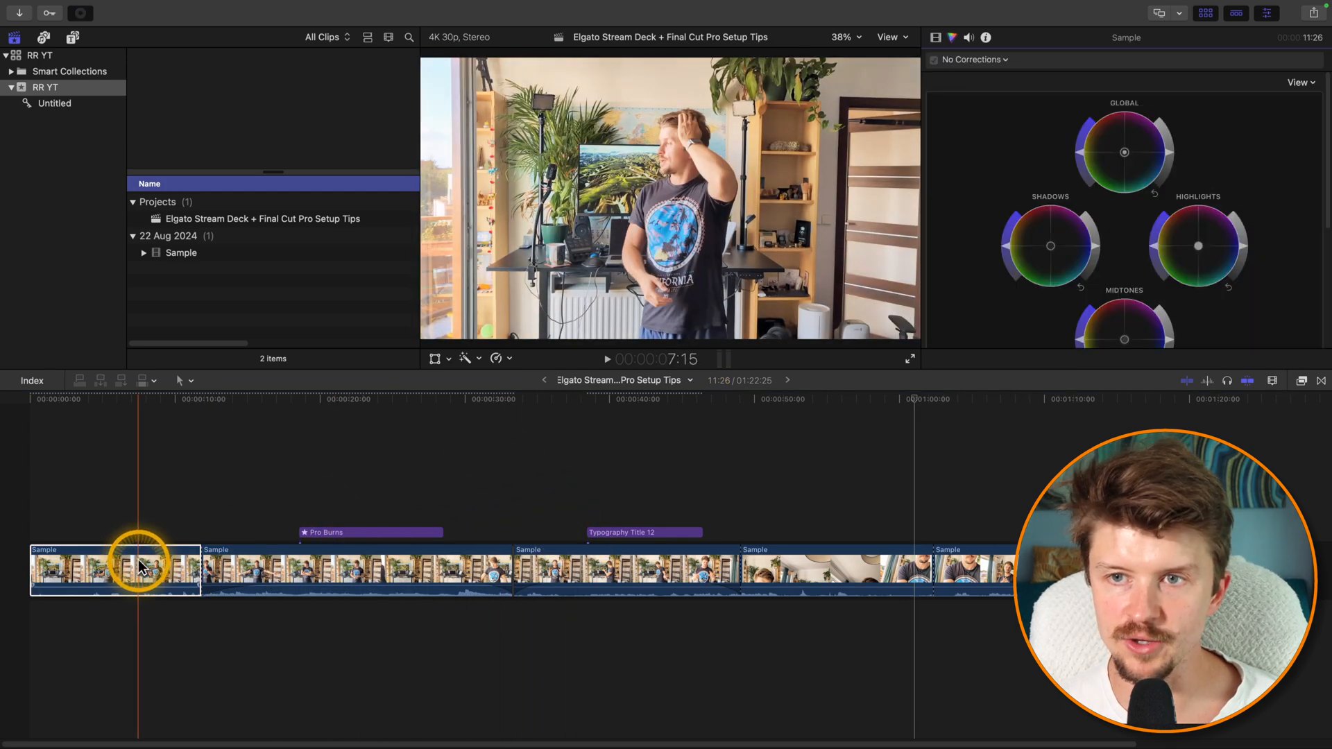
pyautogui.click(985, 38)
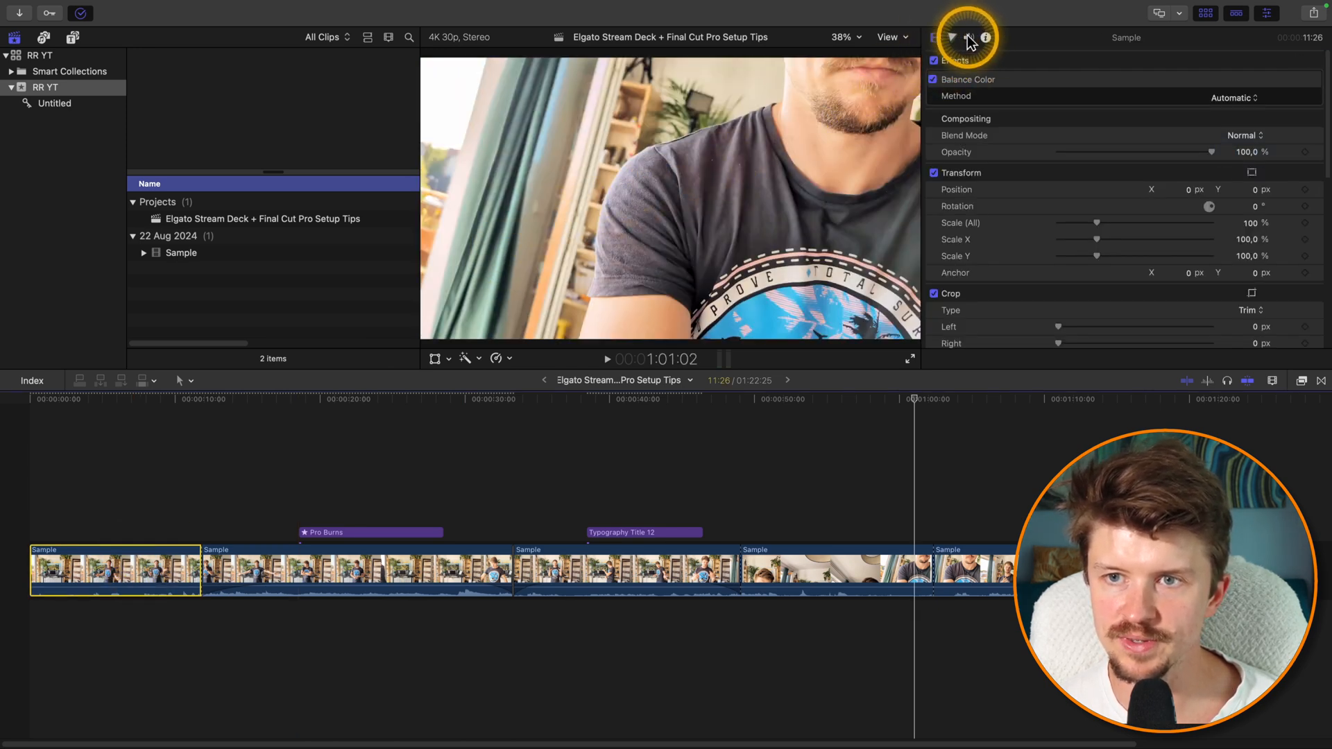
# - Show the second Sample clip's Video Inspector and turn on the vectorscope and waveform scopes
pyautogui.click(264, 564)
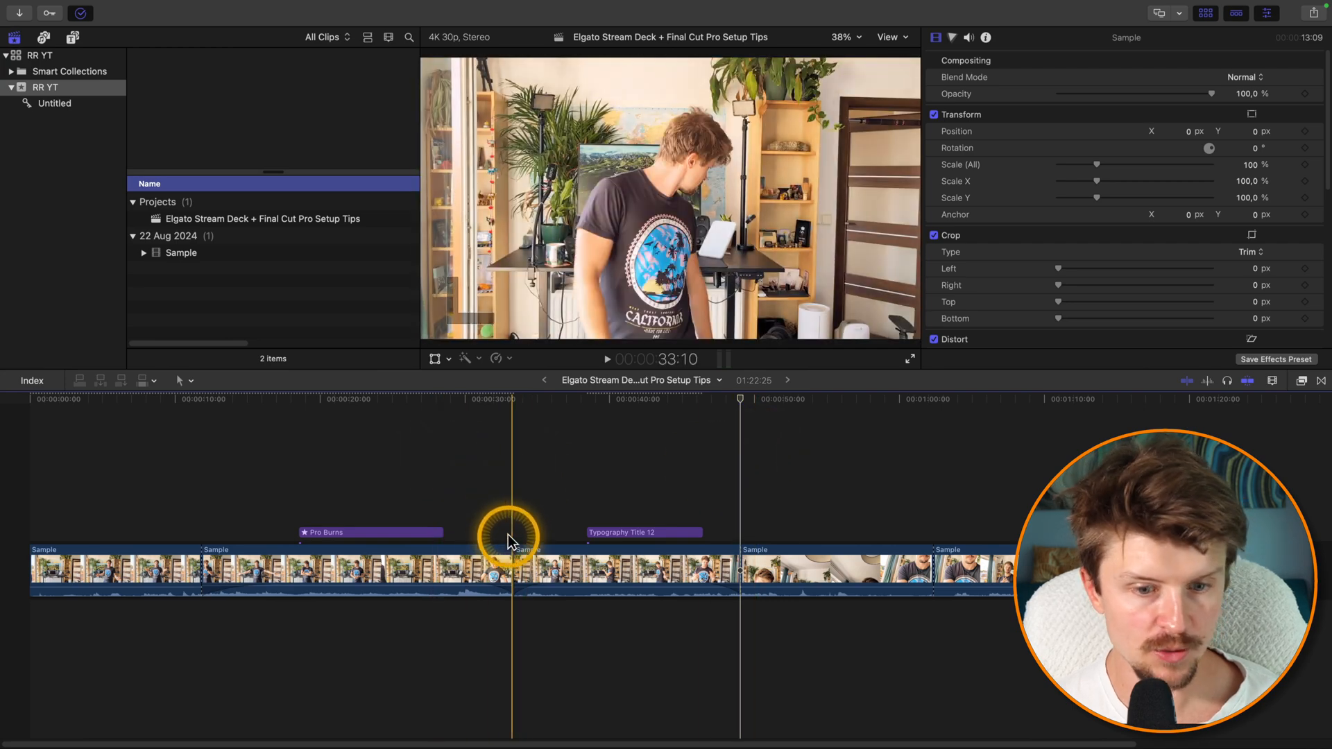
pyautogui.click(179, 569)
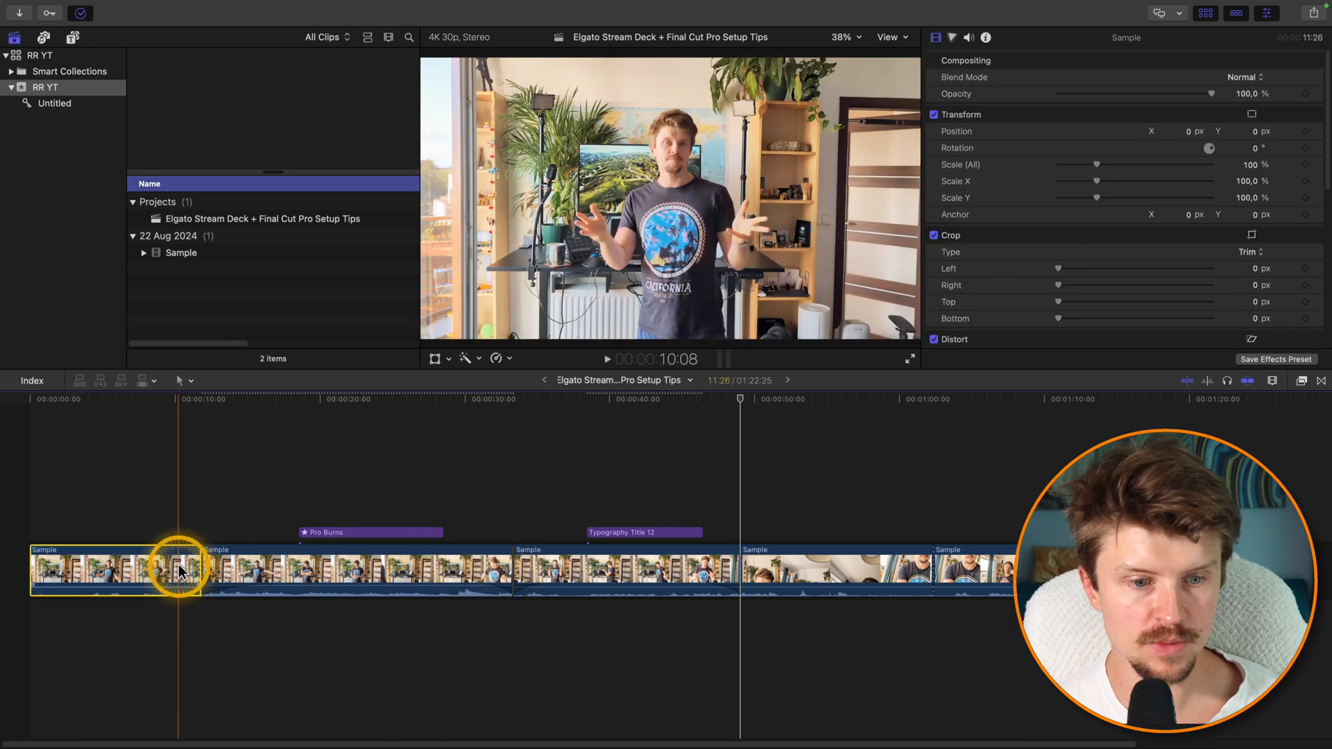
pyautogui.click(377, 569)
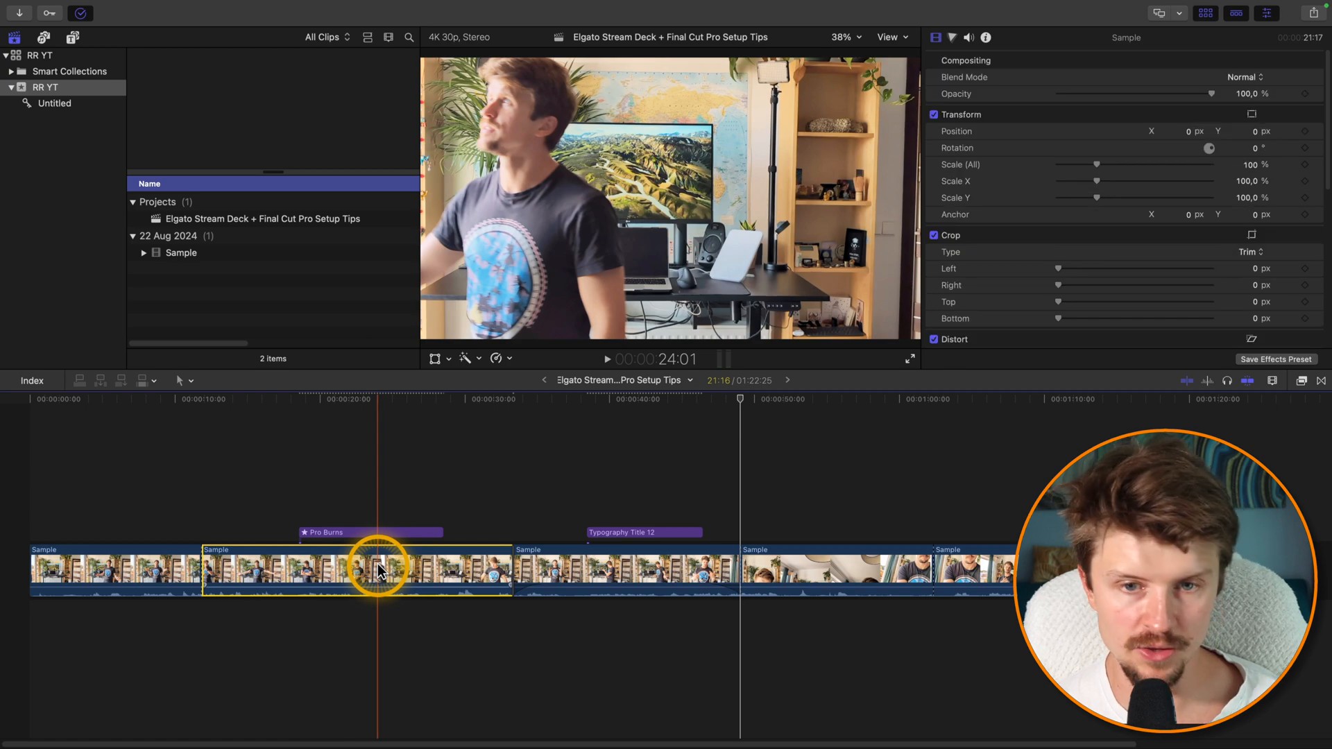
pyautogui.click(484, 489)
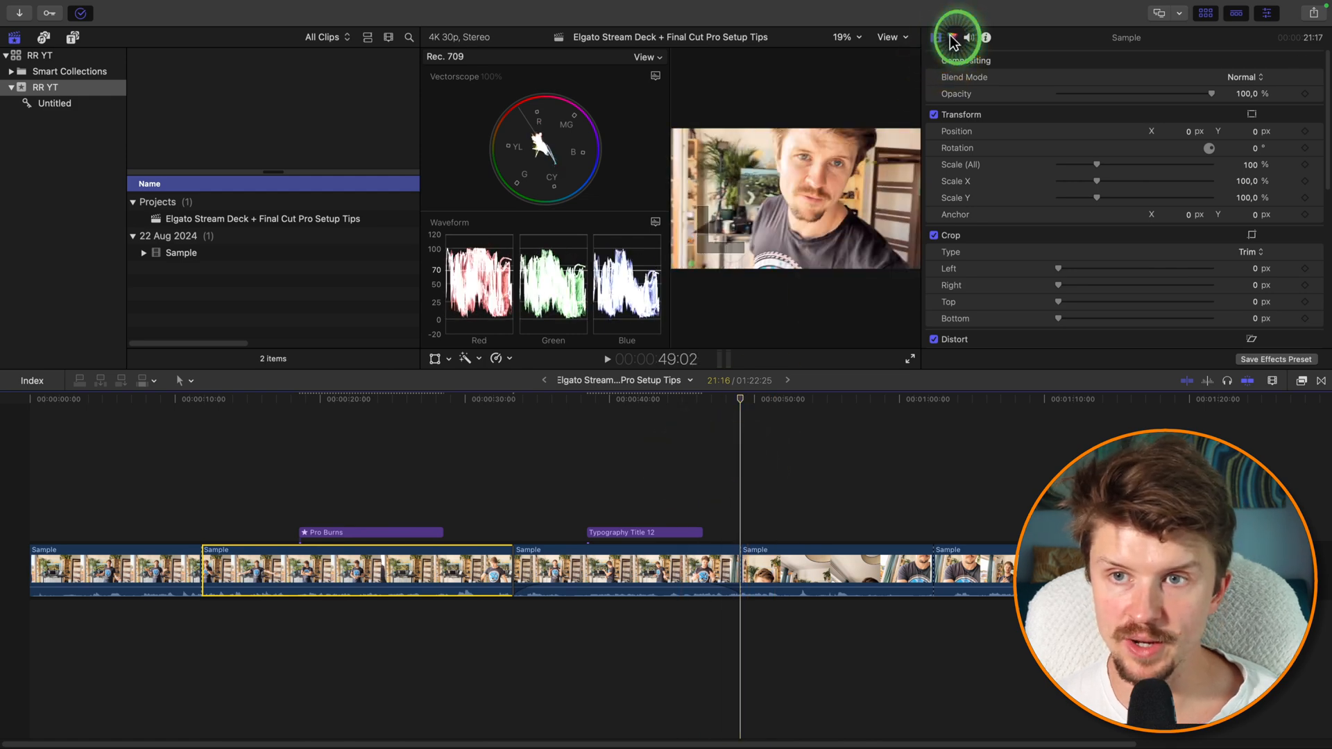
pyautogui.click(951, 37)
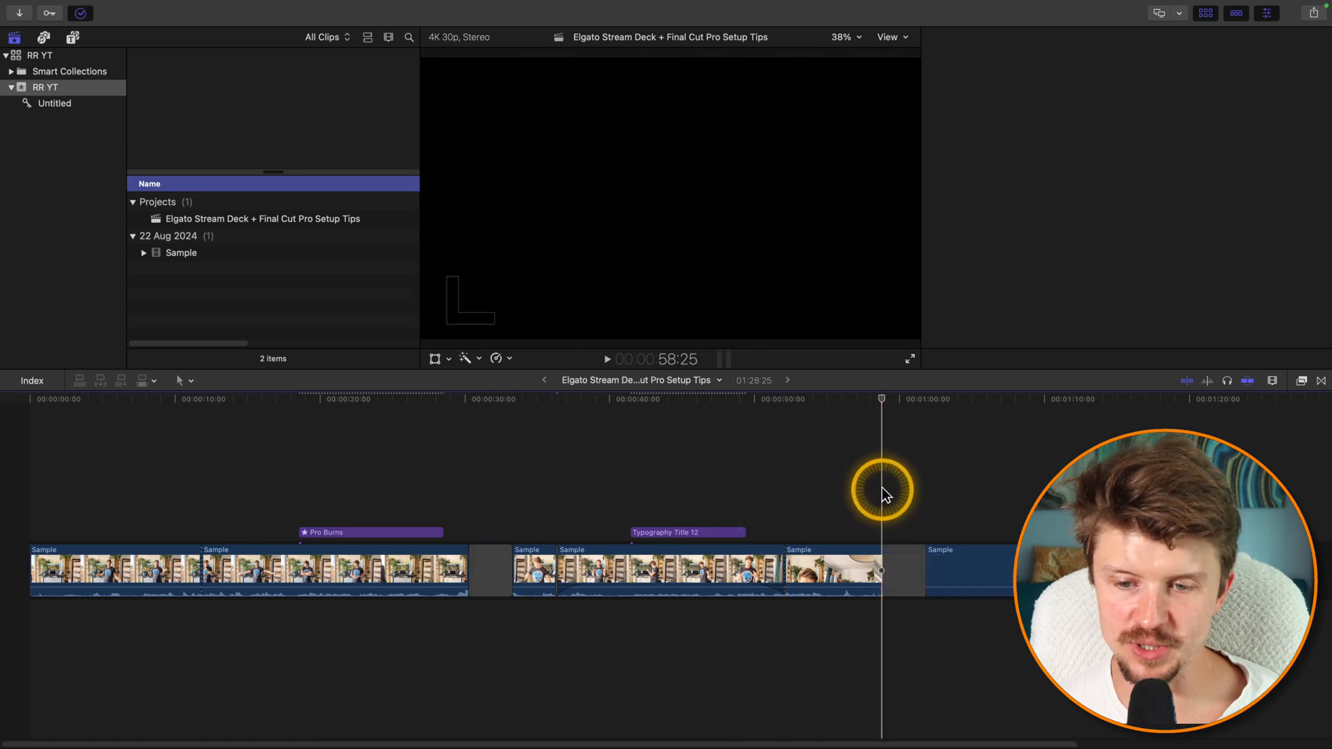
# - Insert gap clips with Option-W, detach a clip's audio and nudge the Sample audio earlier
pyautogui.click(903, 569)
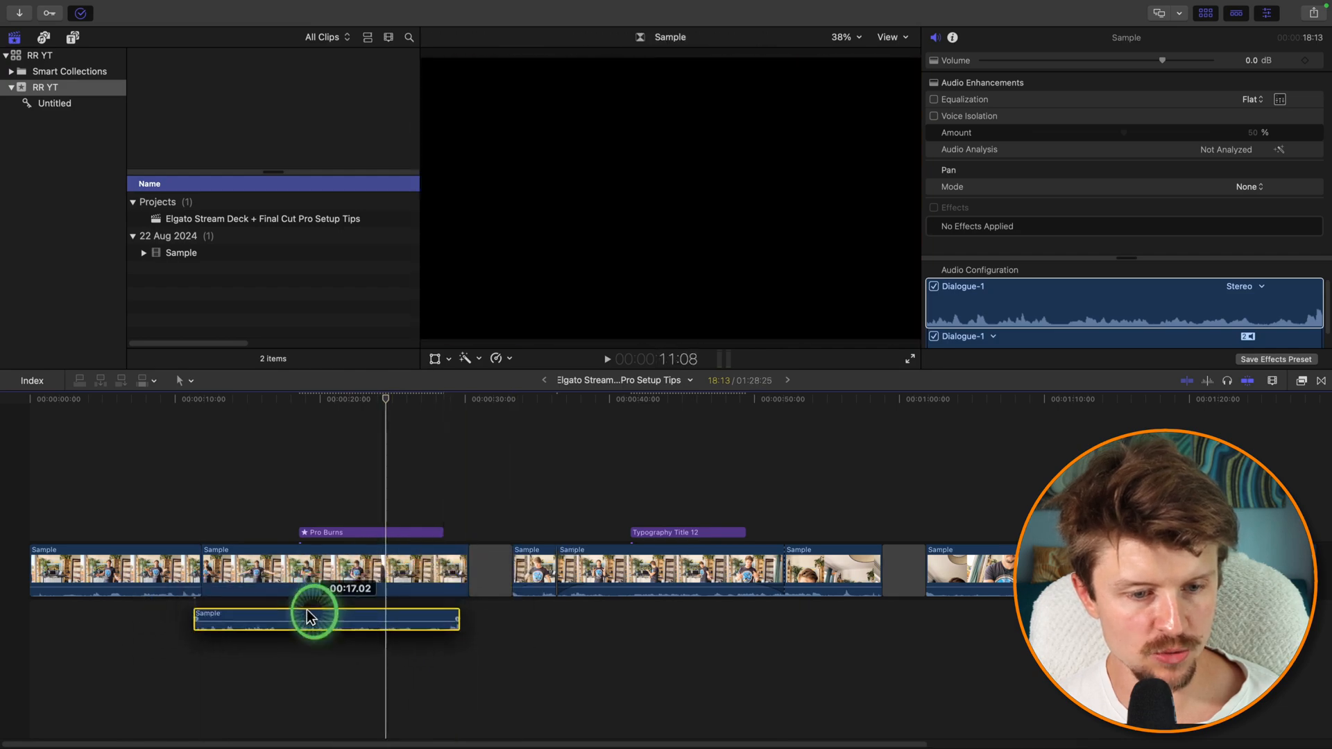
pyautogui.click(301, 615)
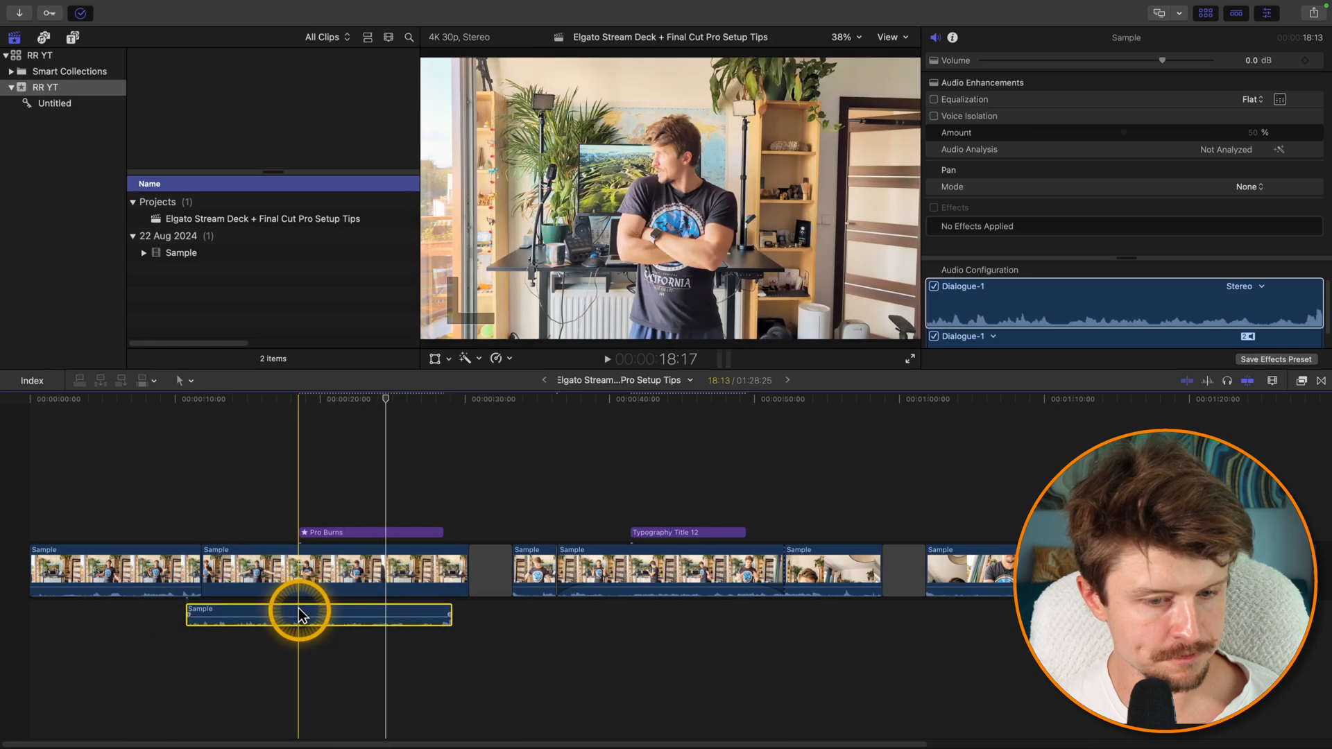
pyautogui.click(370, 533)
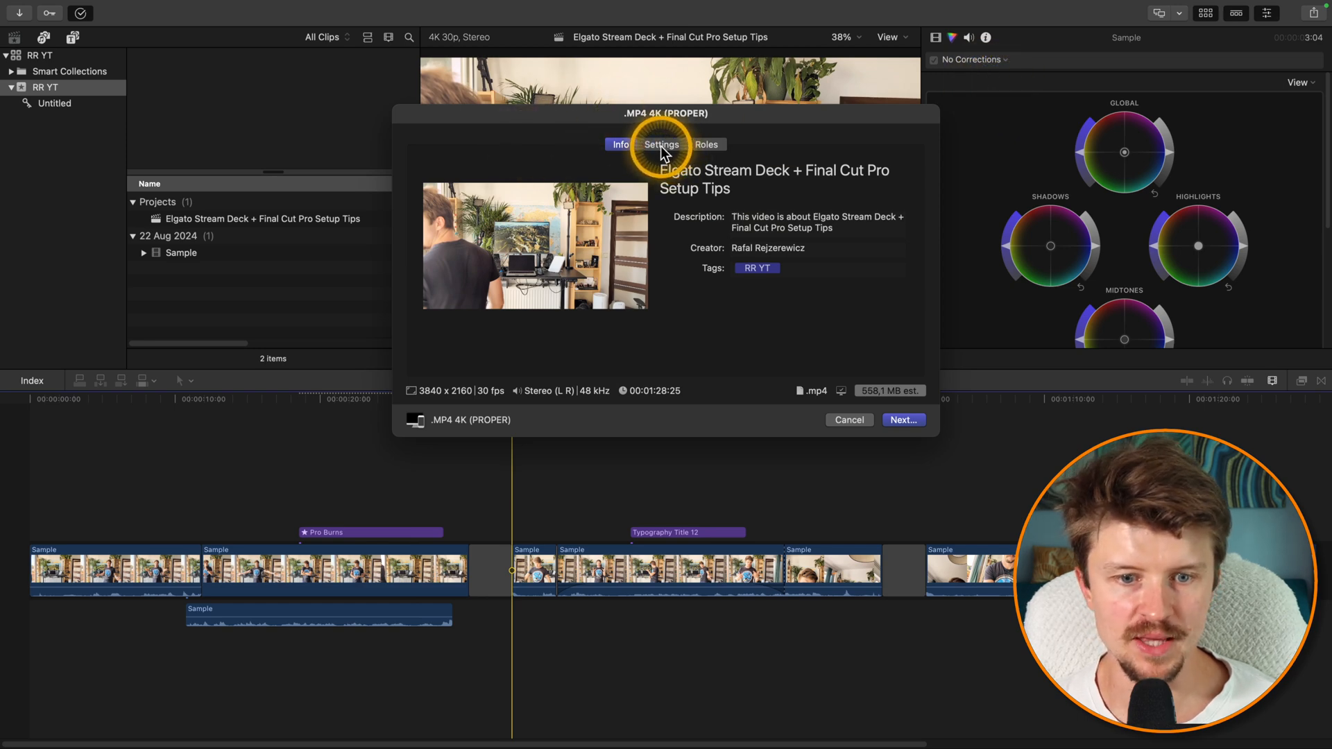
pyautogui.click(661, 144)
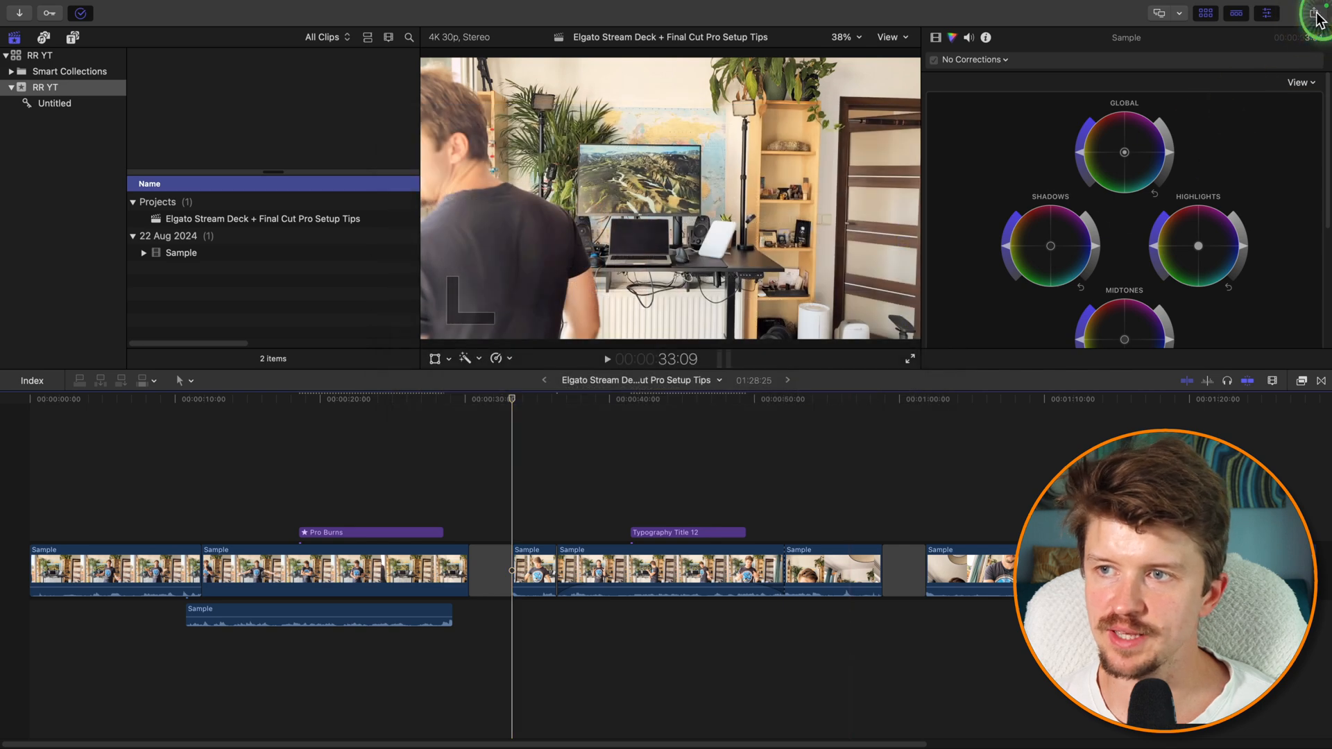
pyautogui.click(1315, 13)
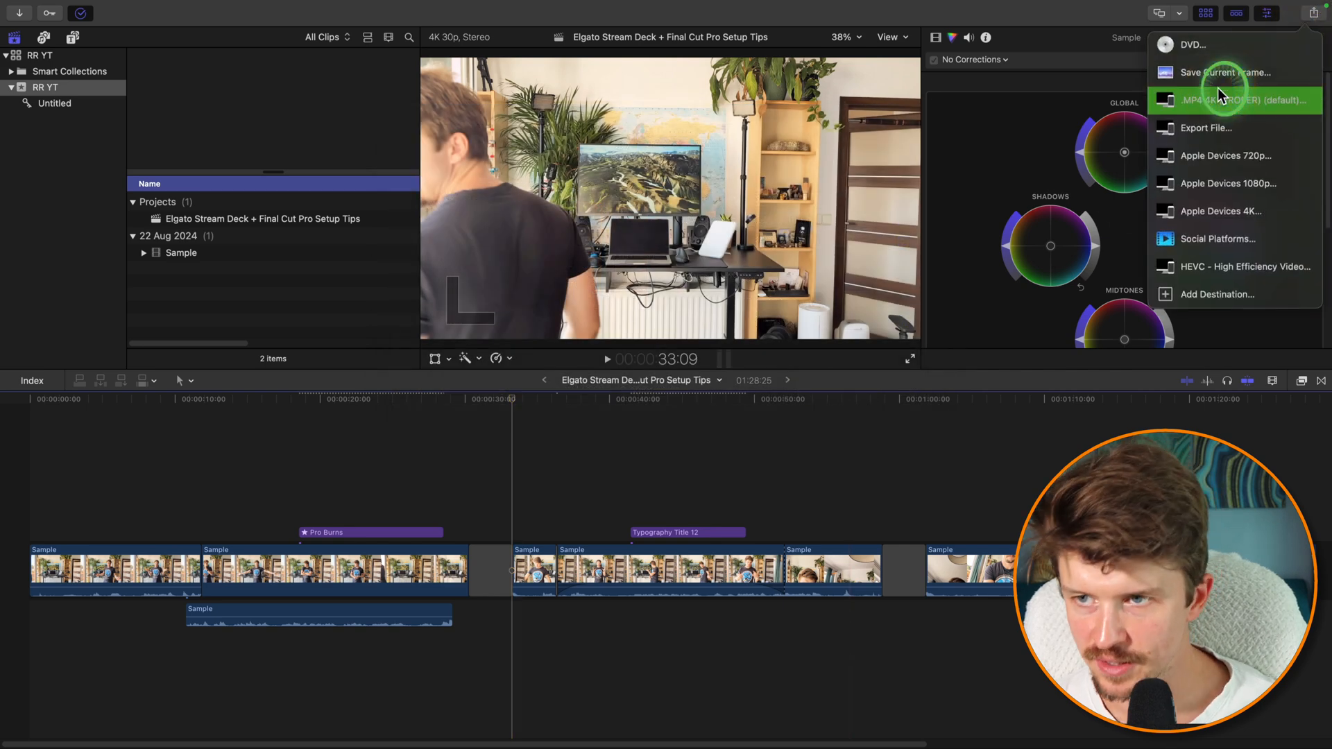
pyautogui.click(1228, 100)
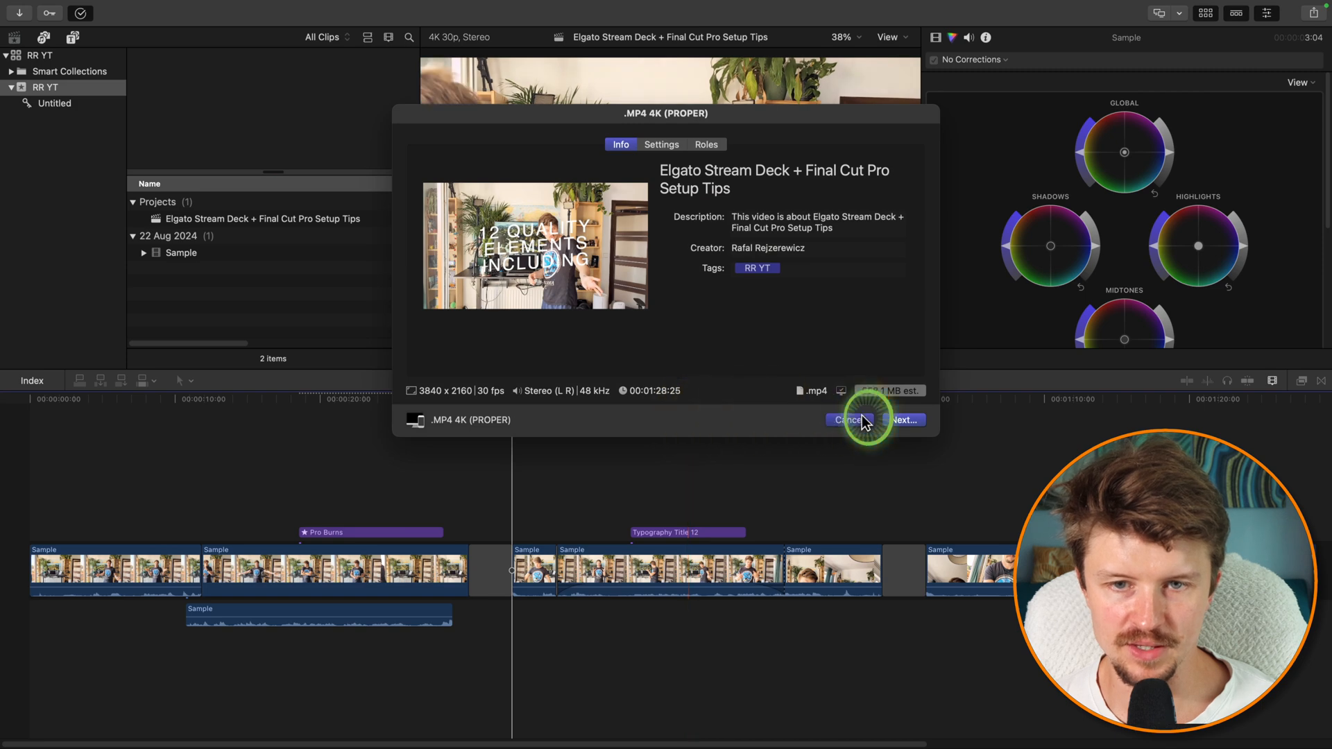
pyautogui.click(849, 419)
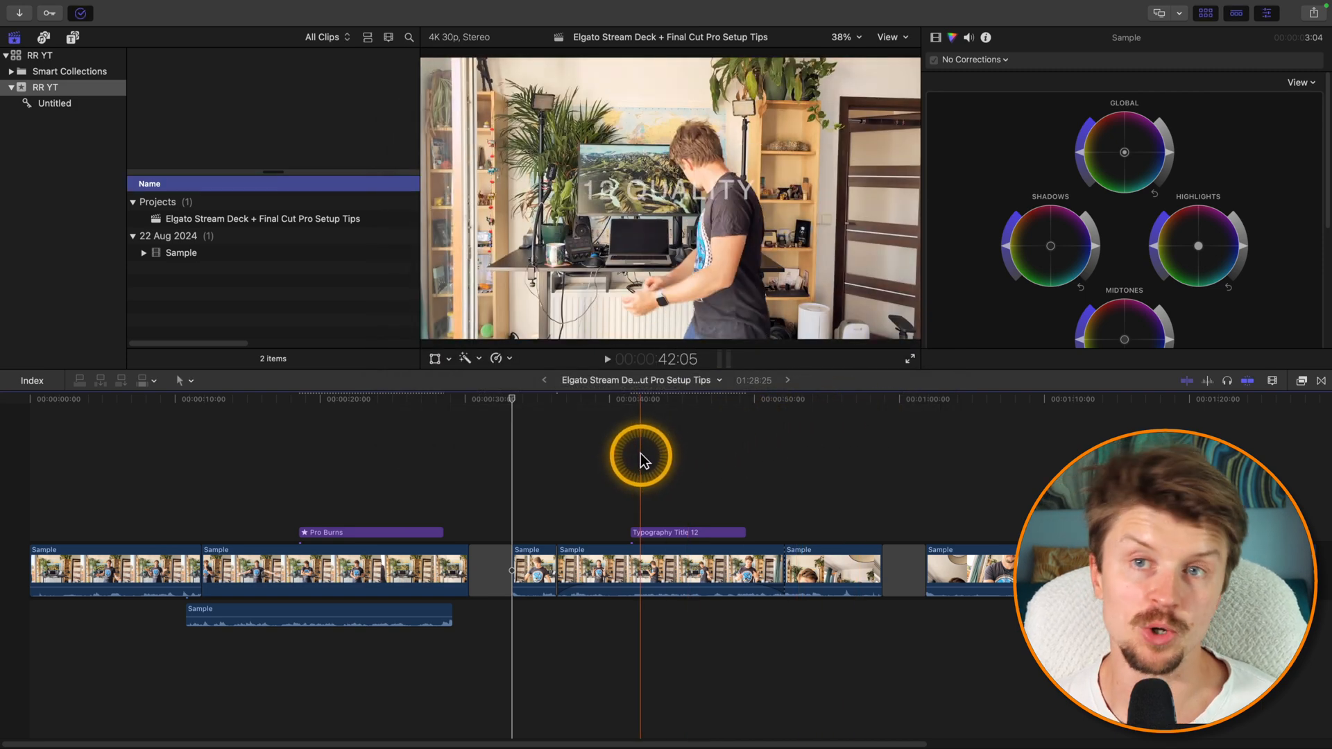